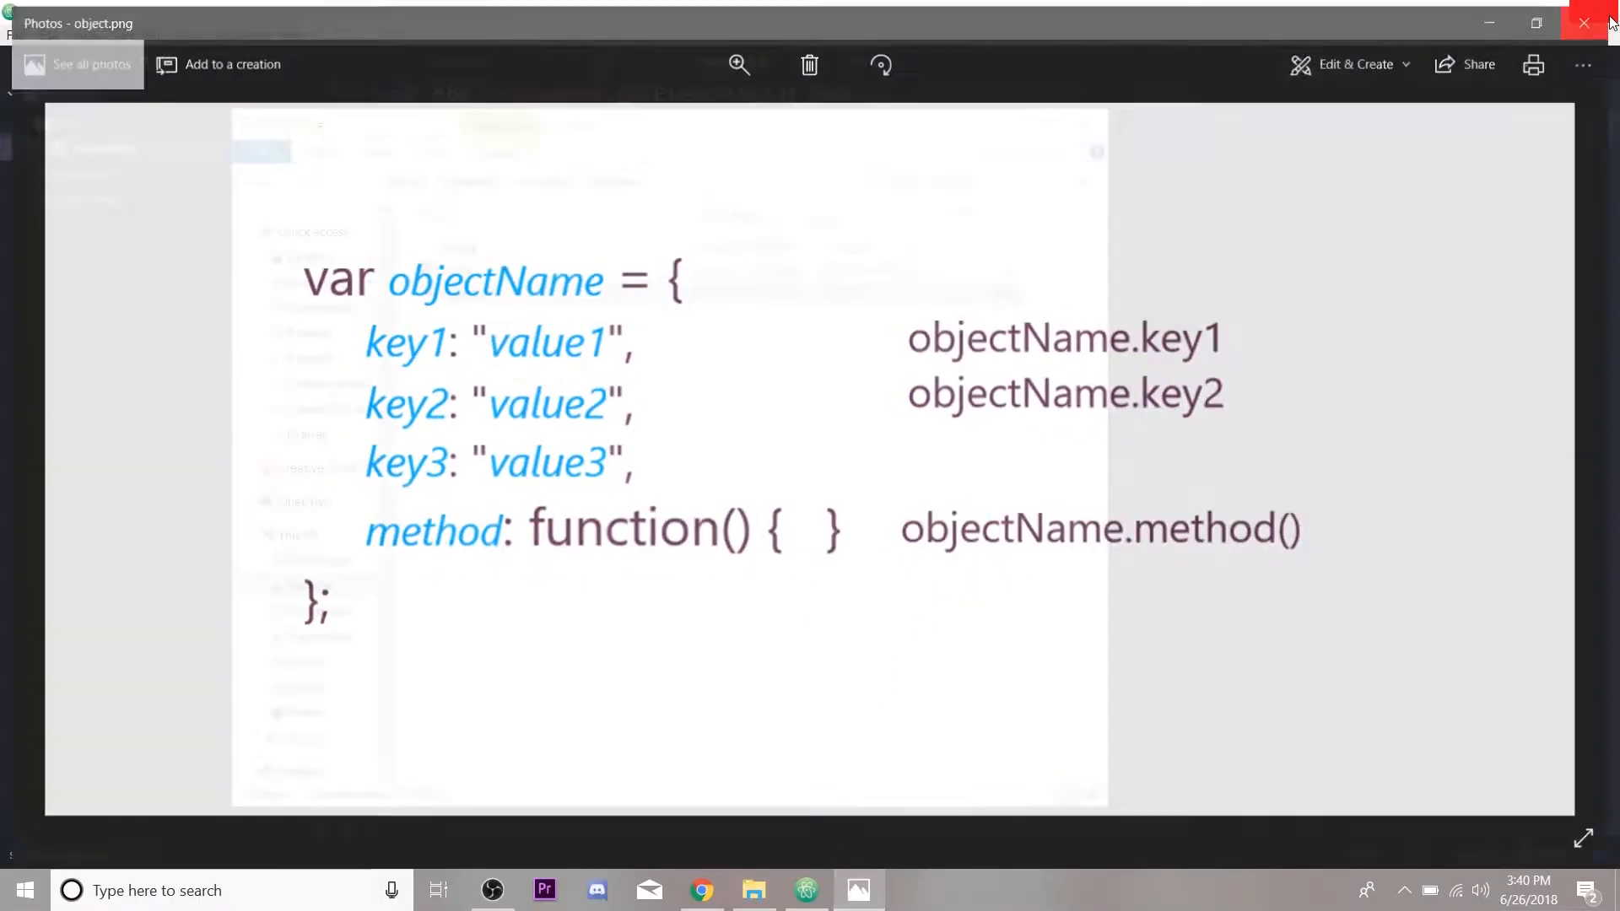
Step: Close the object.png syntax diagram so Atom and Chrome show again
click(1583, 22)
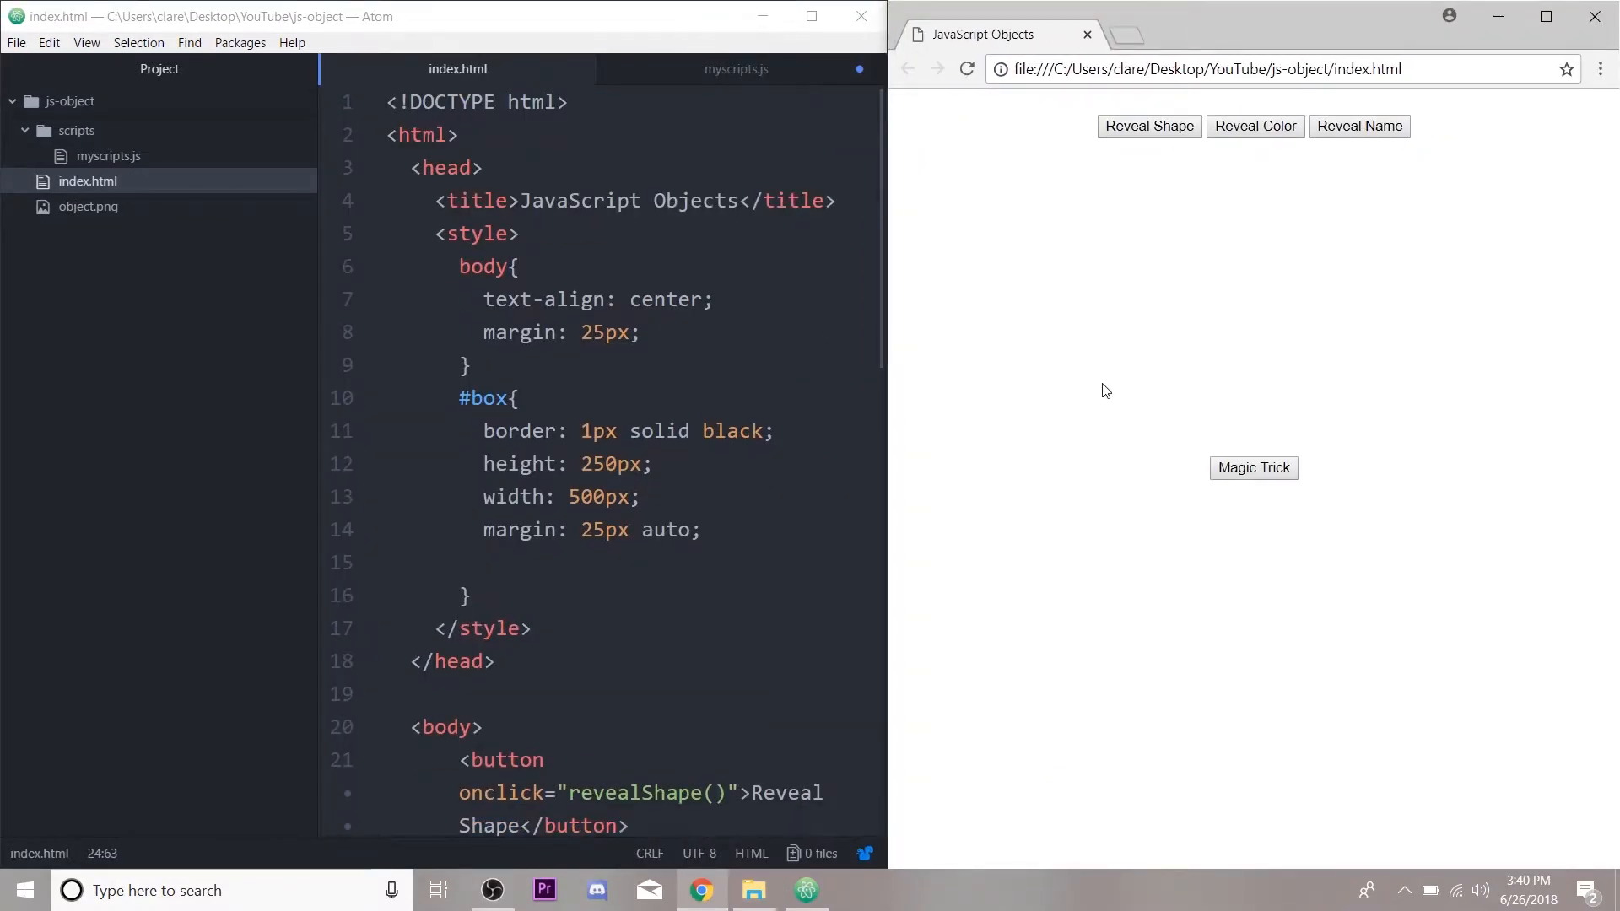
mouse_move(1568, 363)
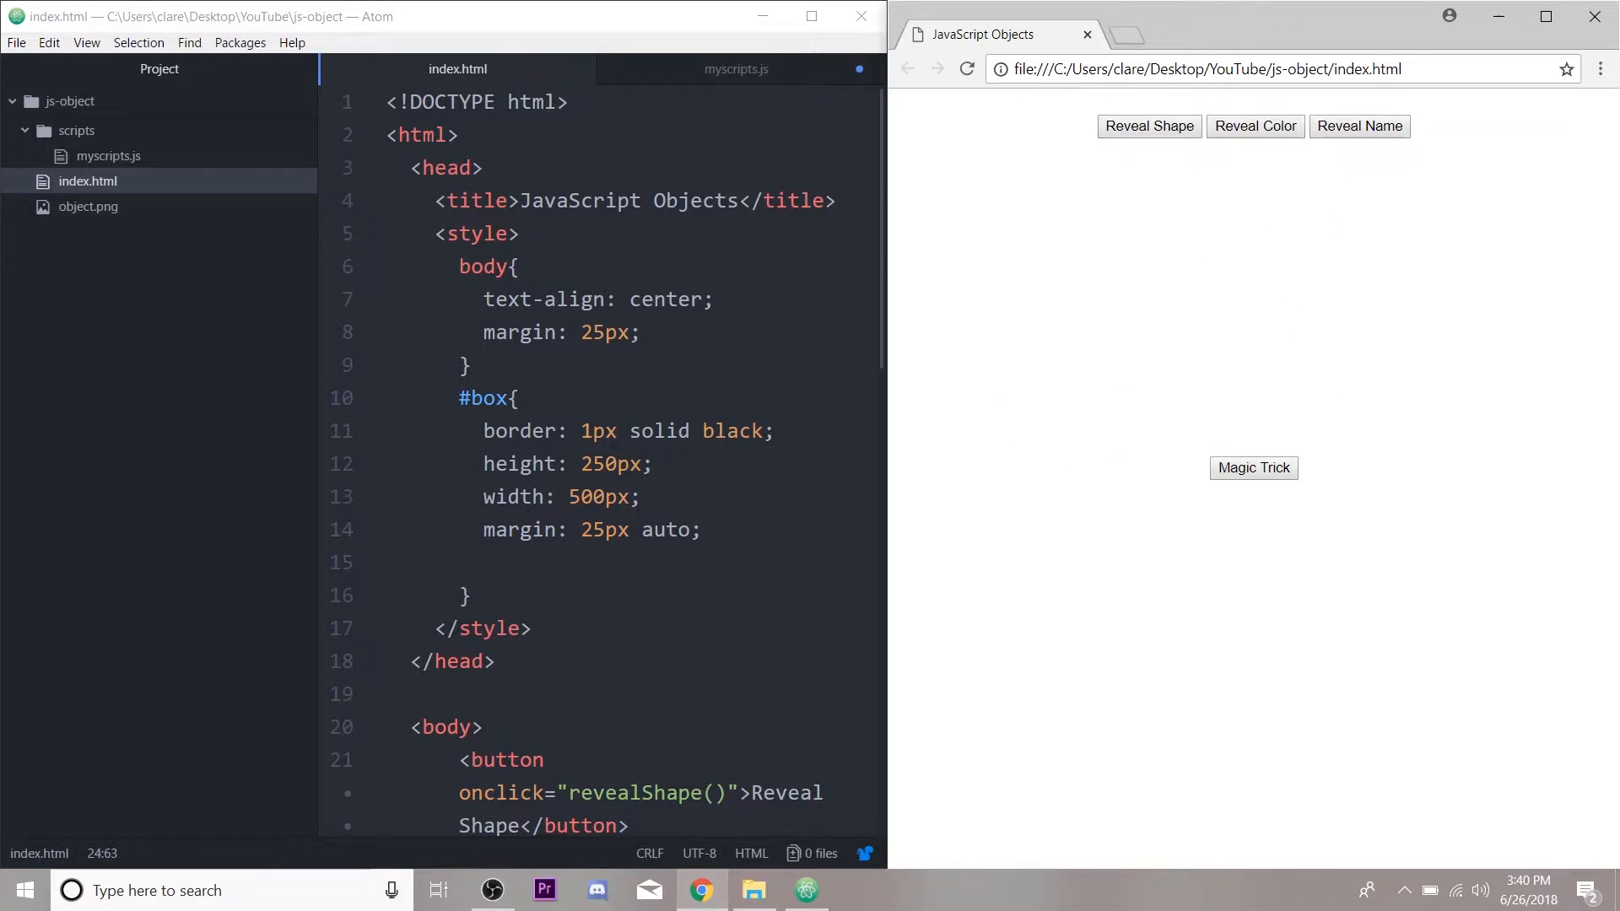
Step: Review the revealShape, revealColor and revealName onclick names in index.html, then return to myscripts.js
click(736, 69)
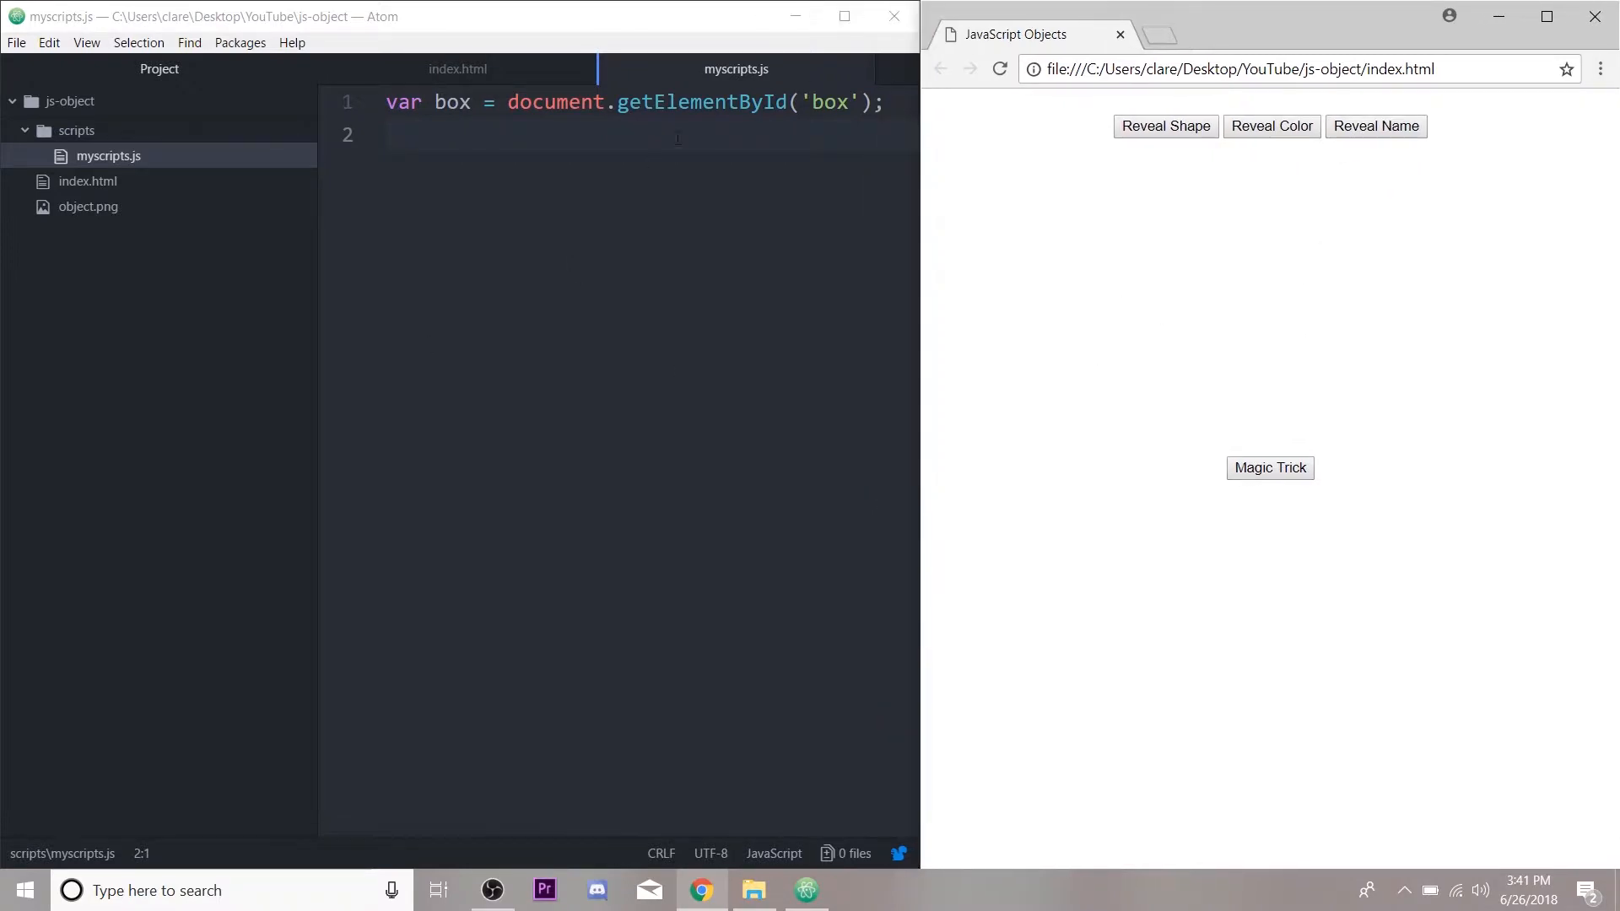
click(457, 69)
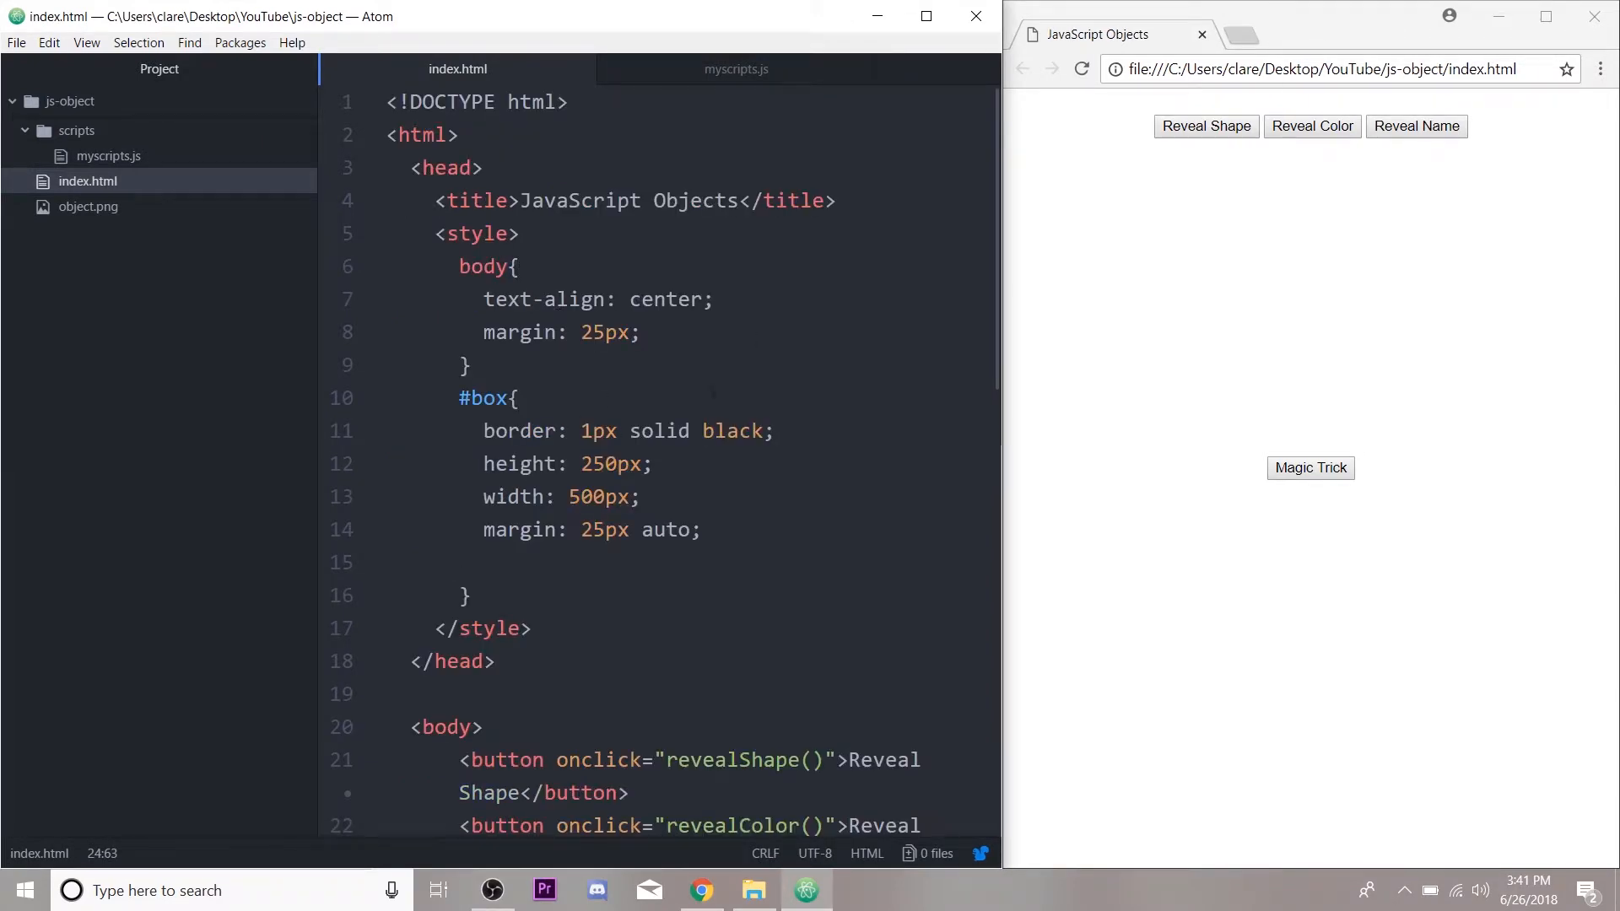
scroll(down, 3)
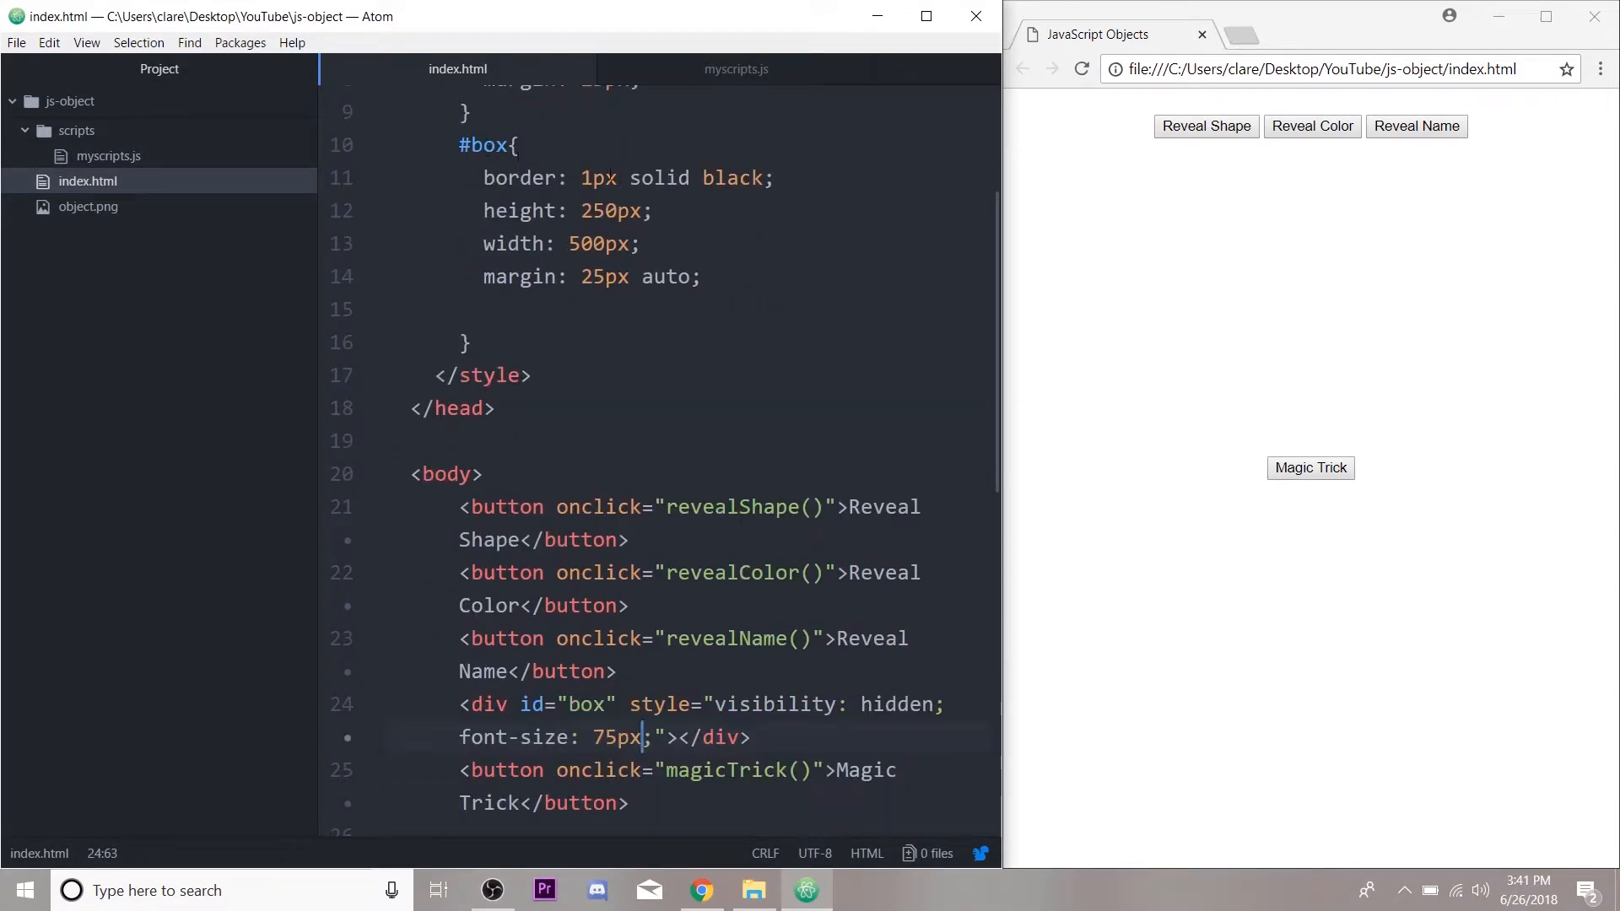
scroll(down, 3)
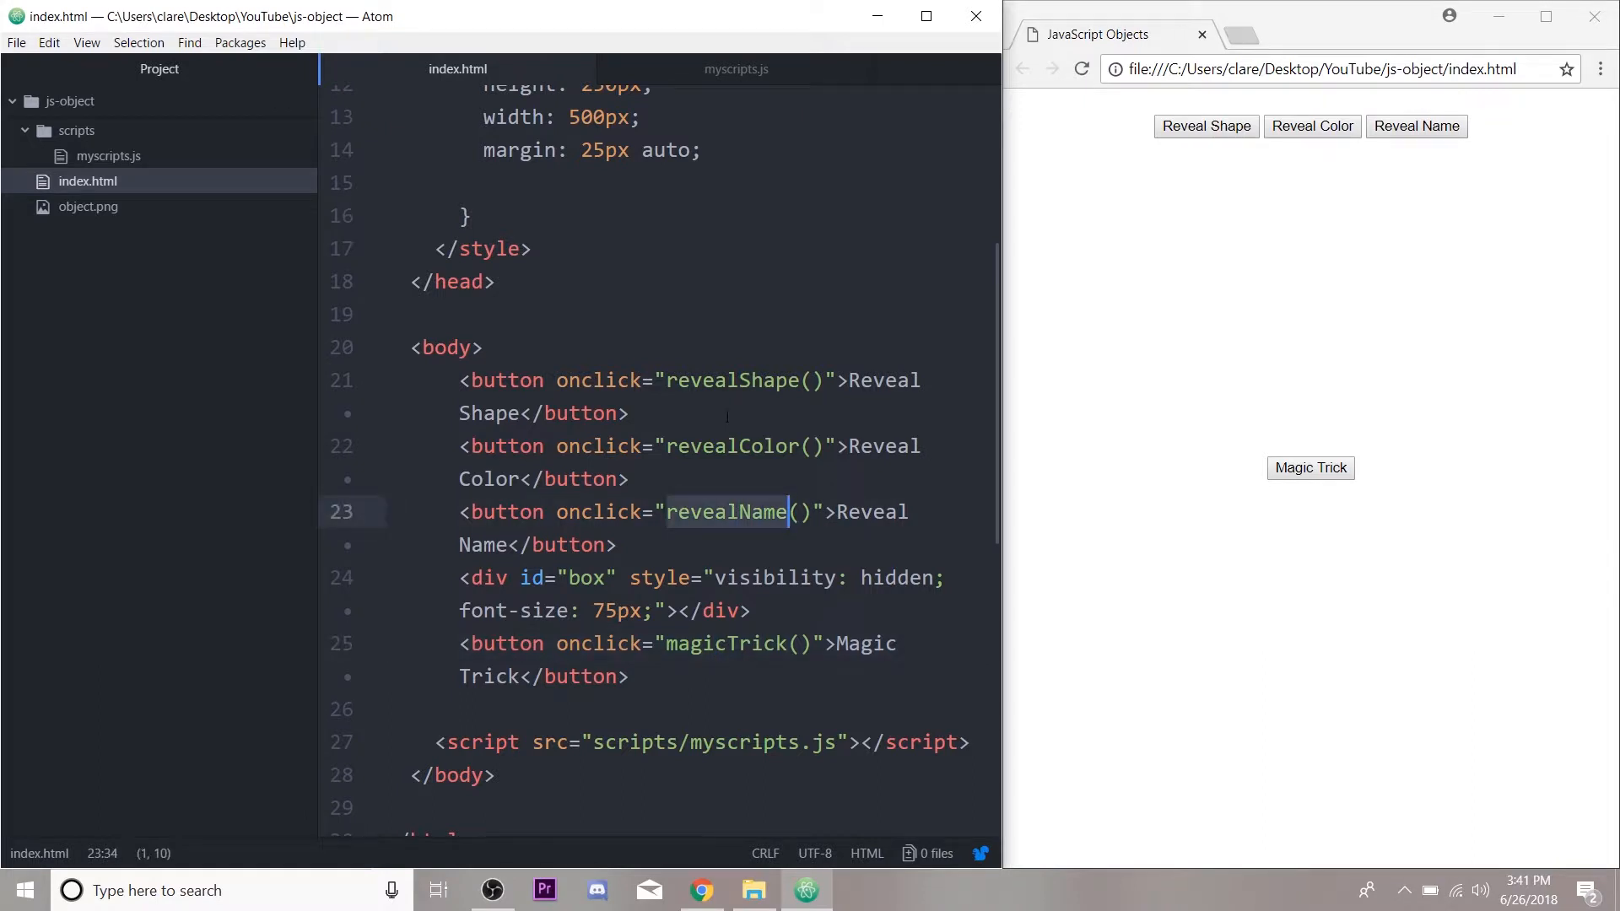
click(715, 380)
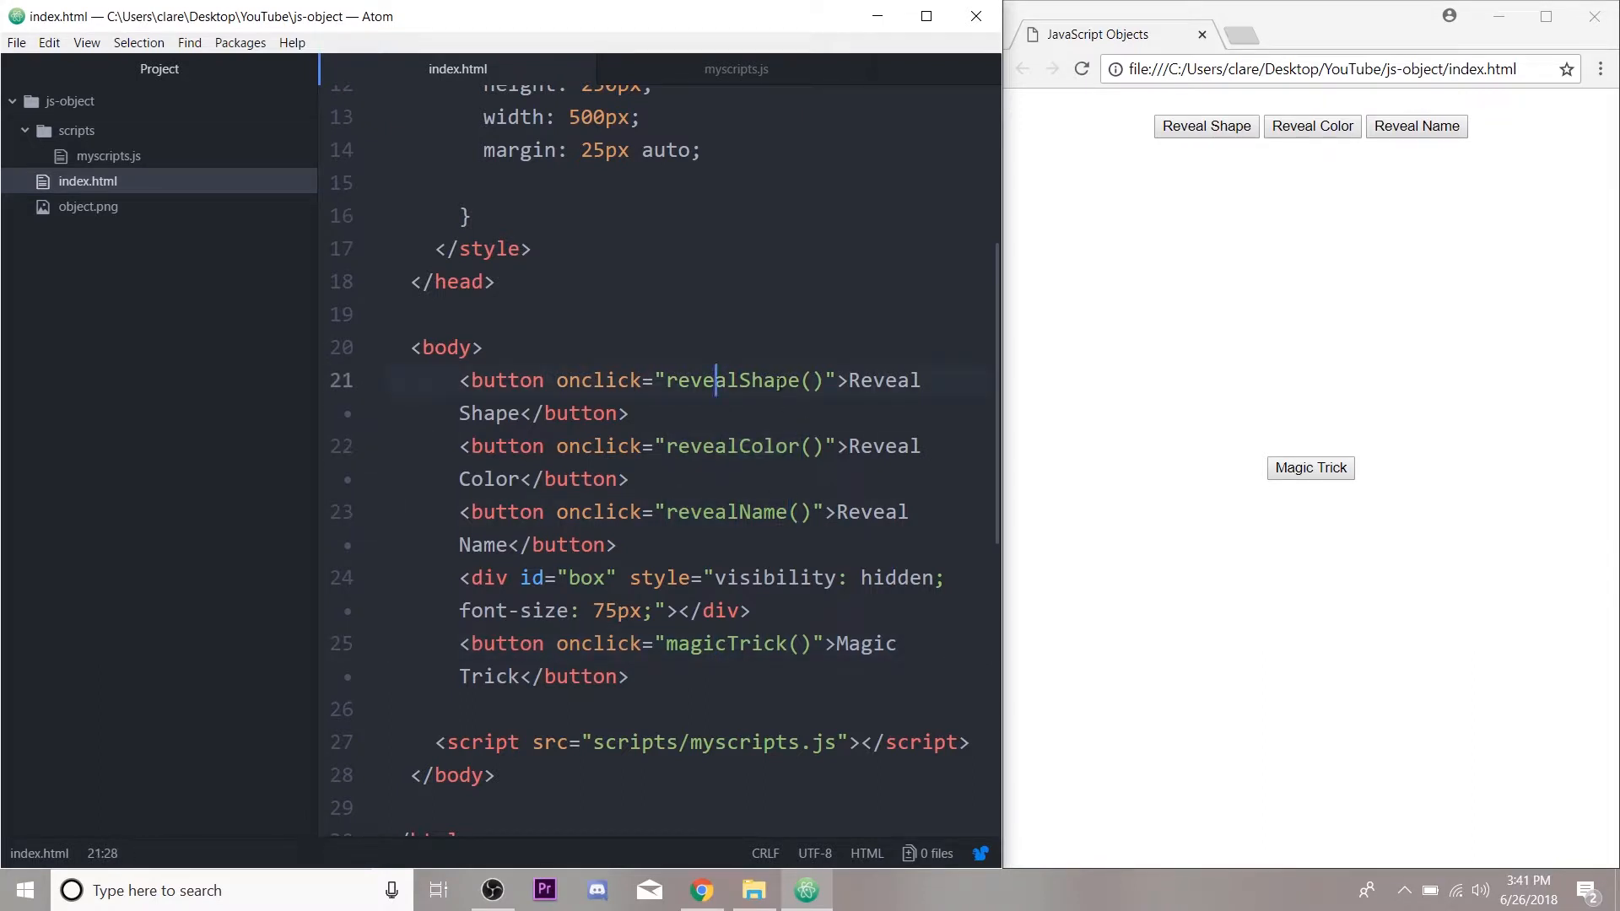
click(735, 70)
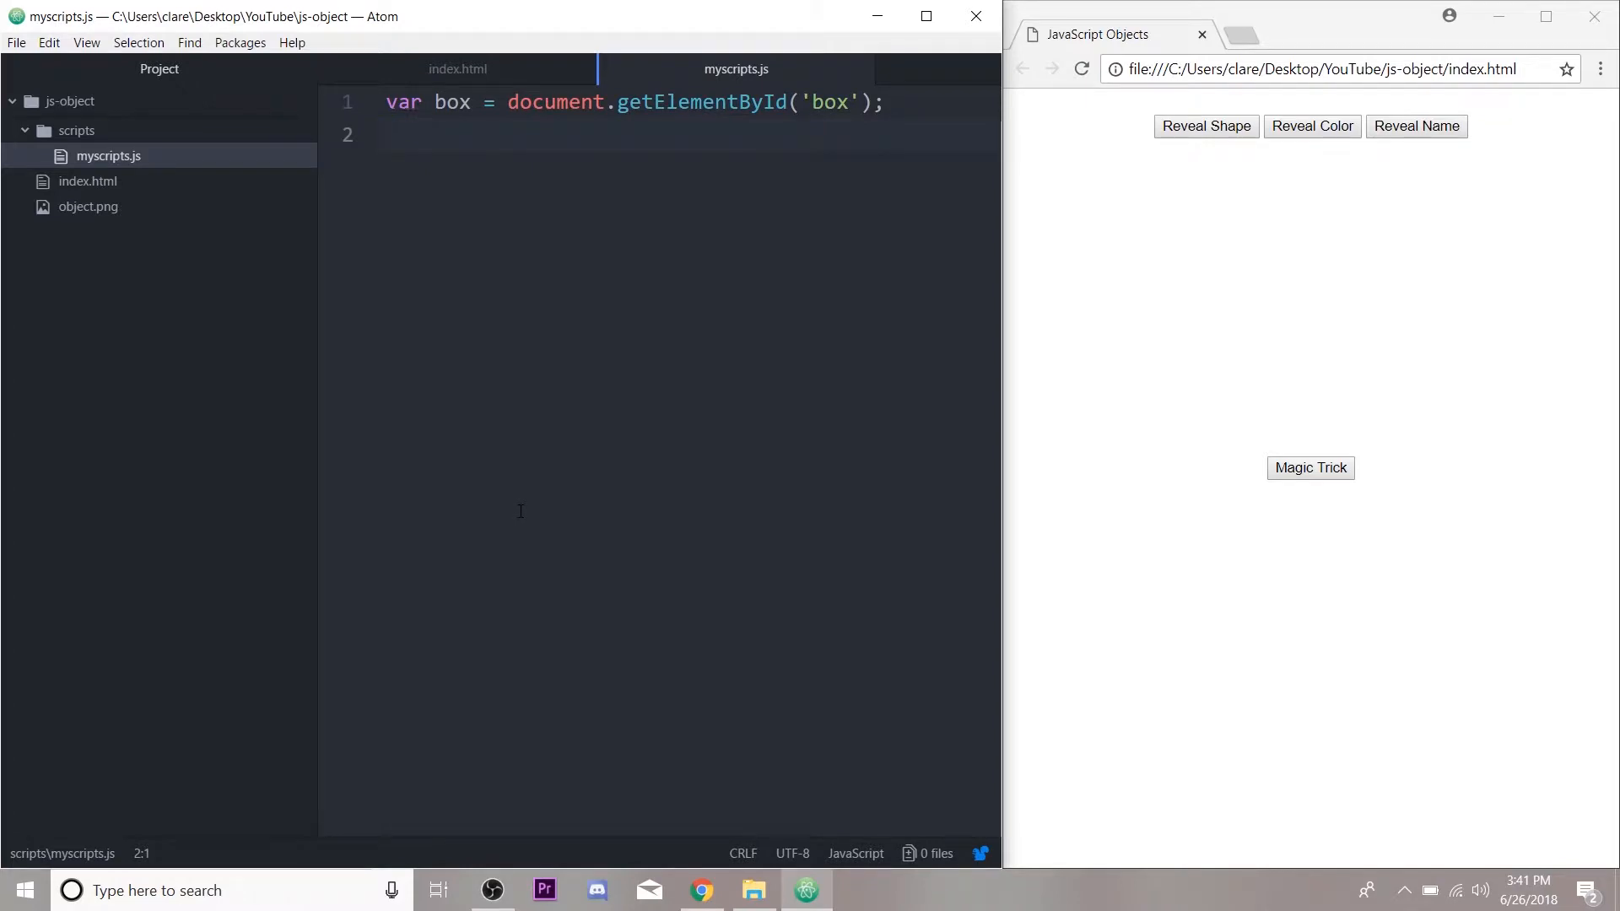
Step: Declare var details = { color: "red", name: "Box", } below the box variable
double_click(452, 103)
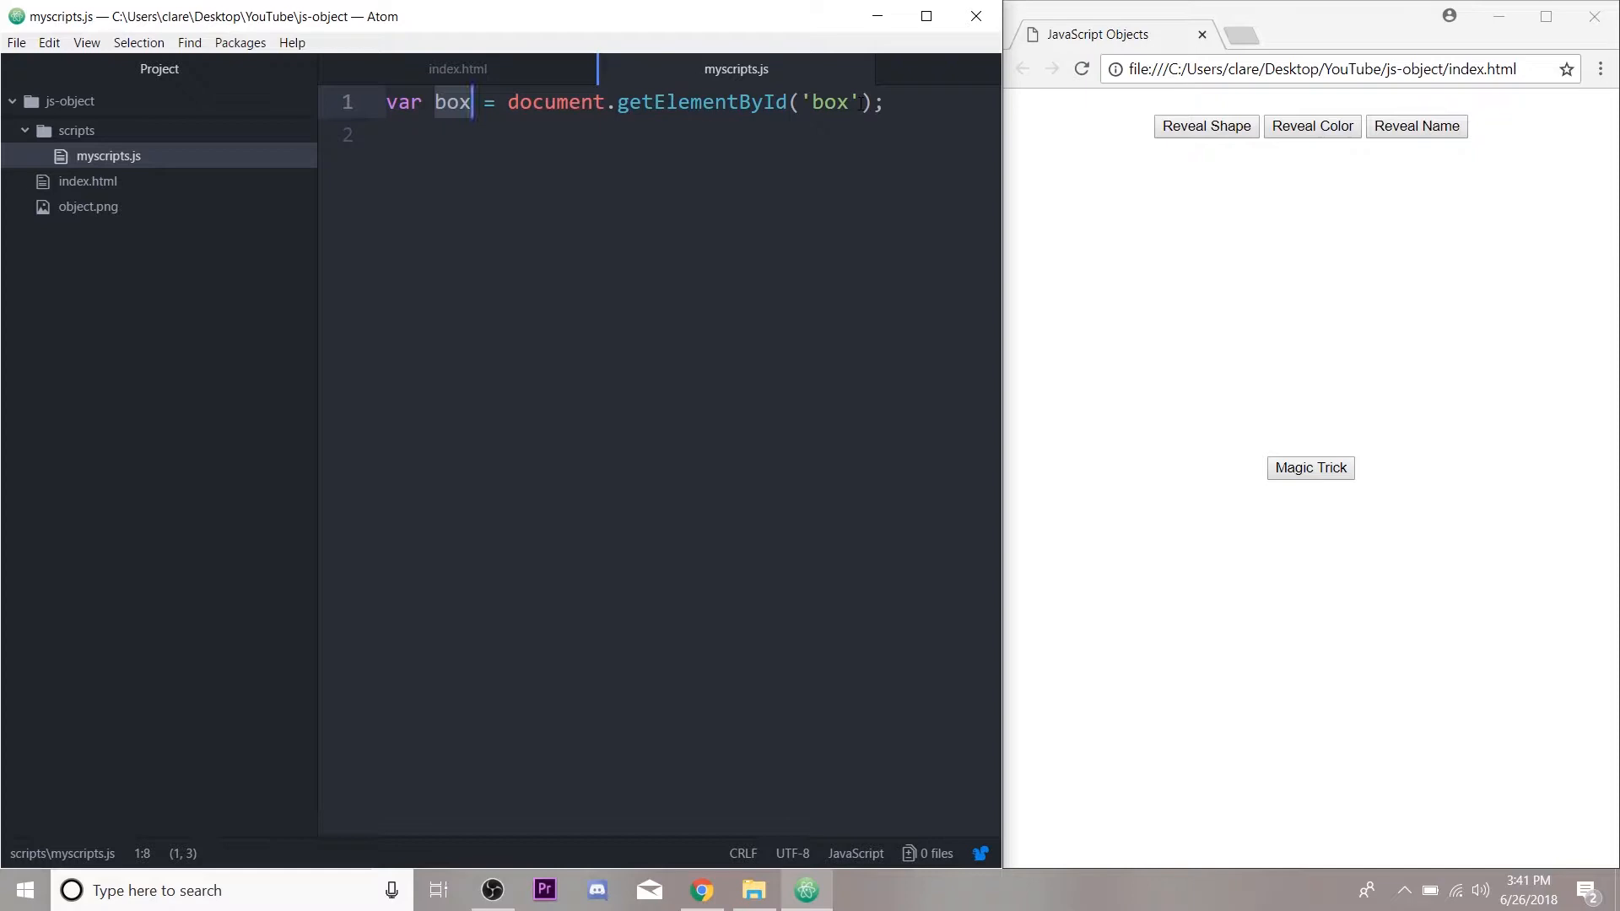
click(424, 135)
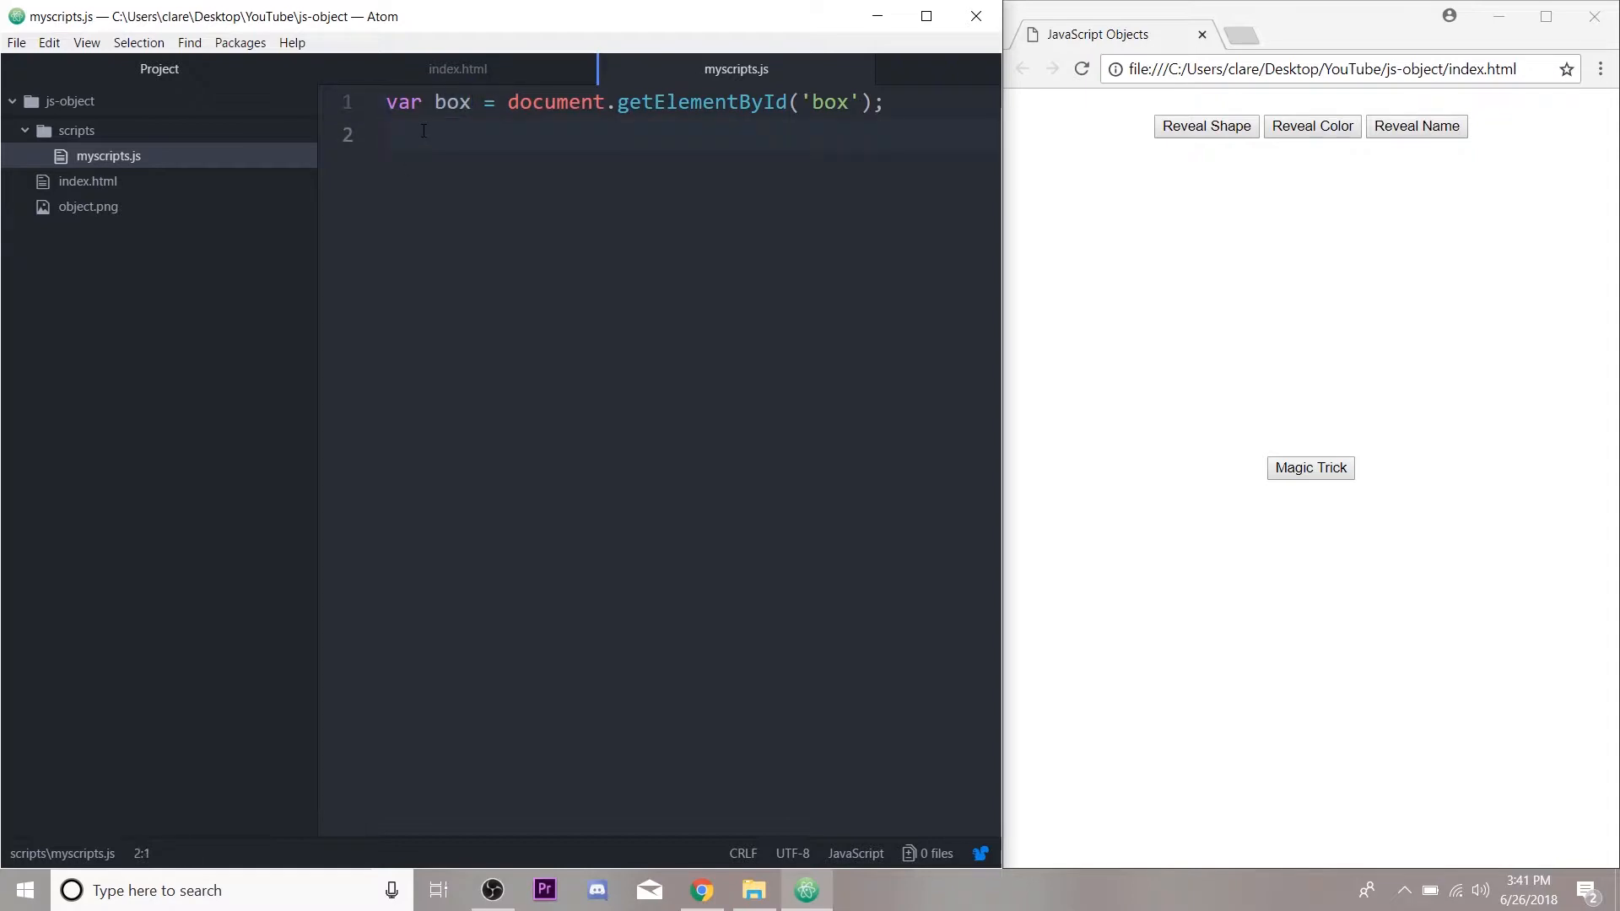
text(var)
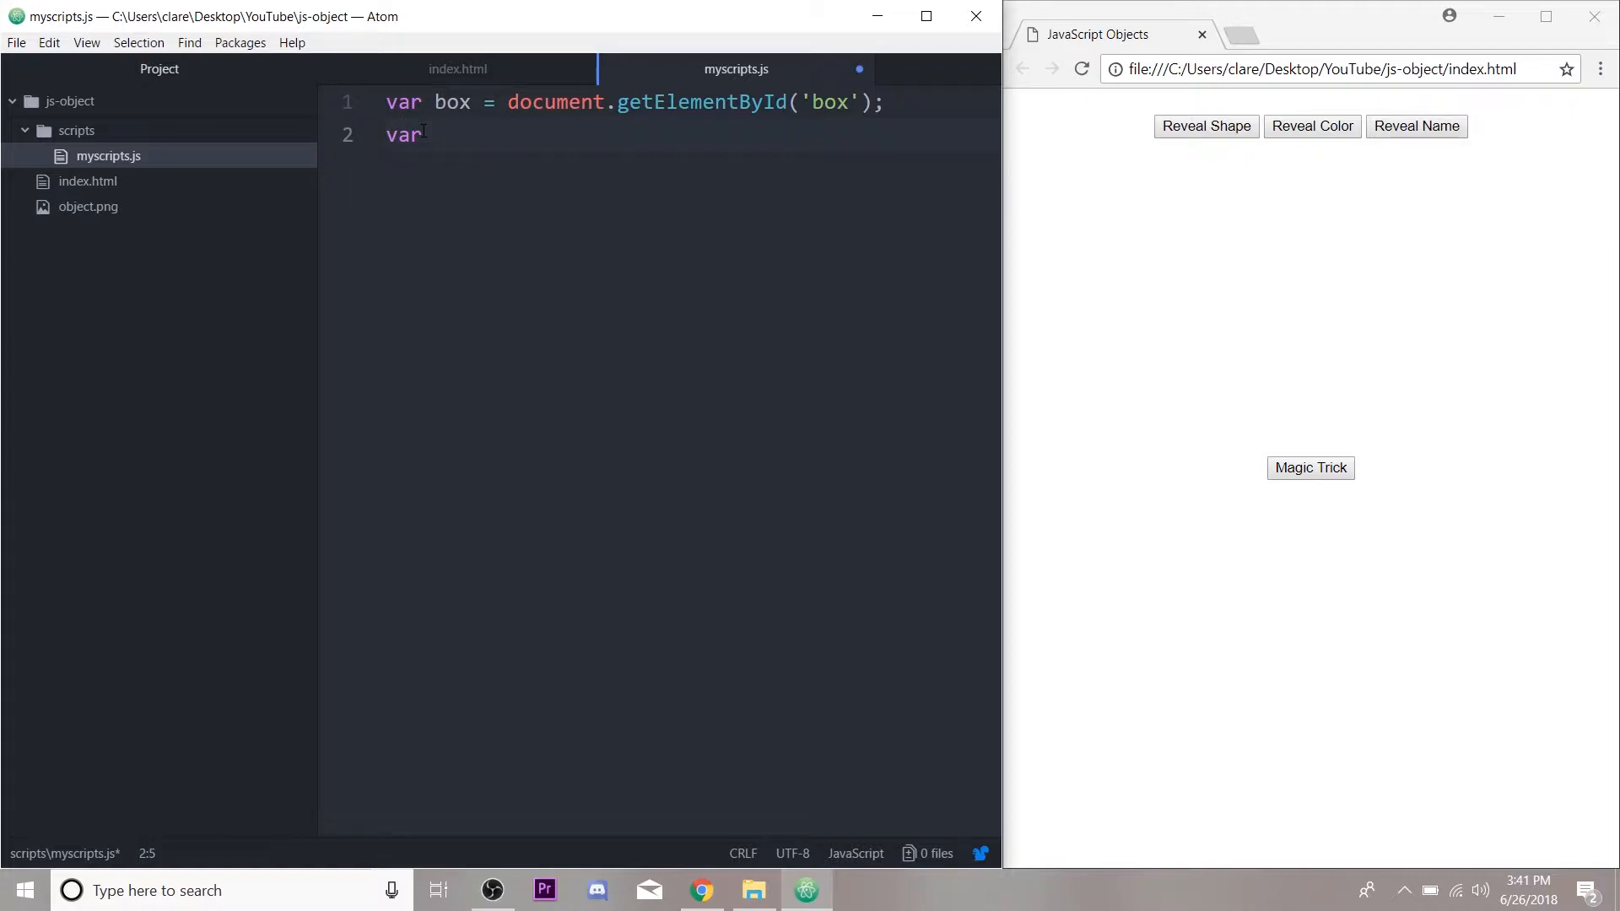
text(de)
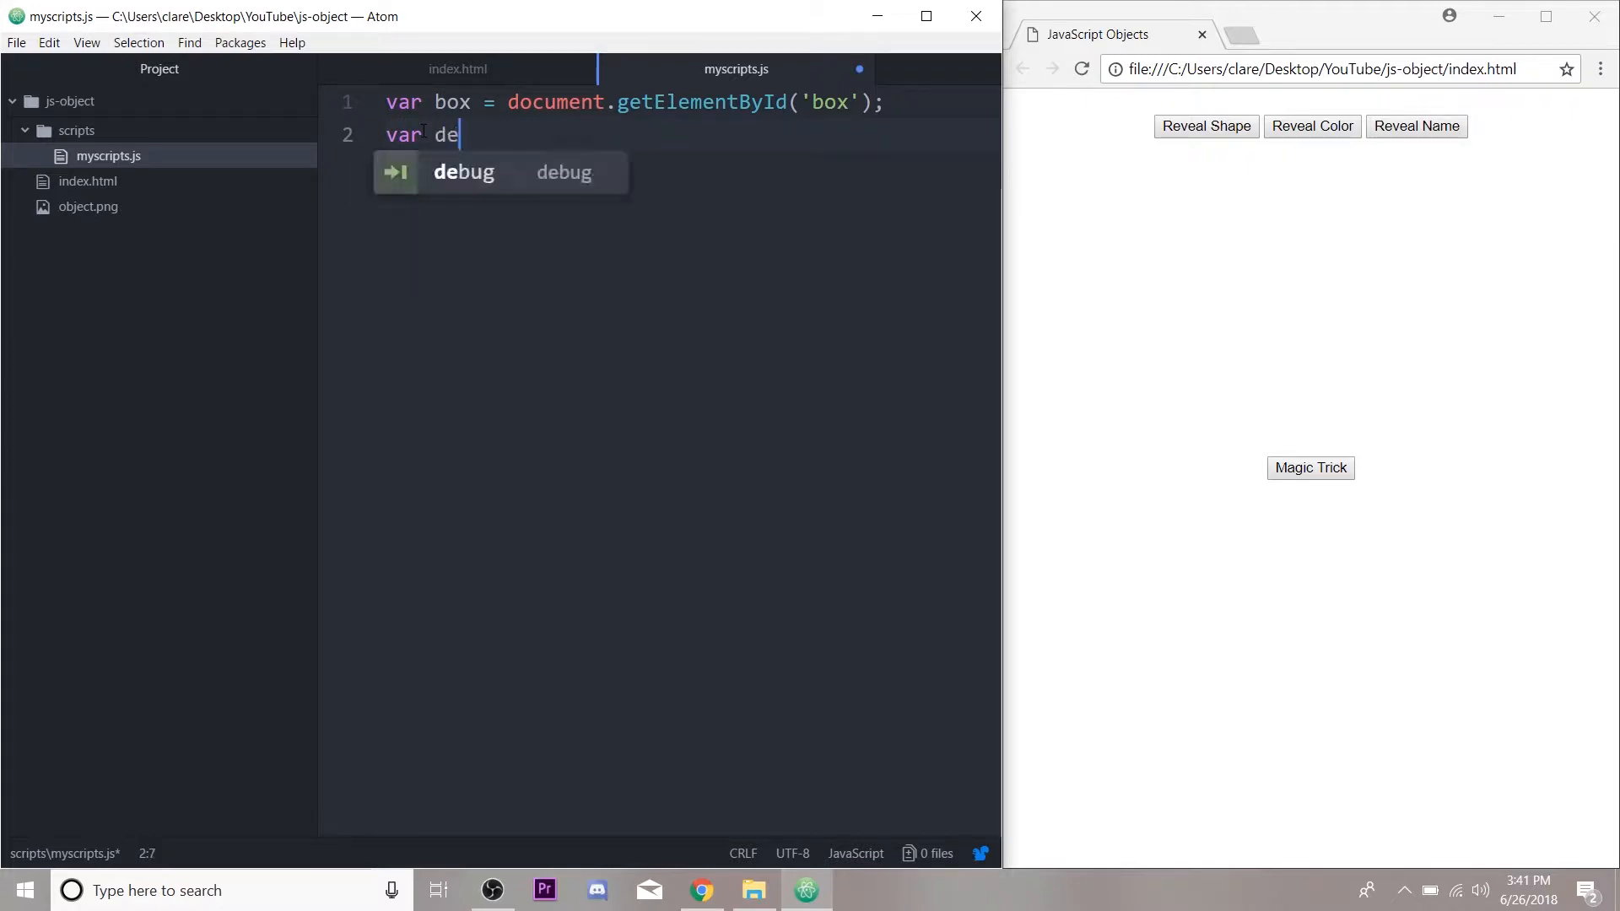
text(tails =)
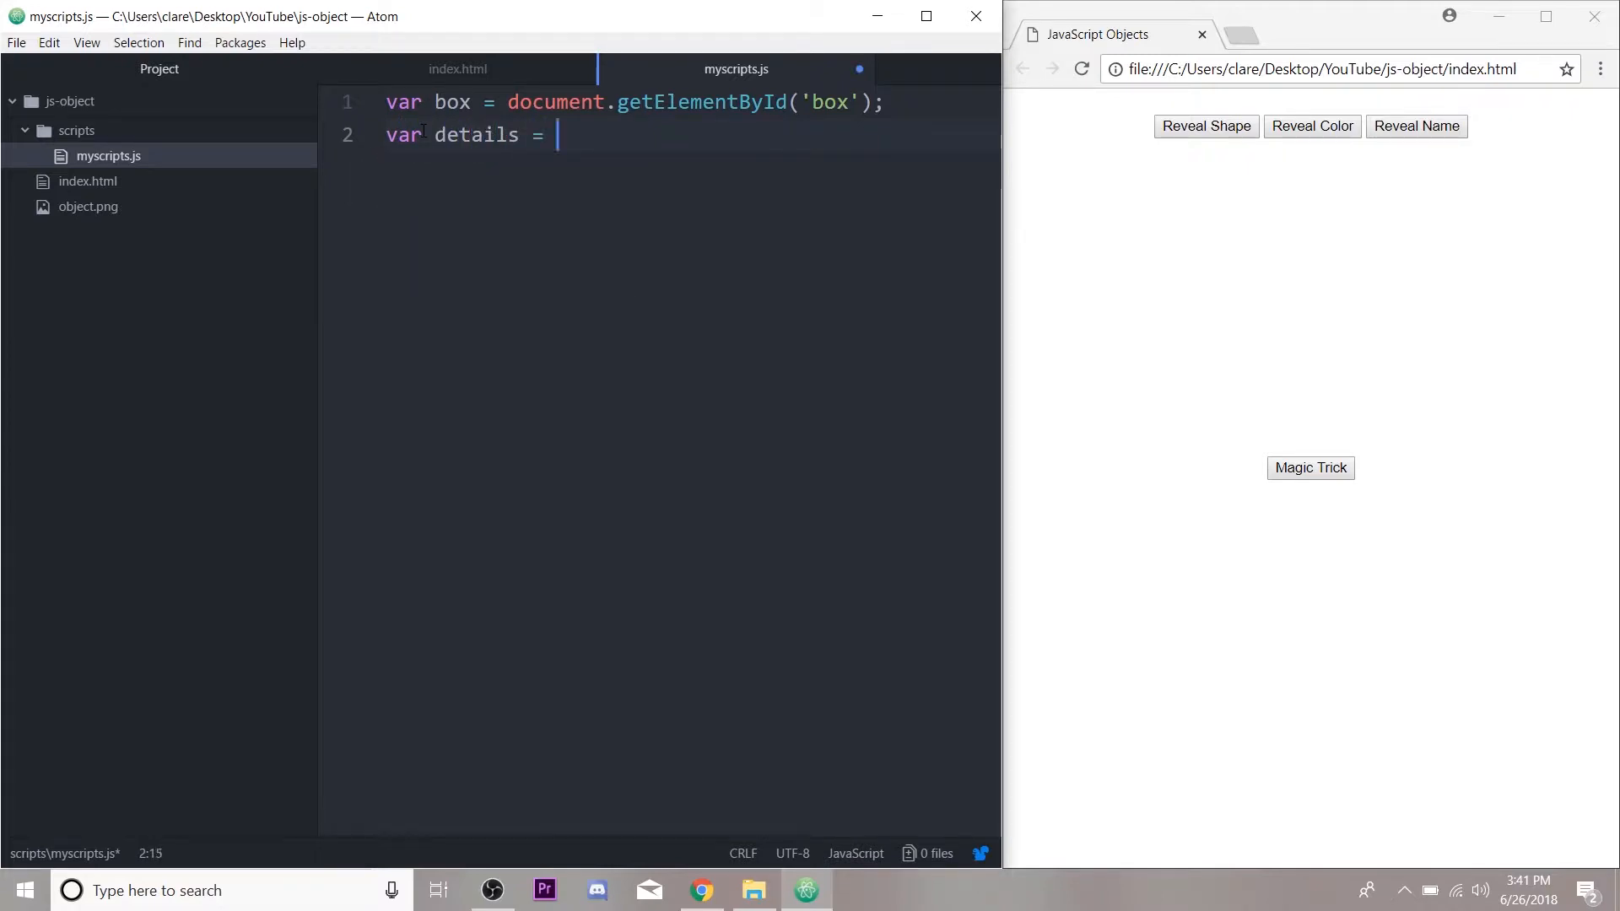
text({)
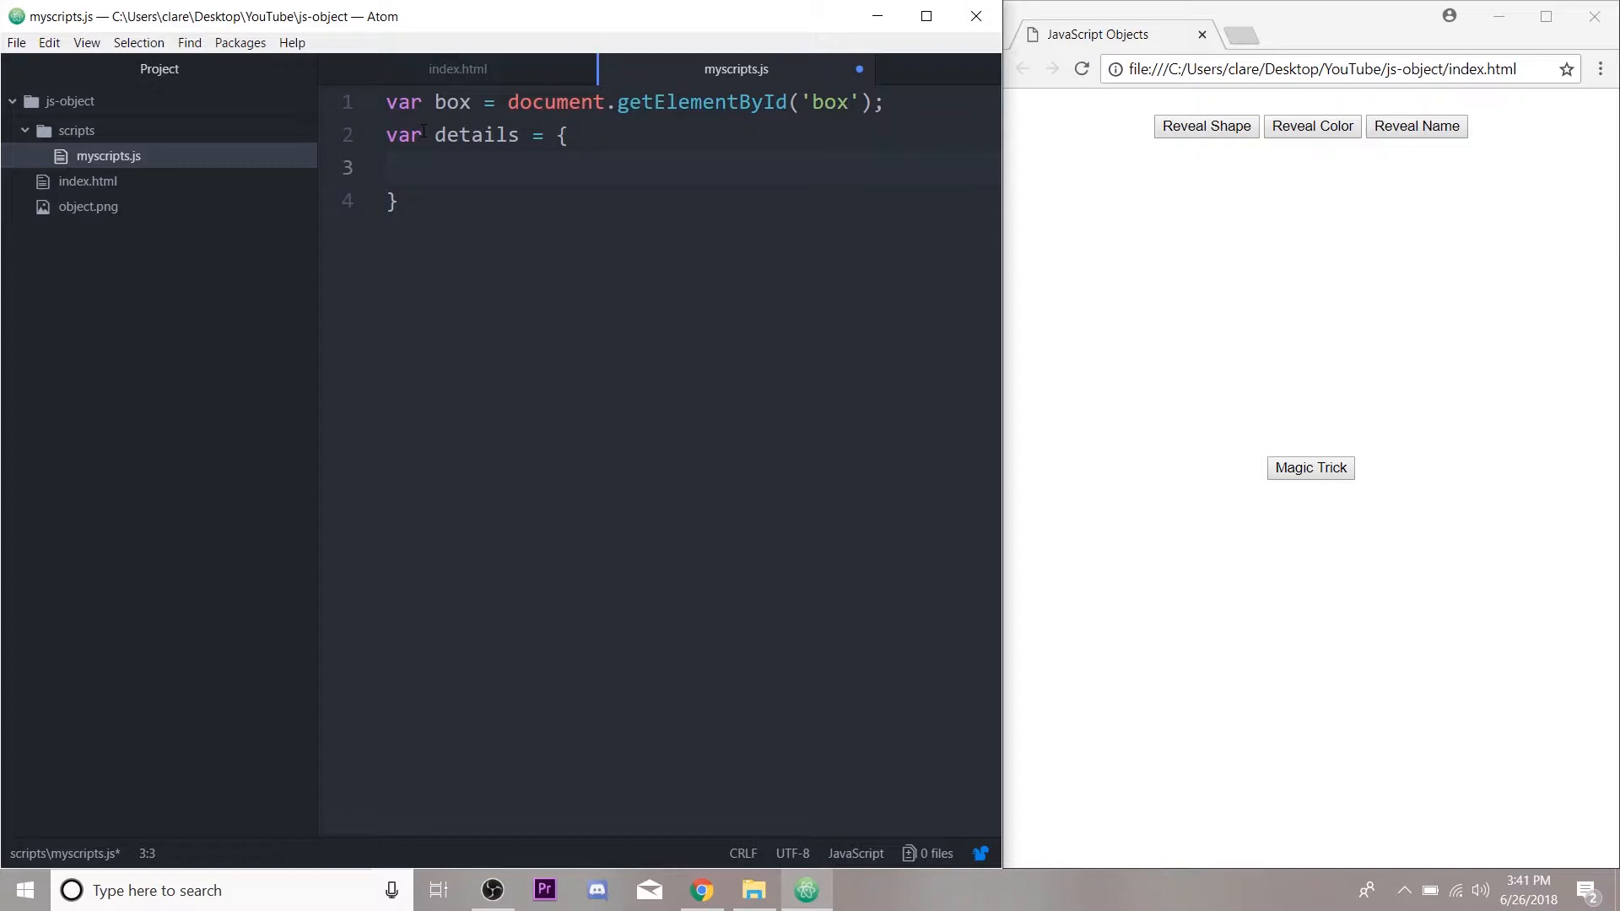
text(color:)
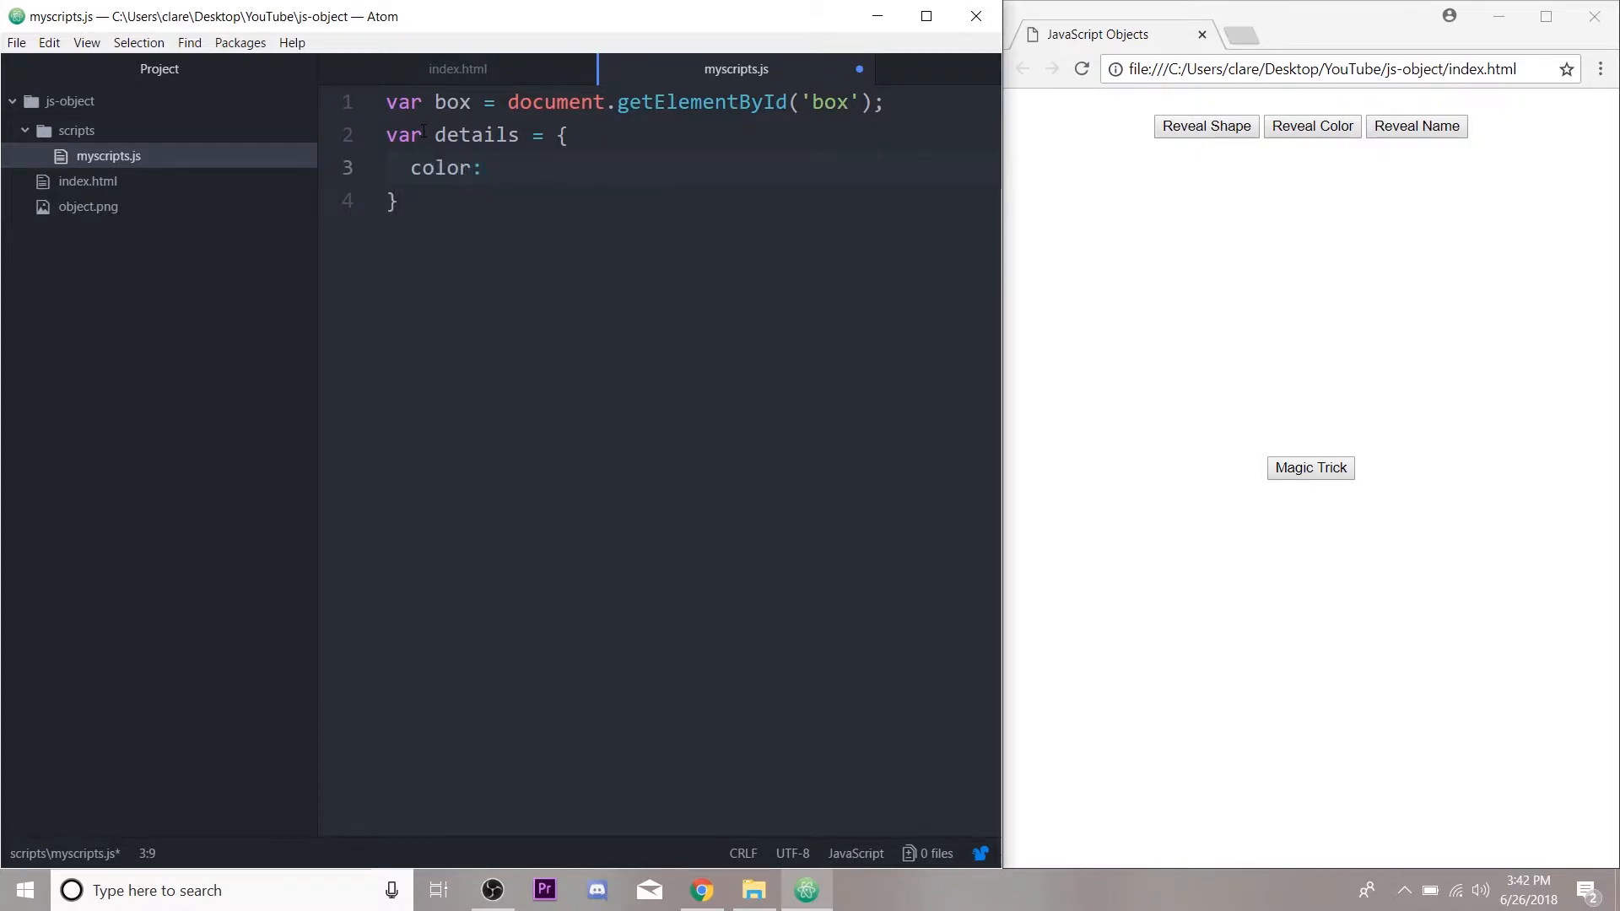
text("red",)
text(na)
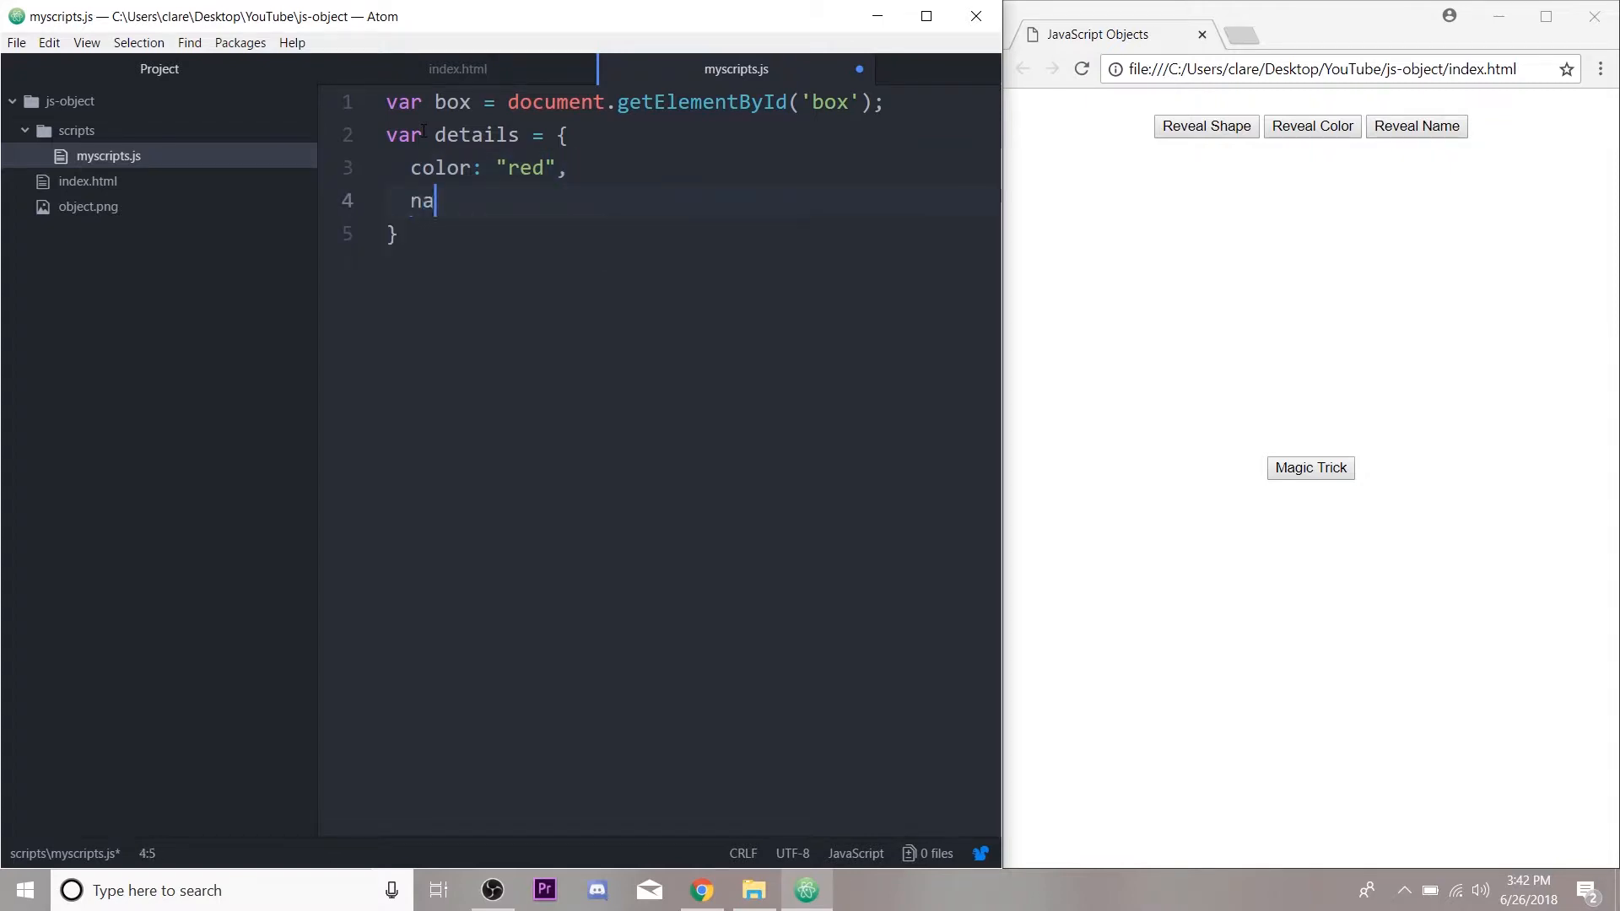
text(me: ")
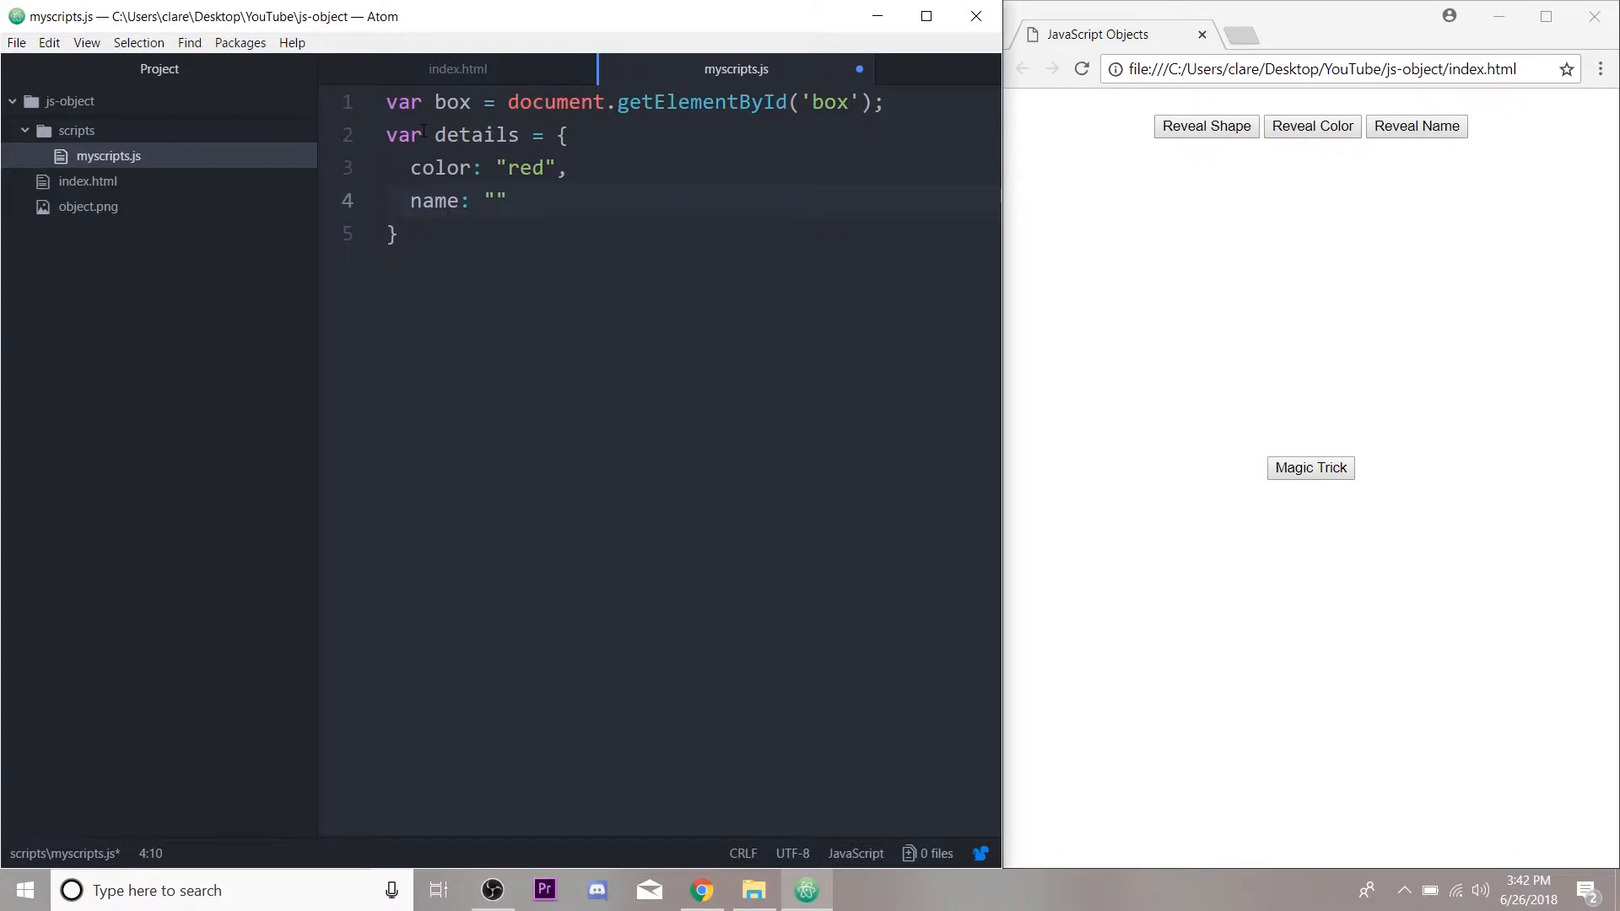
text(Box)
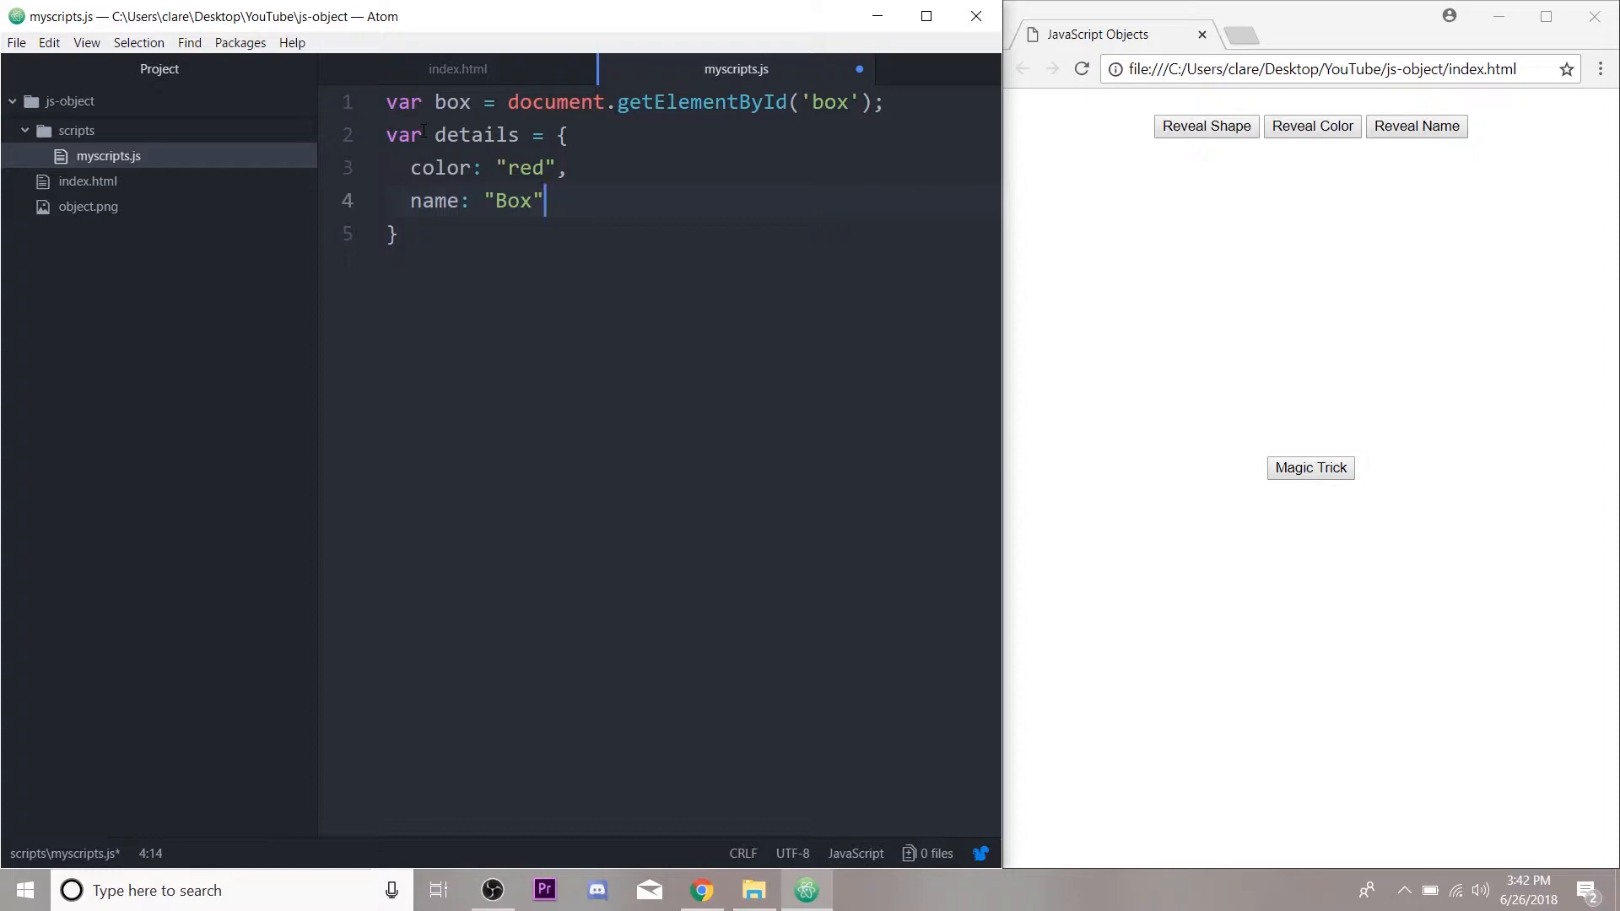
text(,)
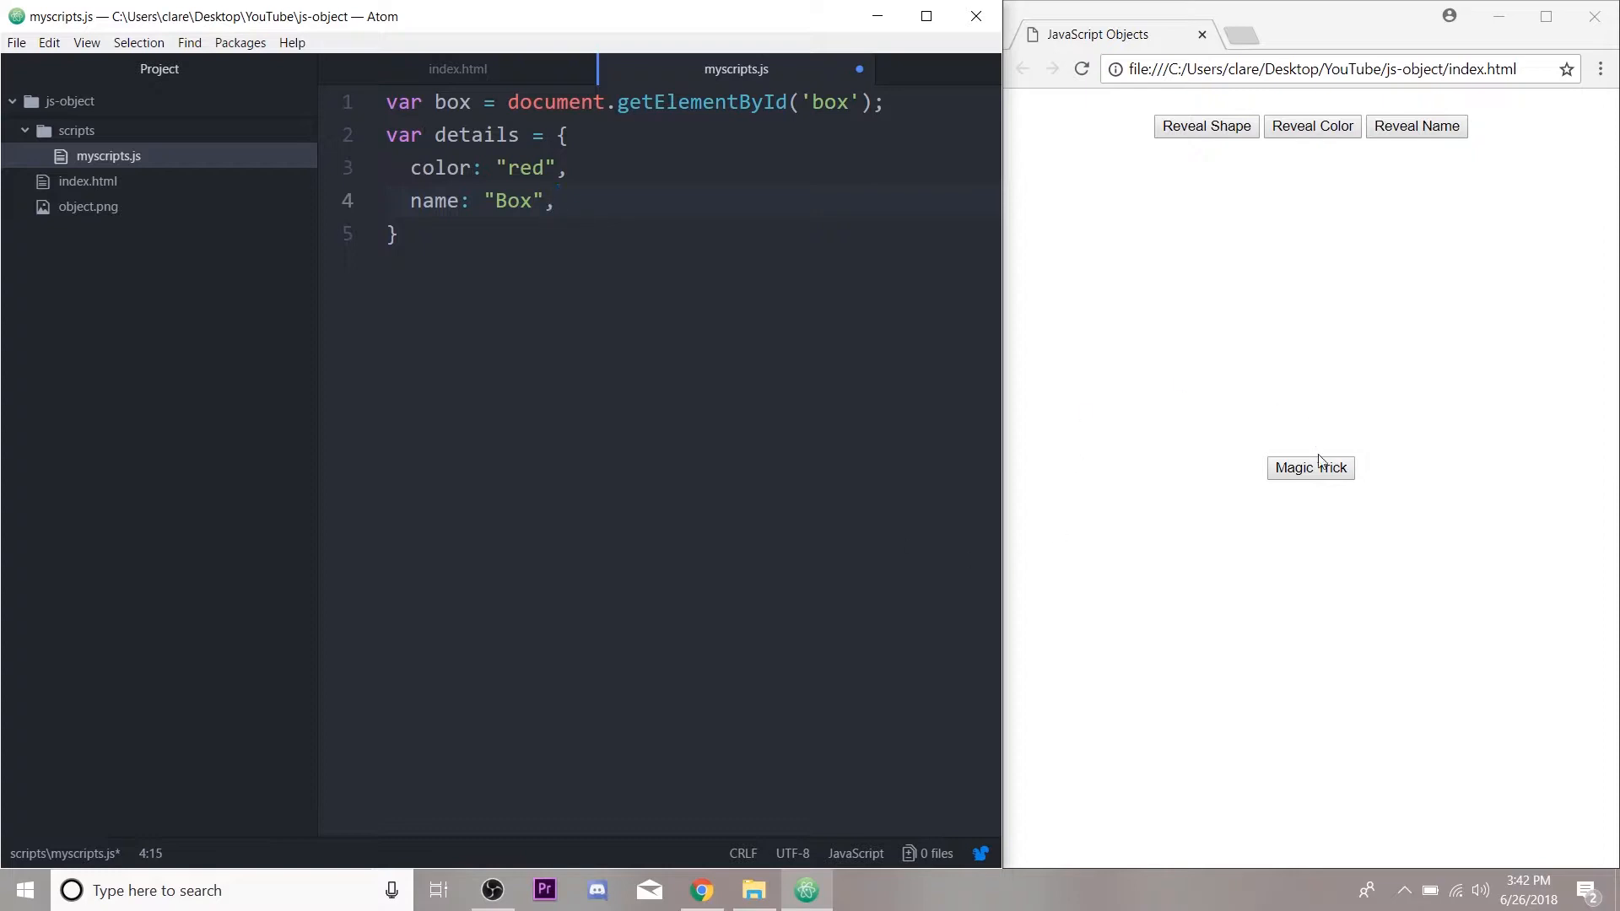
mouse_move(1311, 475)
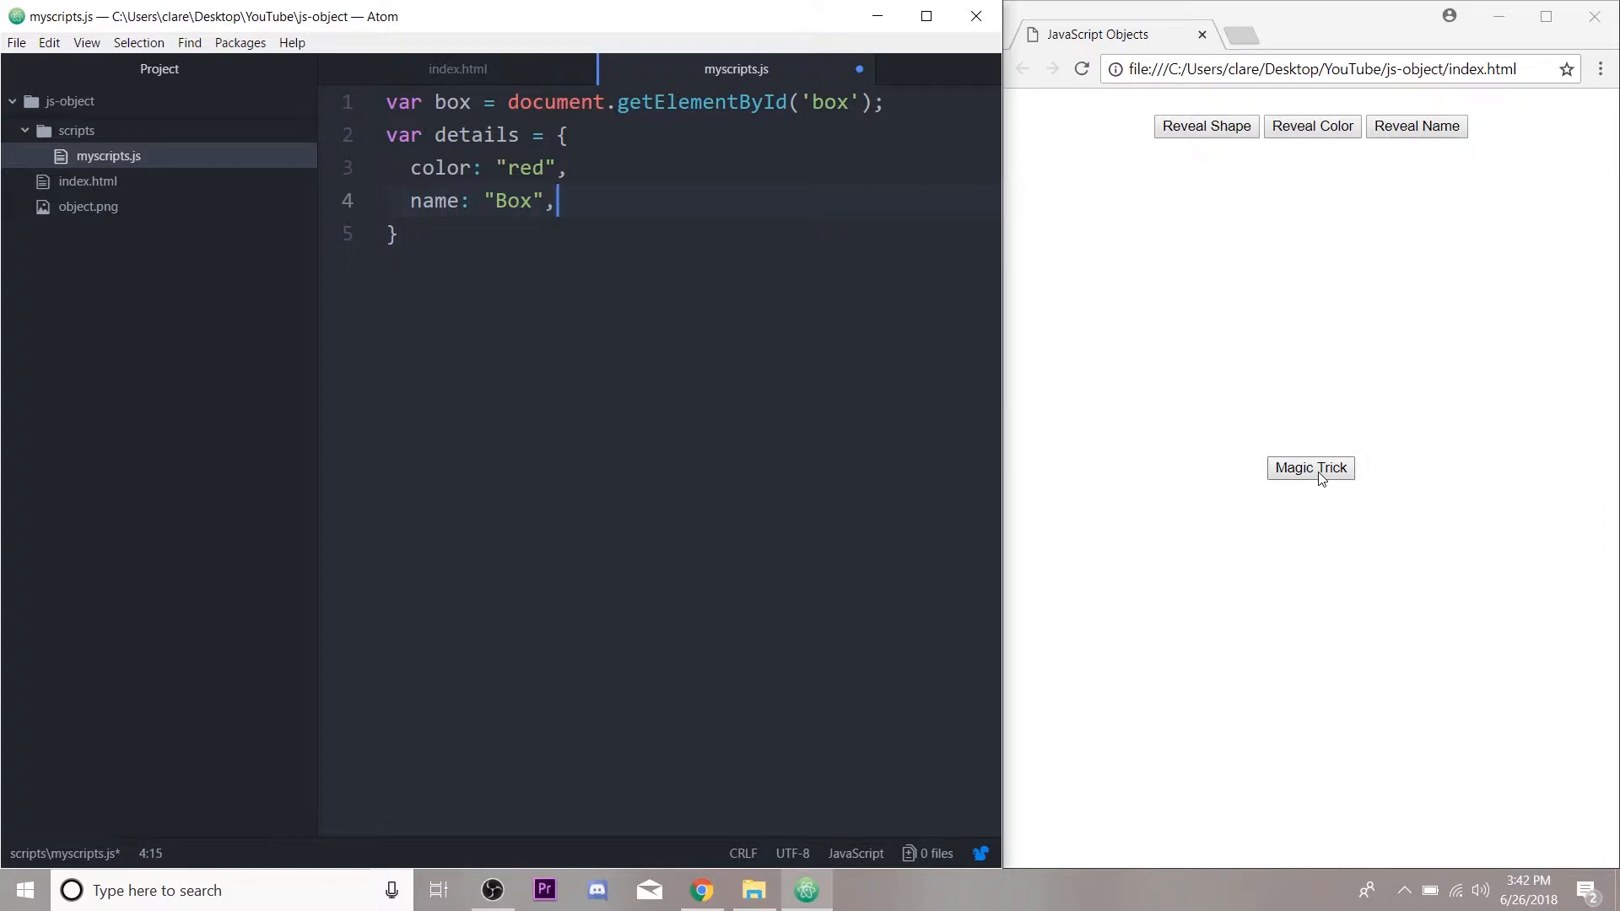
mouse_move(1350, 338)
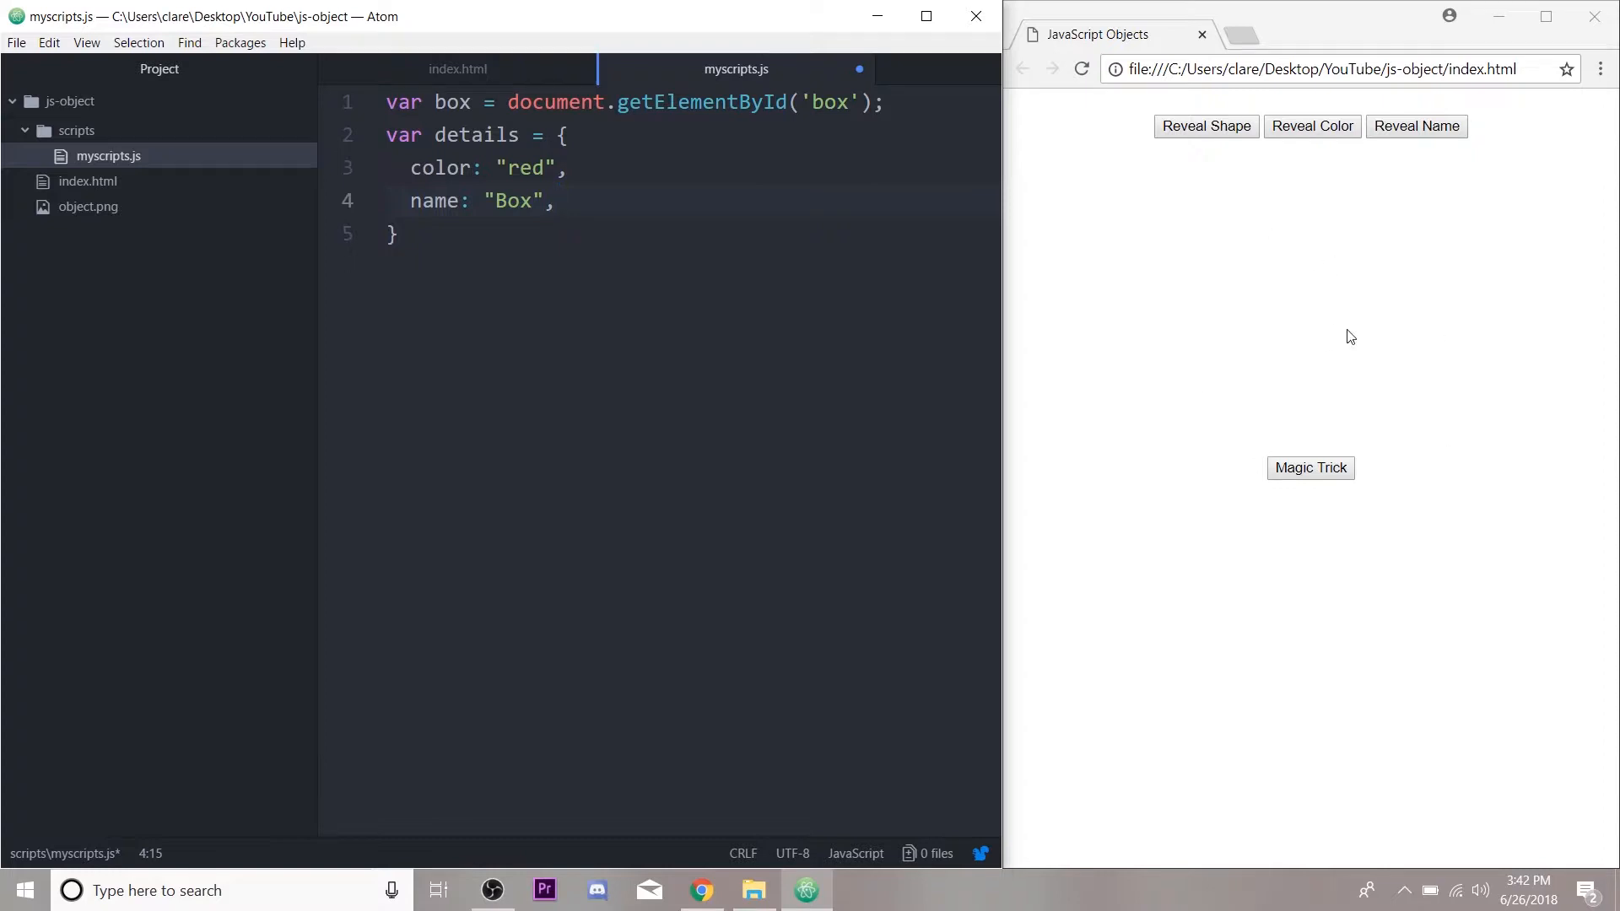
mouse_move(1339, 300)
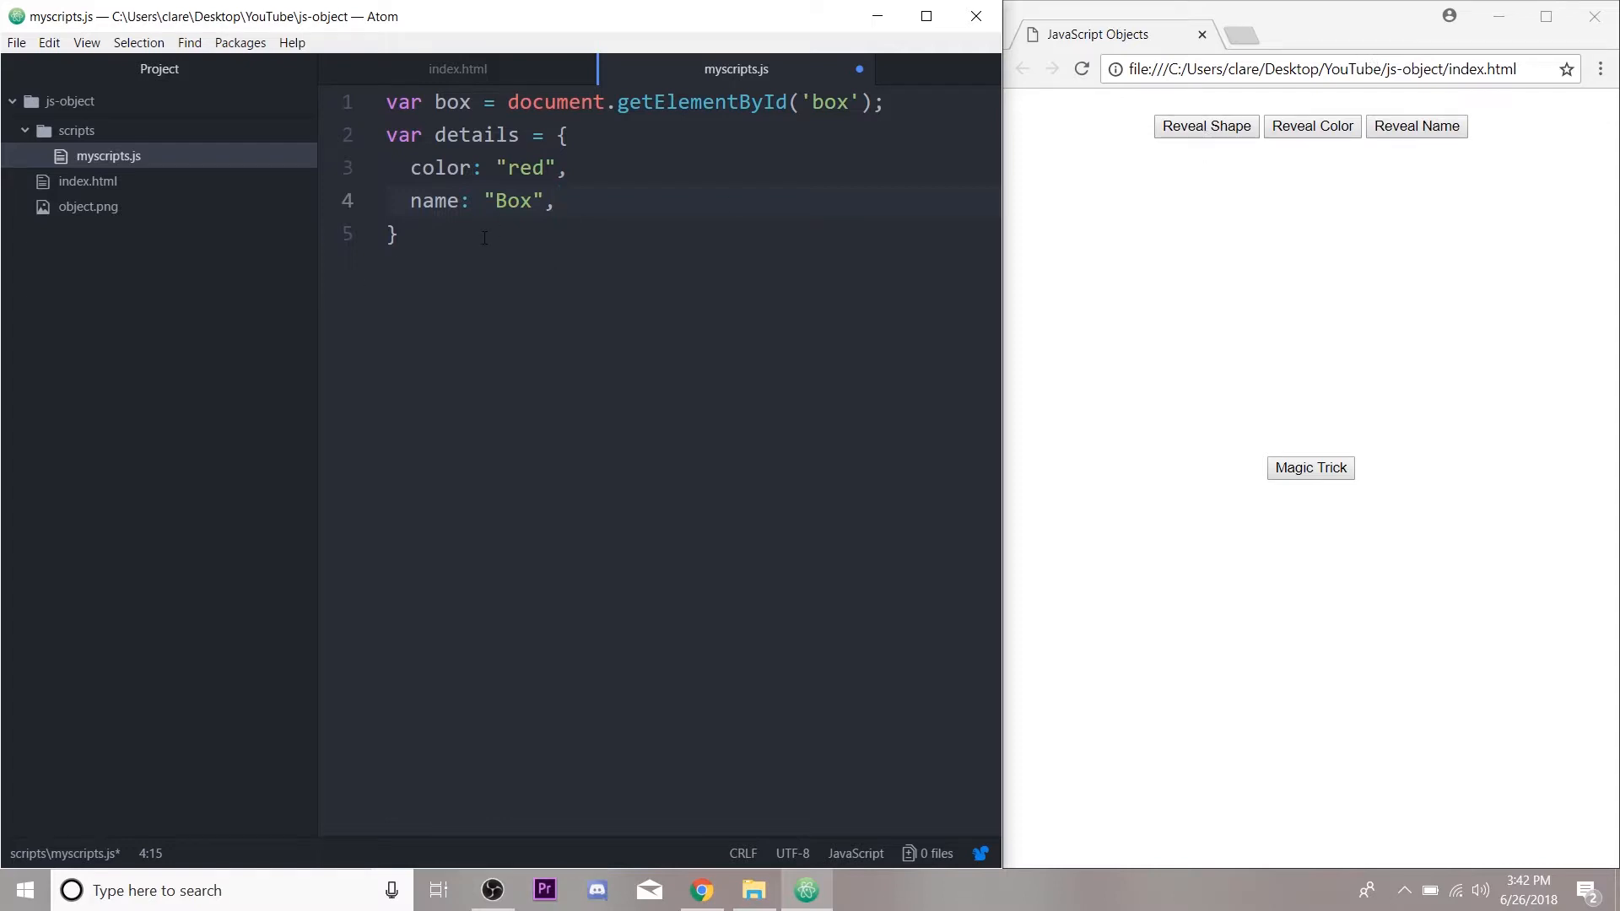
Step: Write function revealShape(){ box.style.visibility = "visible"; }
text(fu)
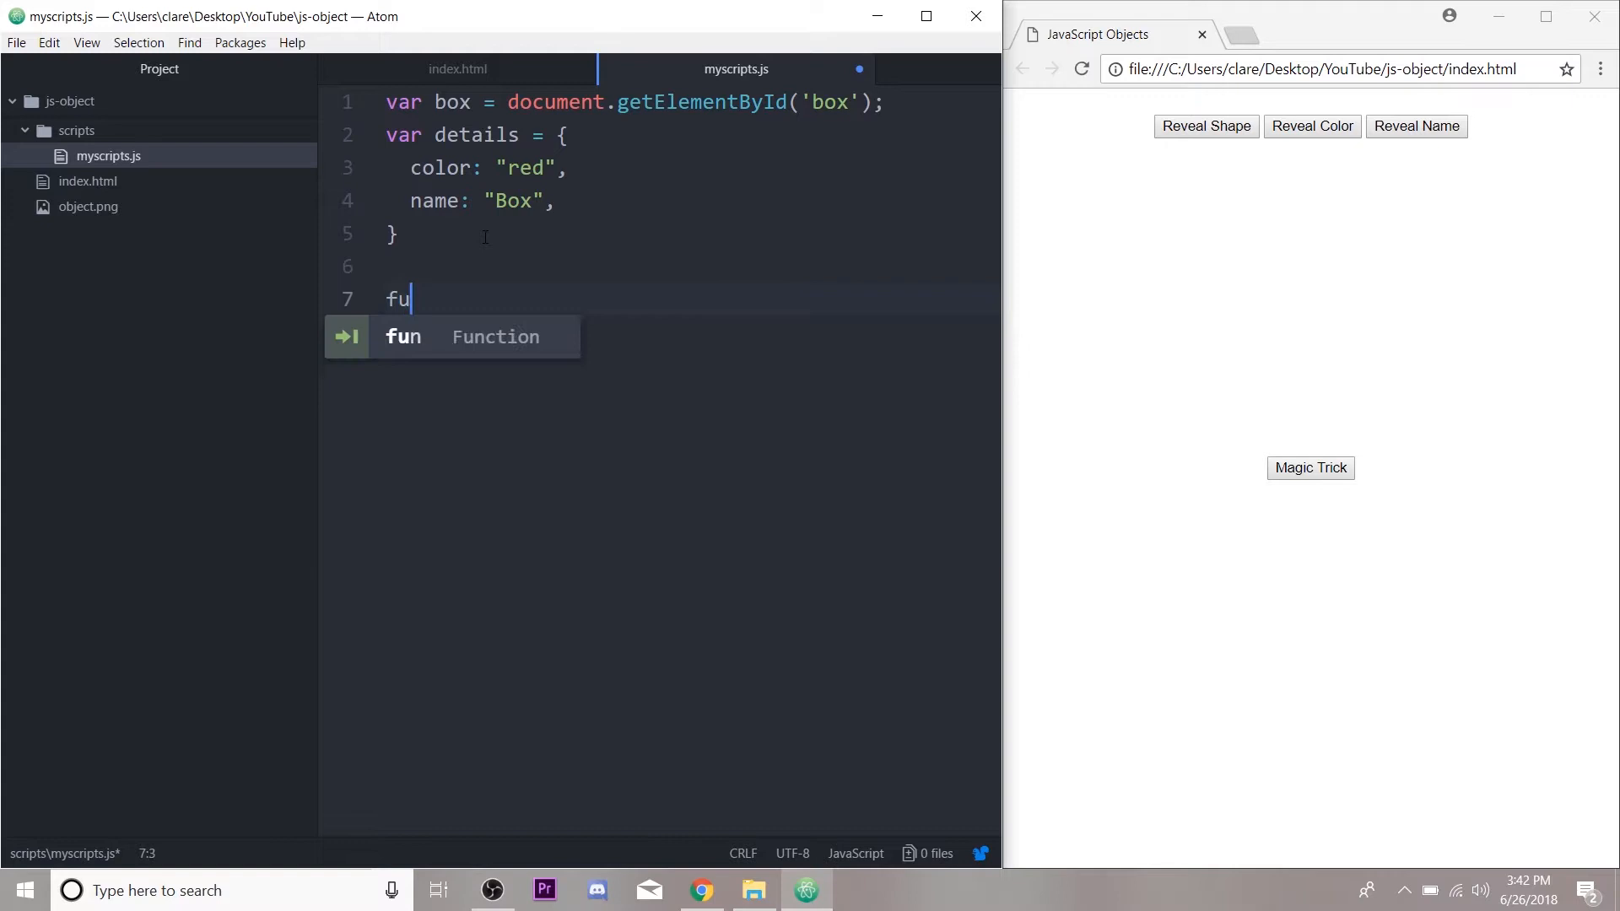
text(nction revealShape()
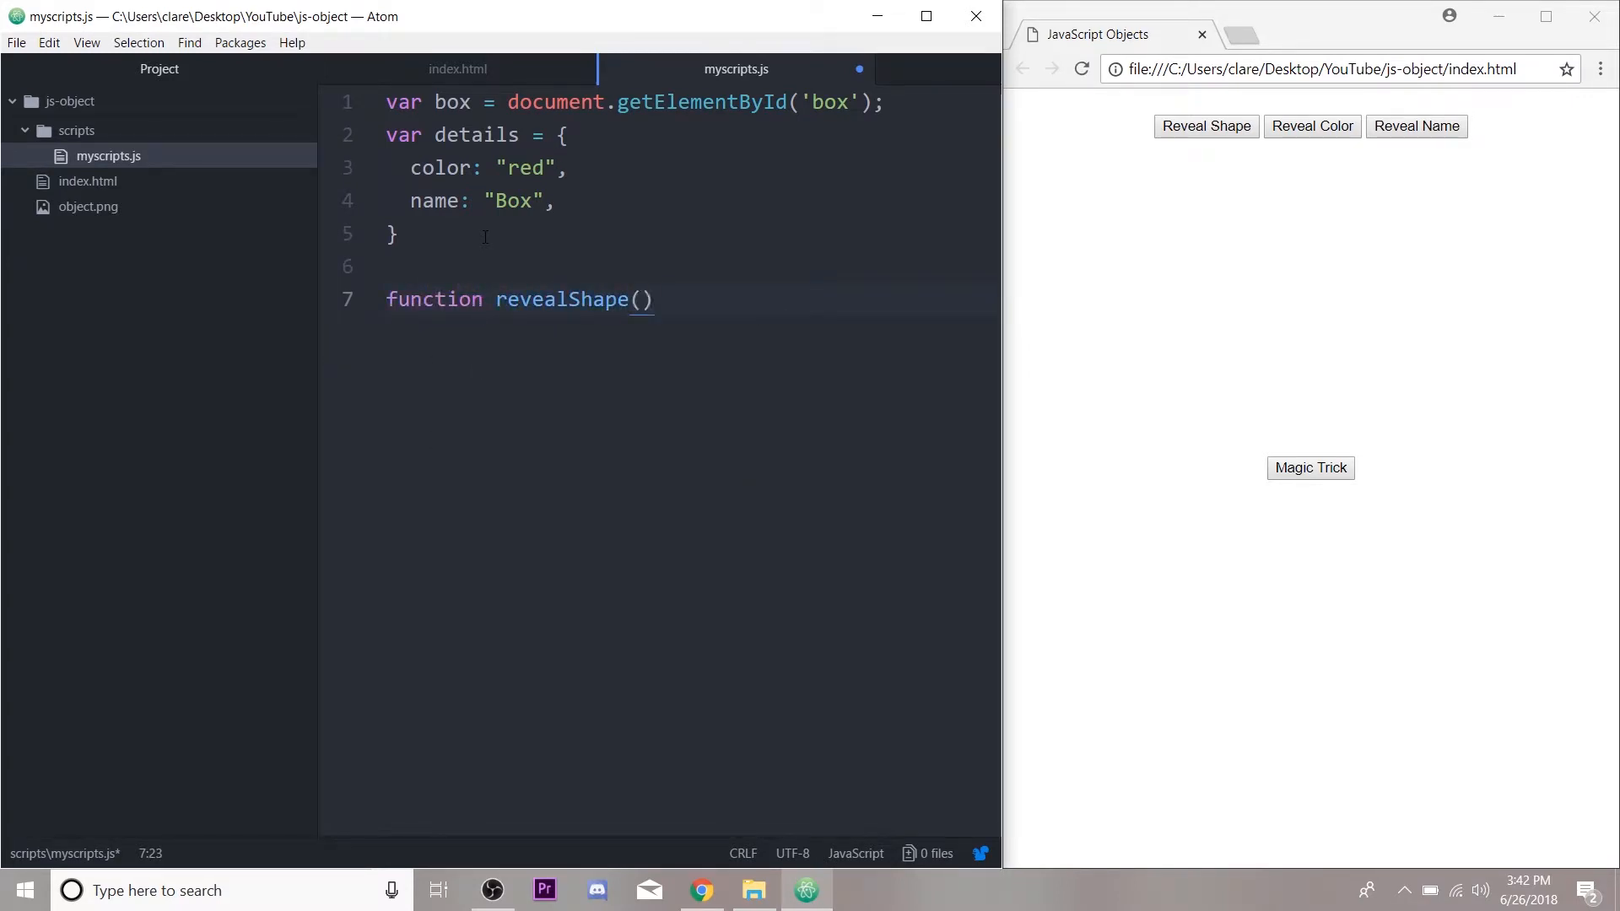
text({)
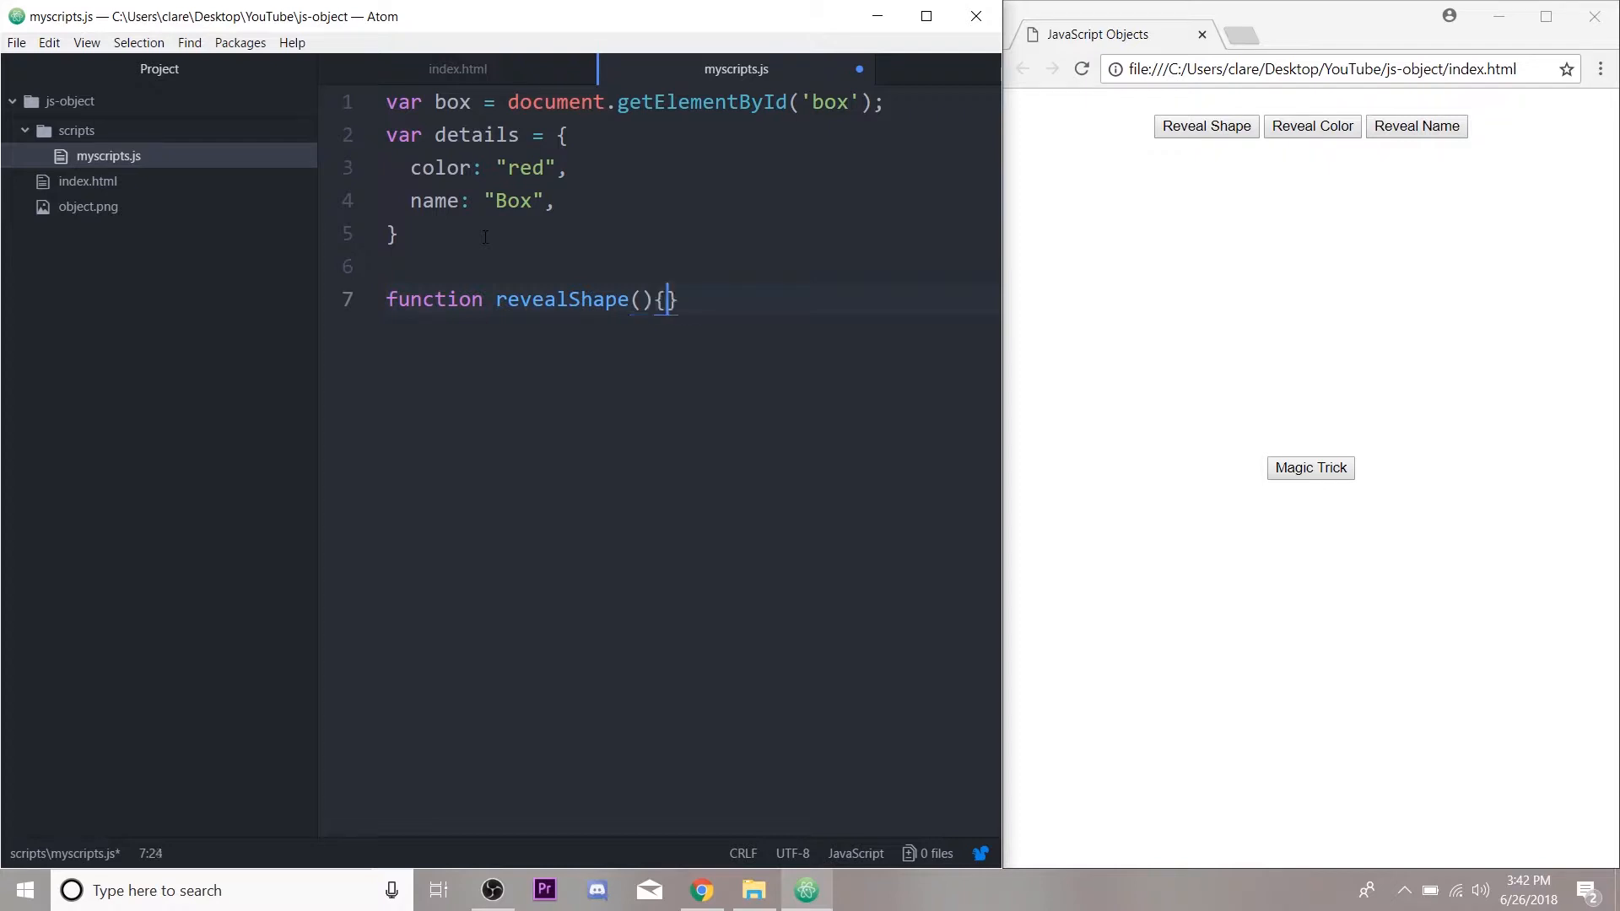
text(bo)
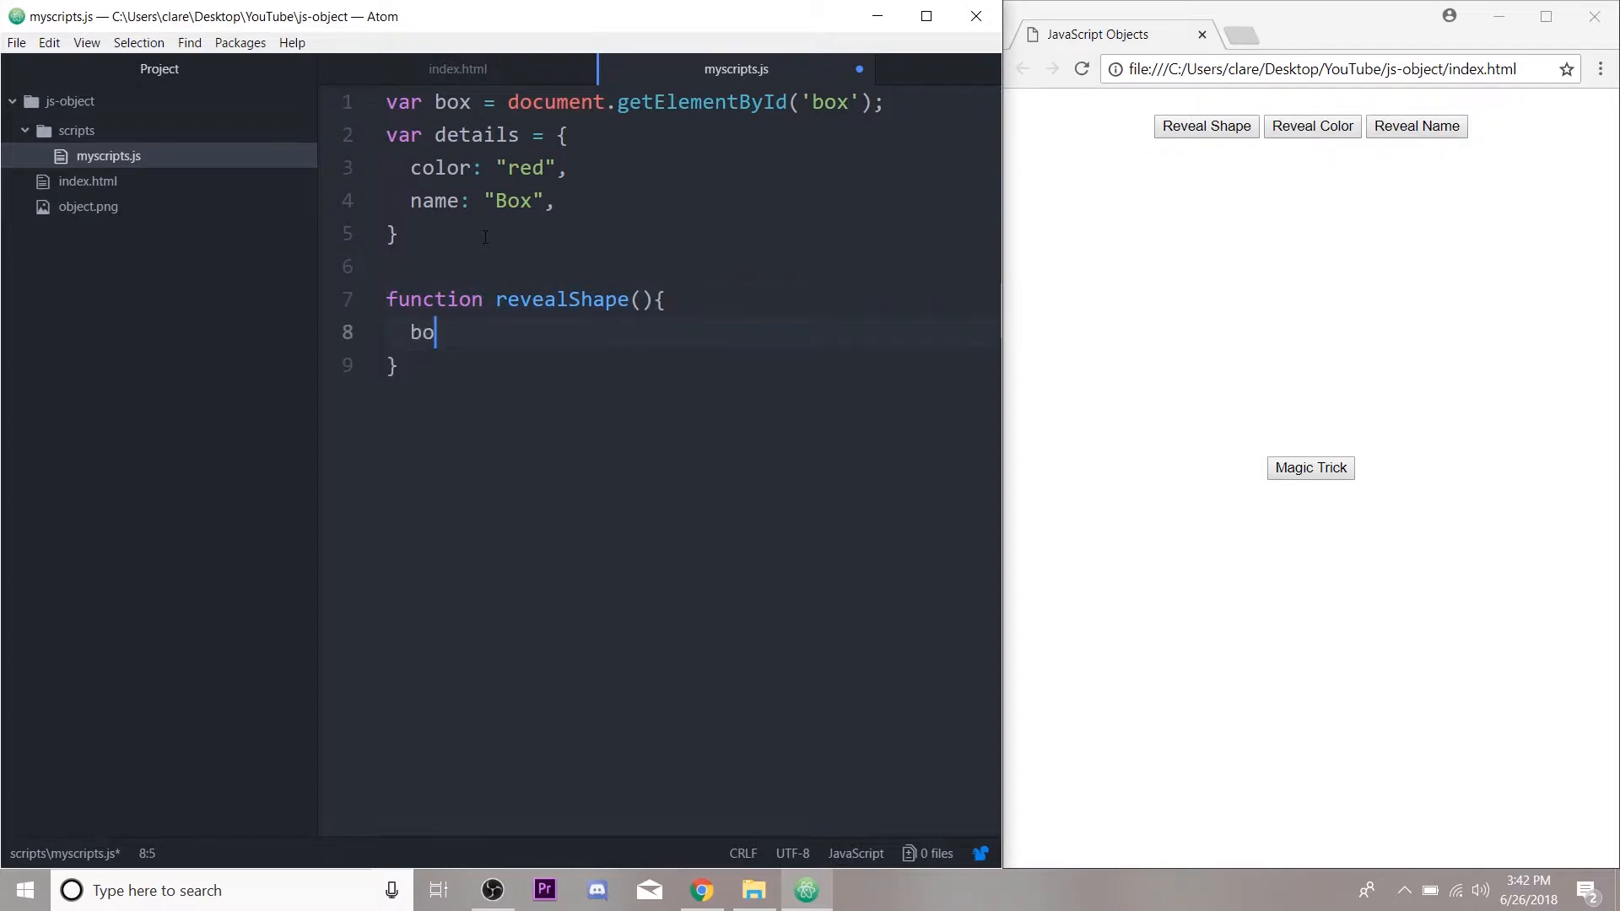
text(x.style.)
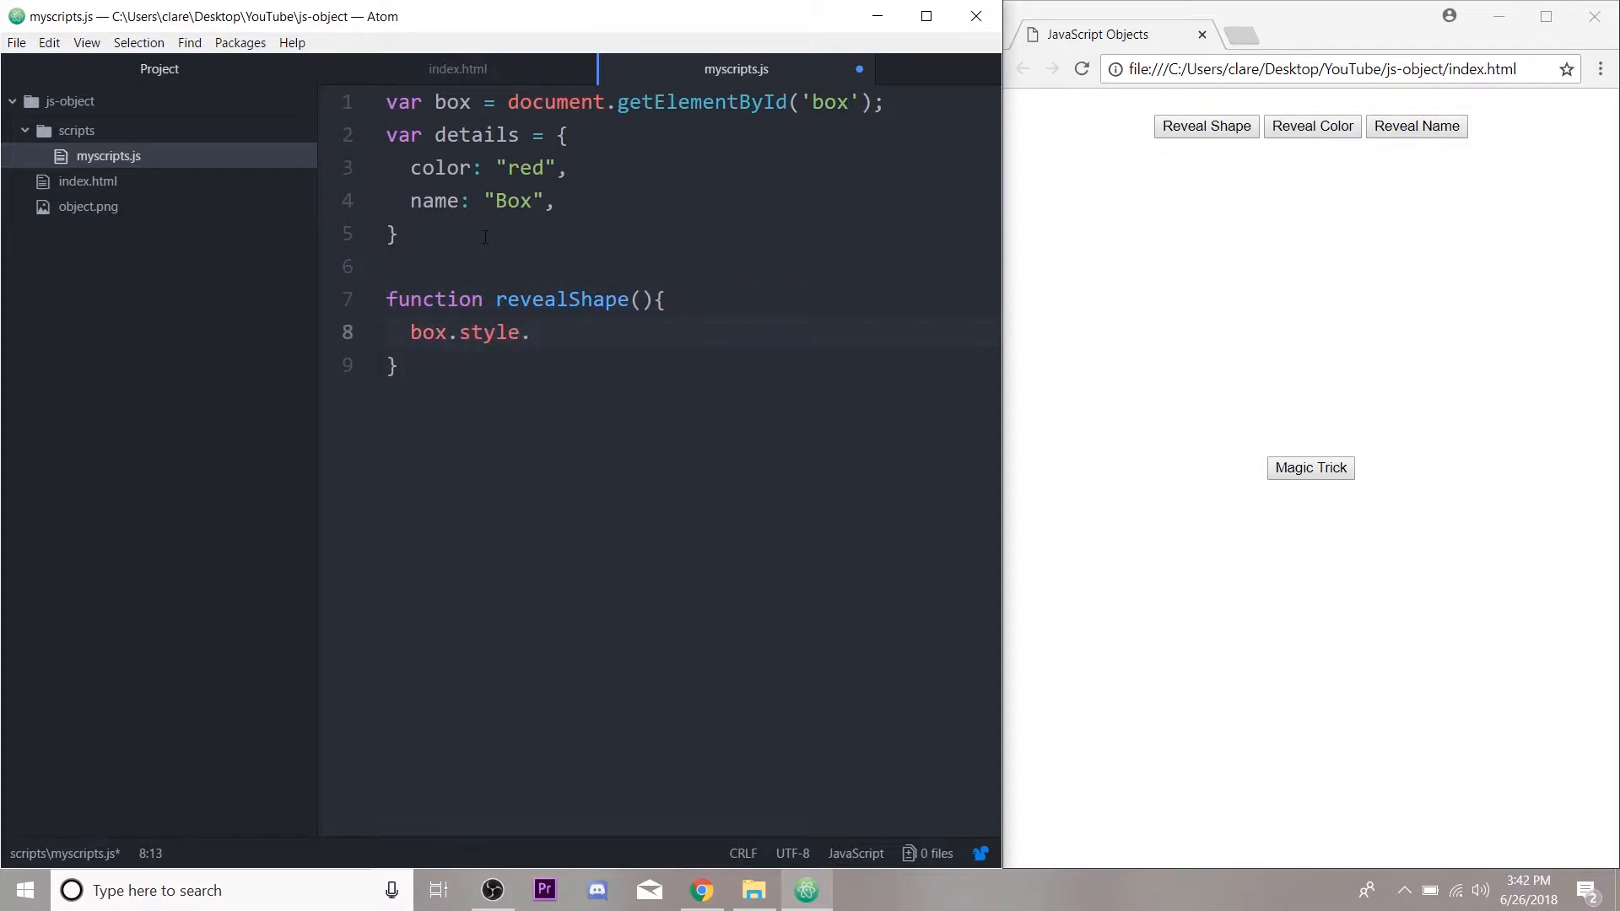
text(display)
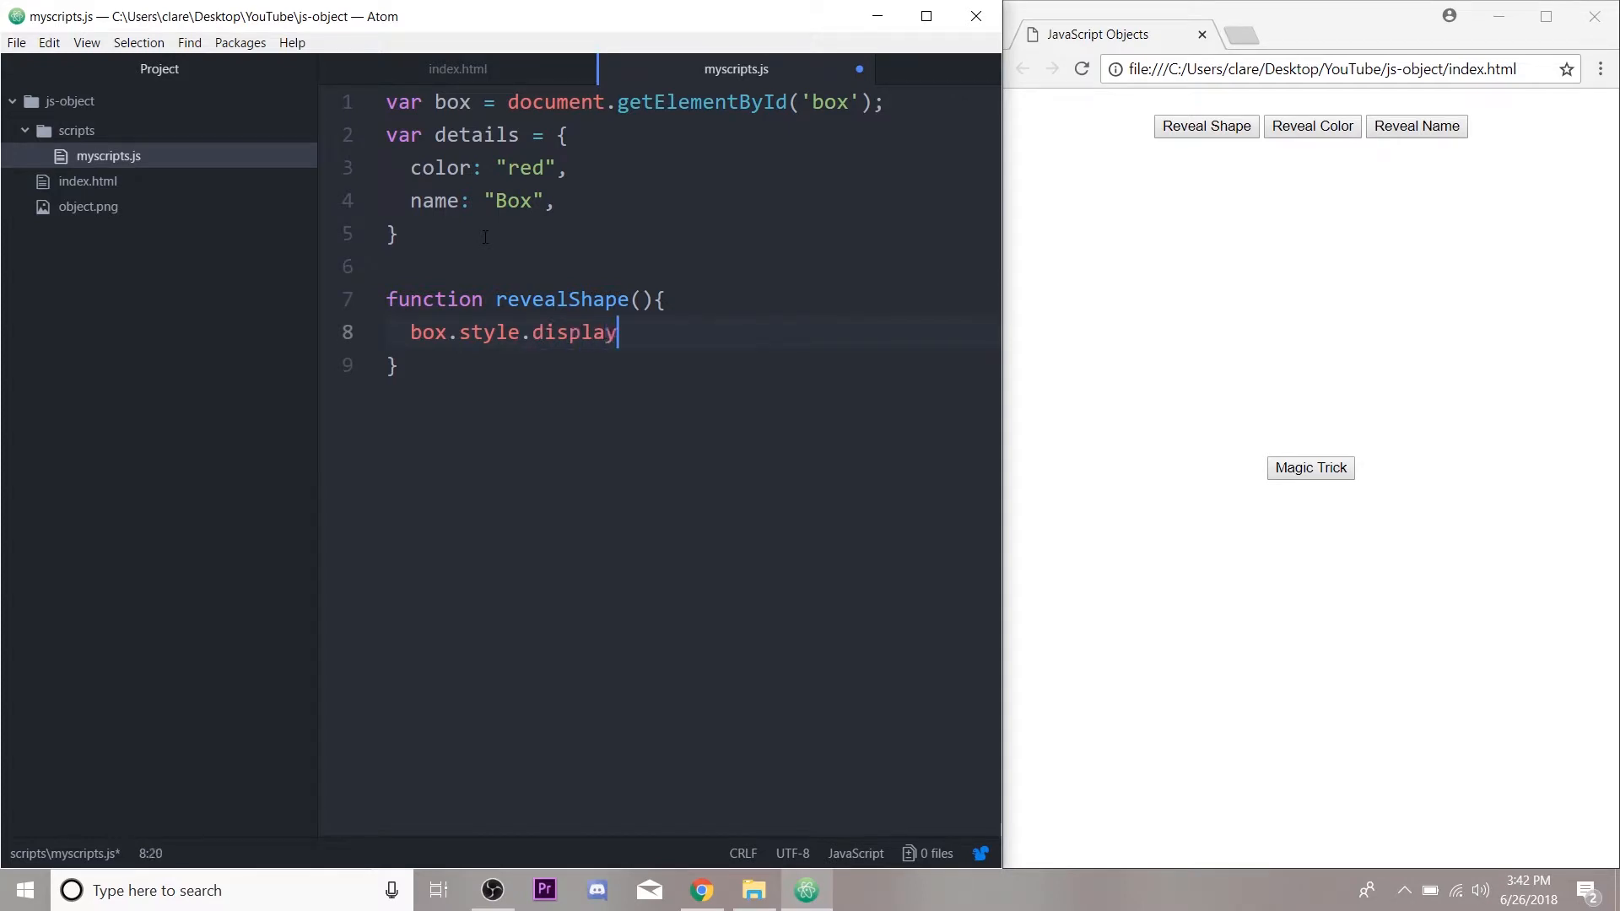
text(vsi)
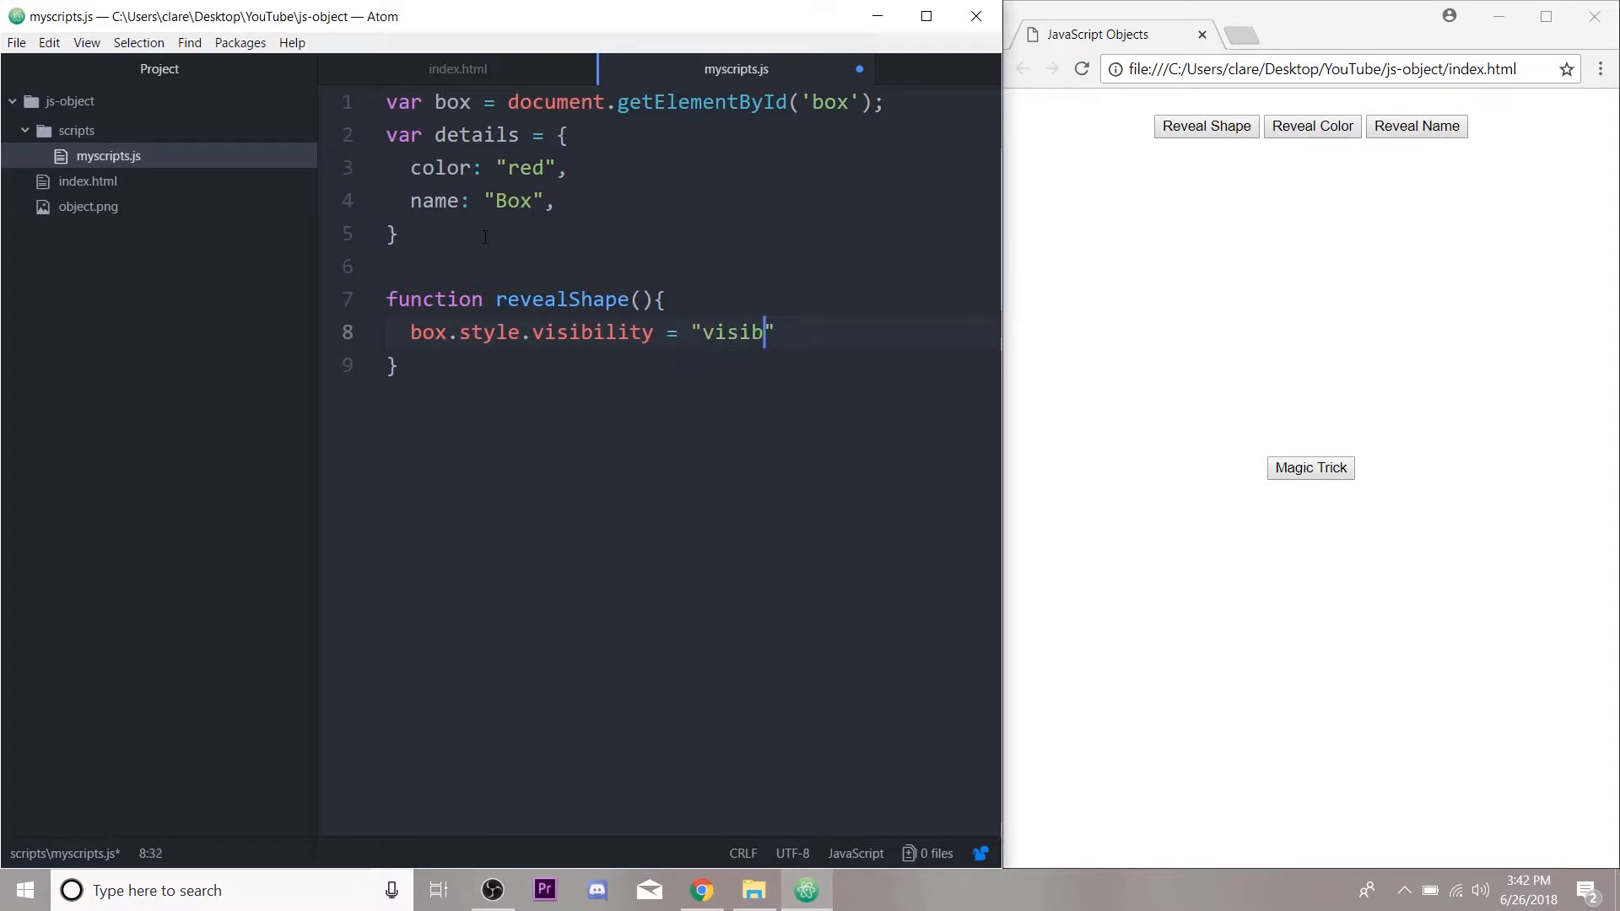
text(le";)
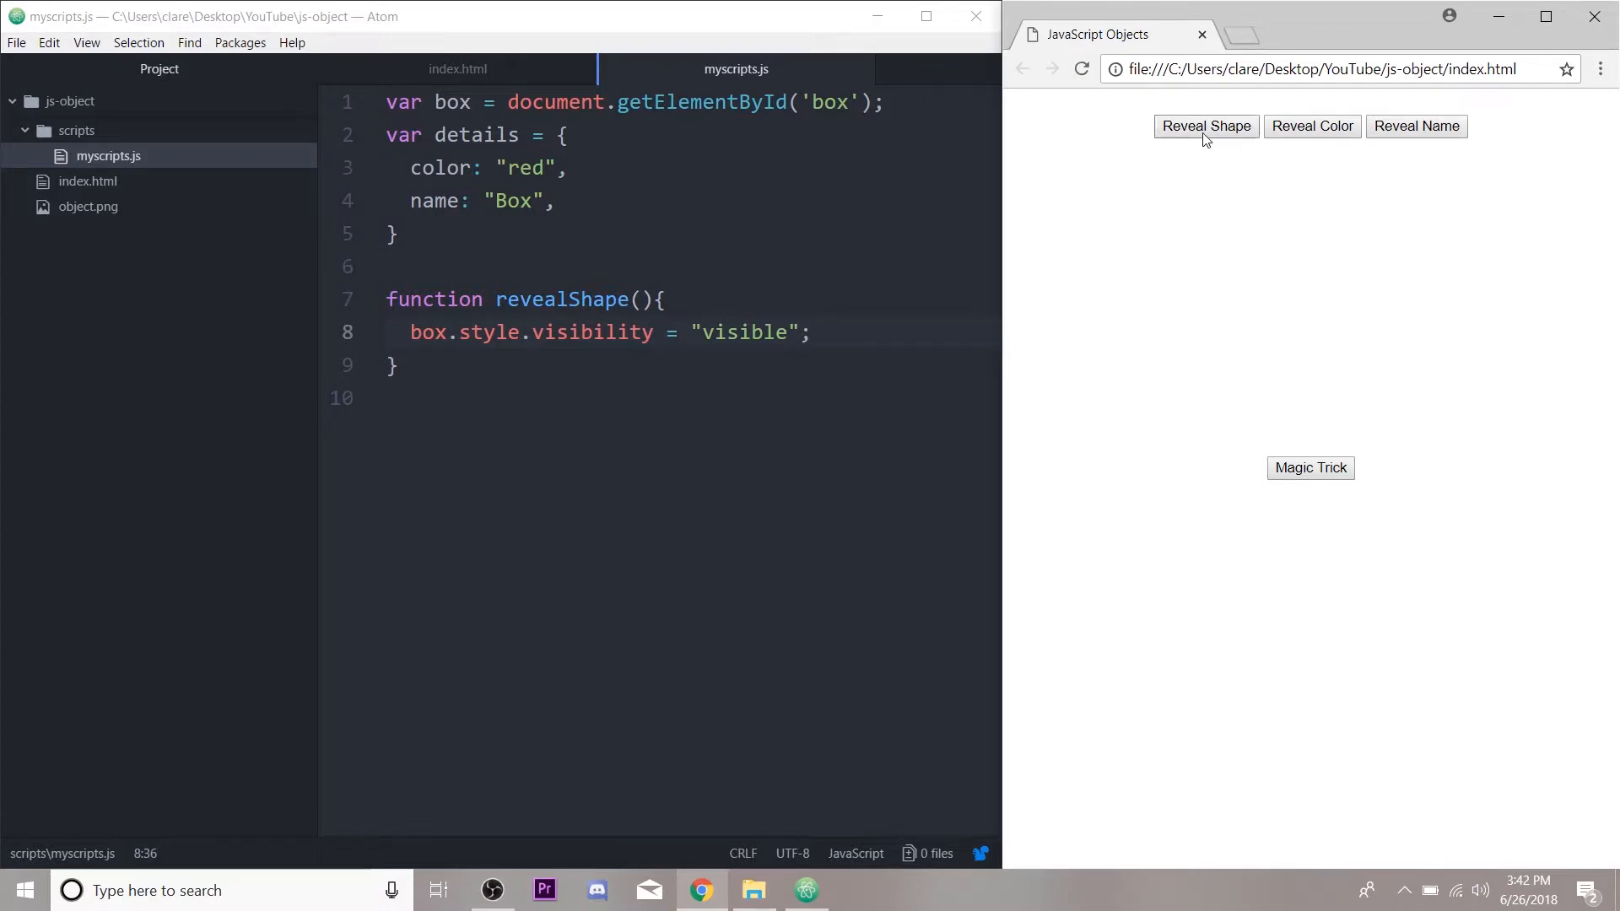
Step: Confirm Reveal Shape shows the box in Chrome and start a new property line in details
click(1205, 127)
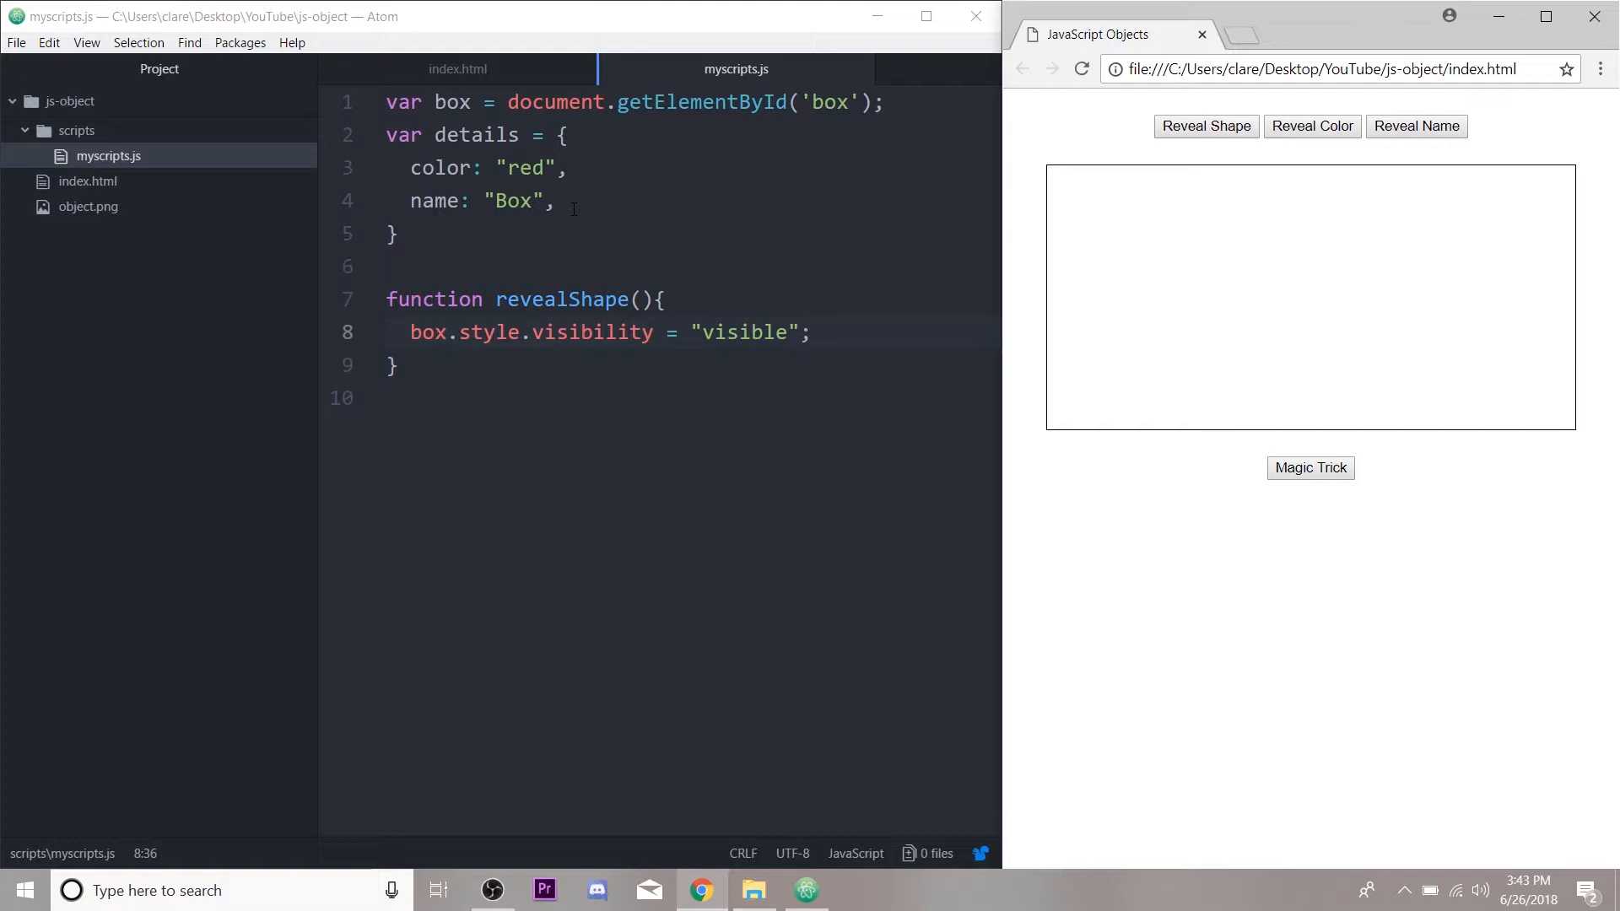
key(enter)
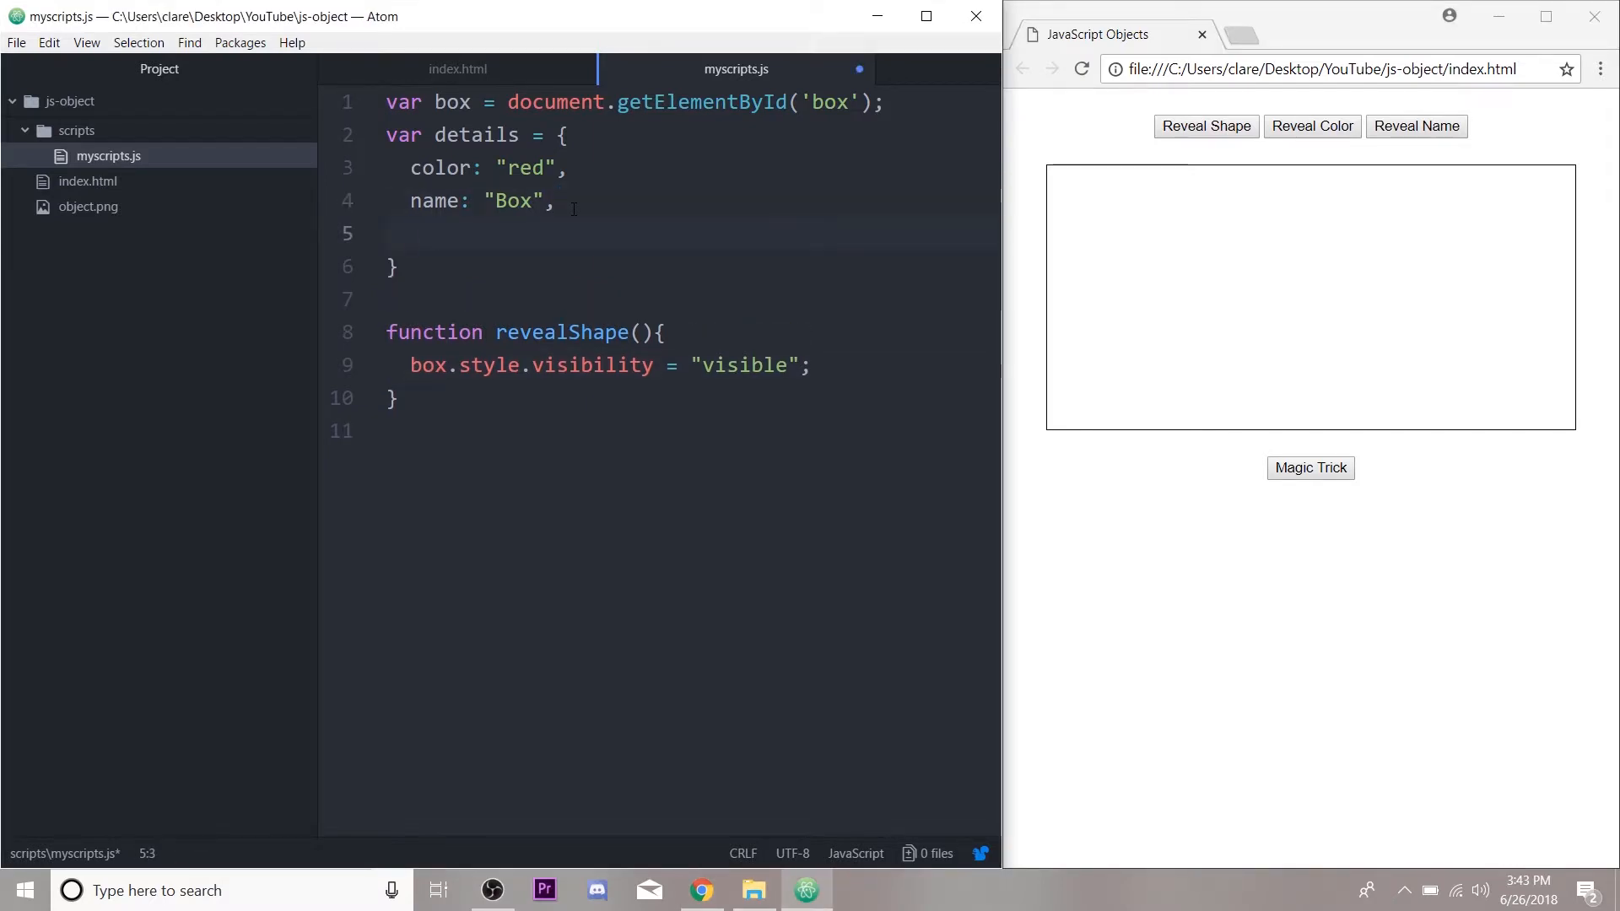
Step: Add a disappear: function(){ } property to the details object
text(disappear: function(){)
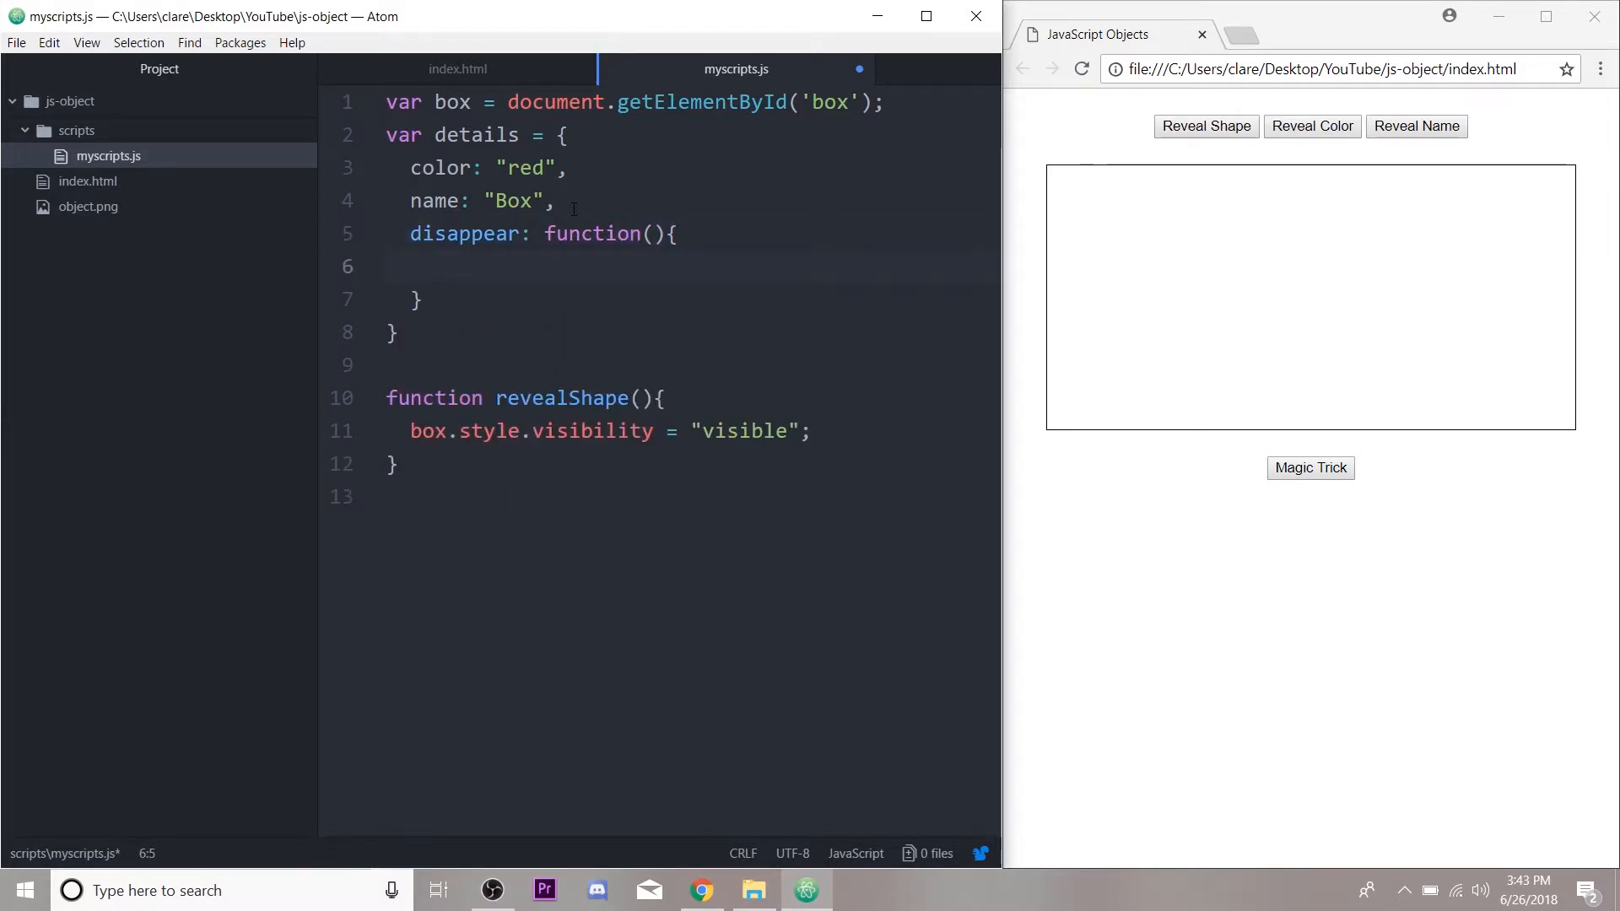
text(;)
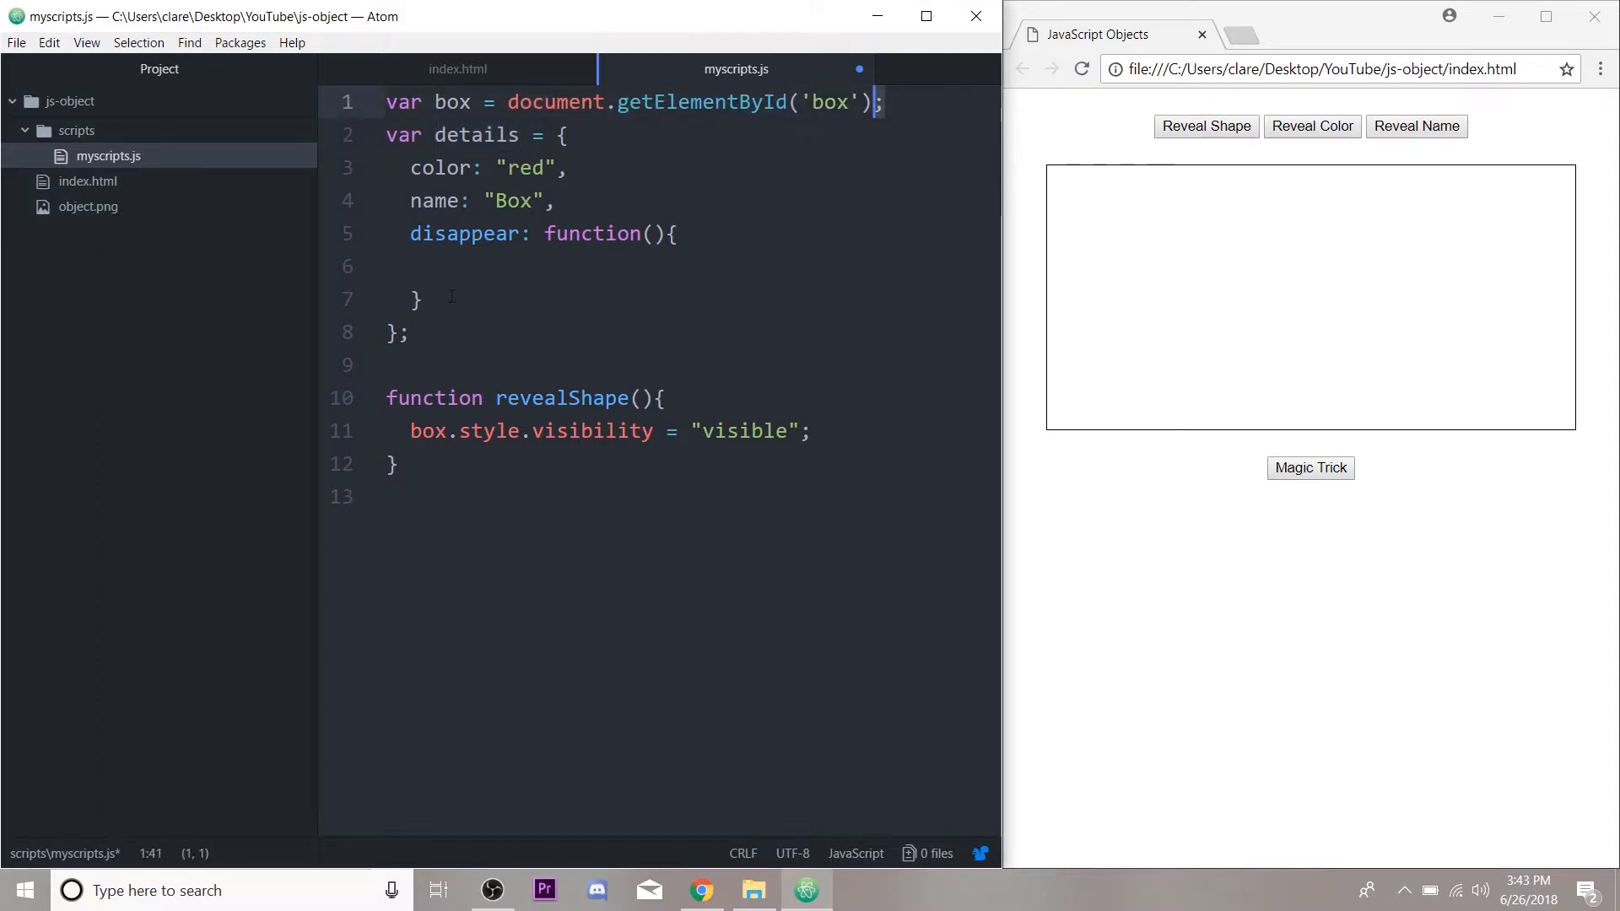
click(417, 299)
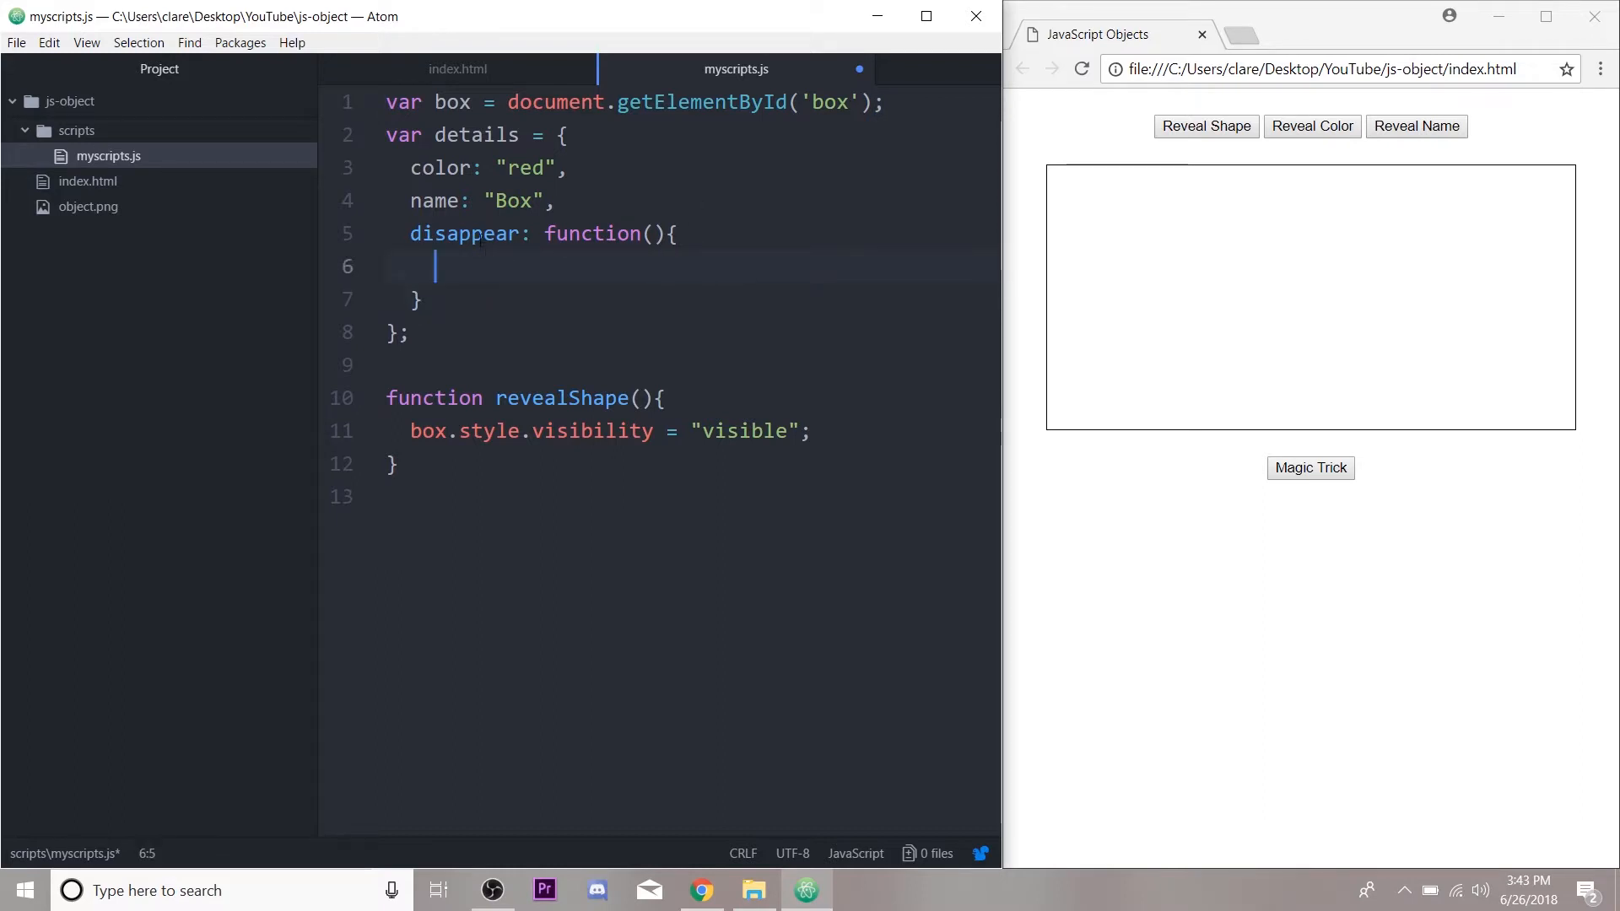
click(474, 232)
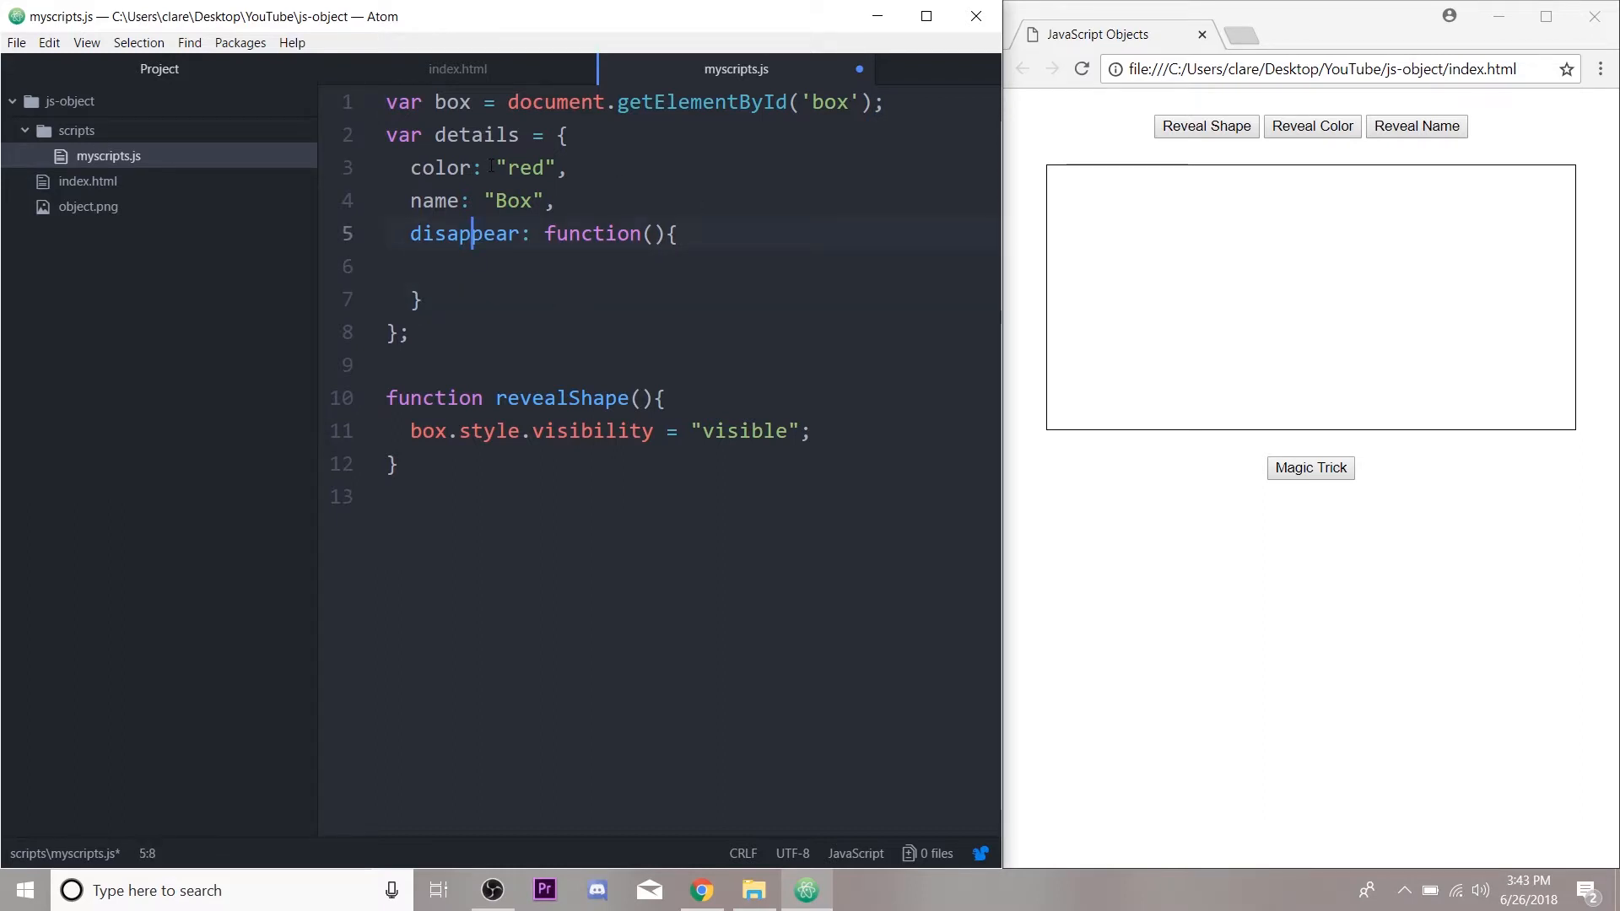
click(466, 267)
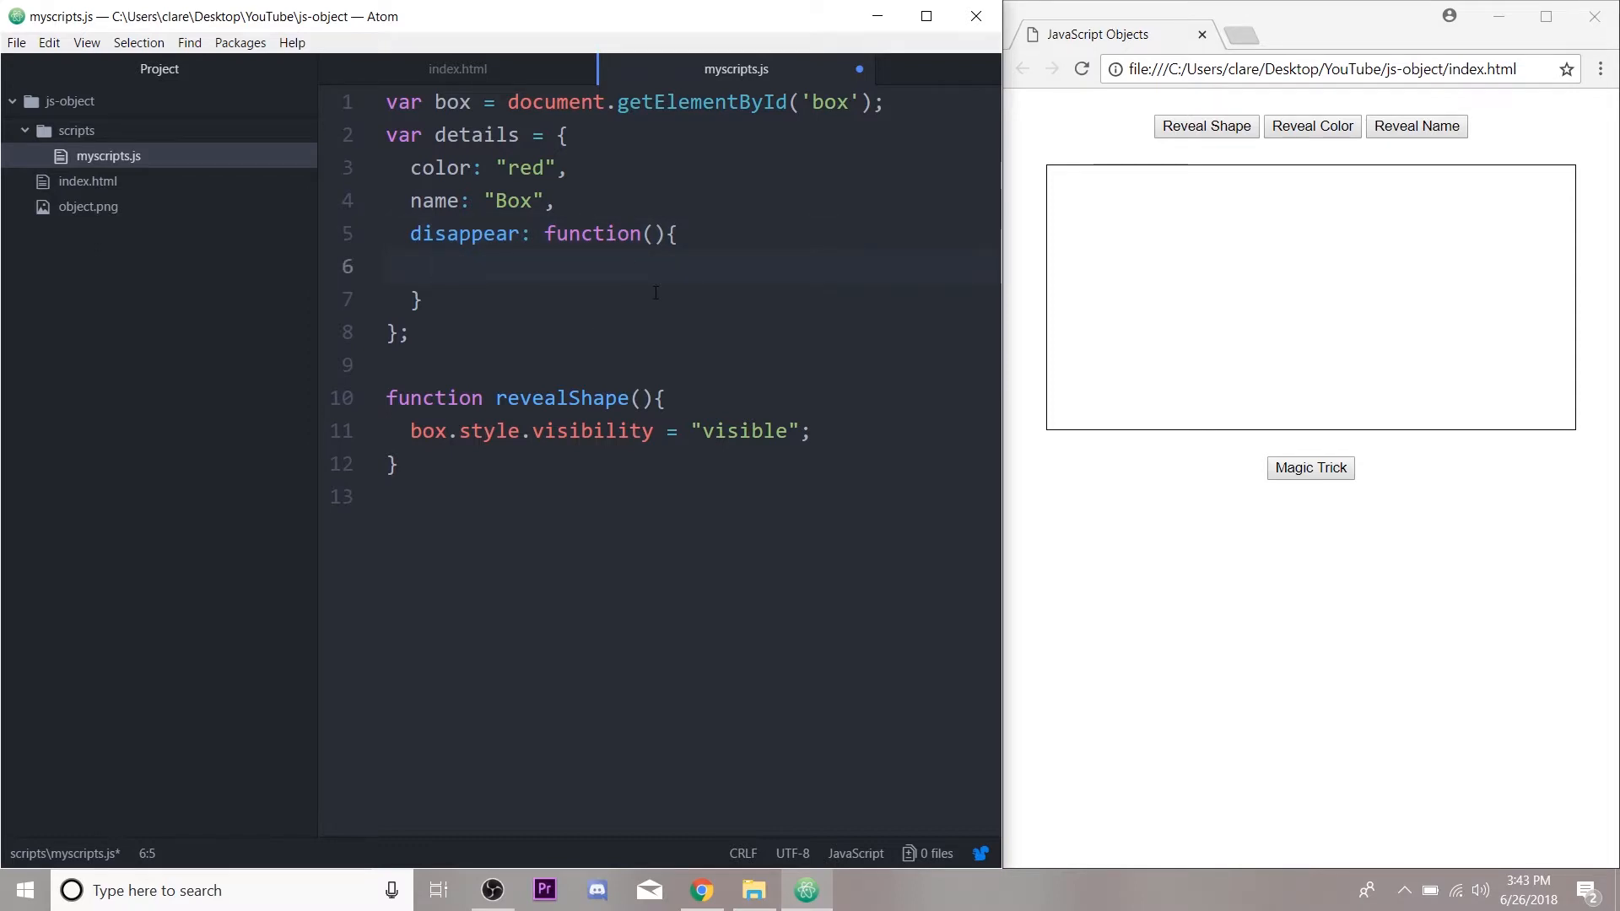
Step: Make disappear set box.style.visibility = "hidden"; and reveal the box on the page
text(b)
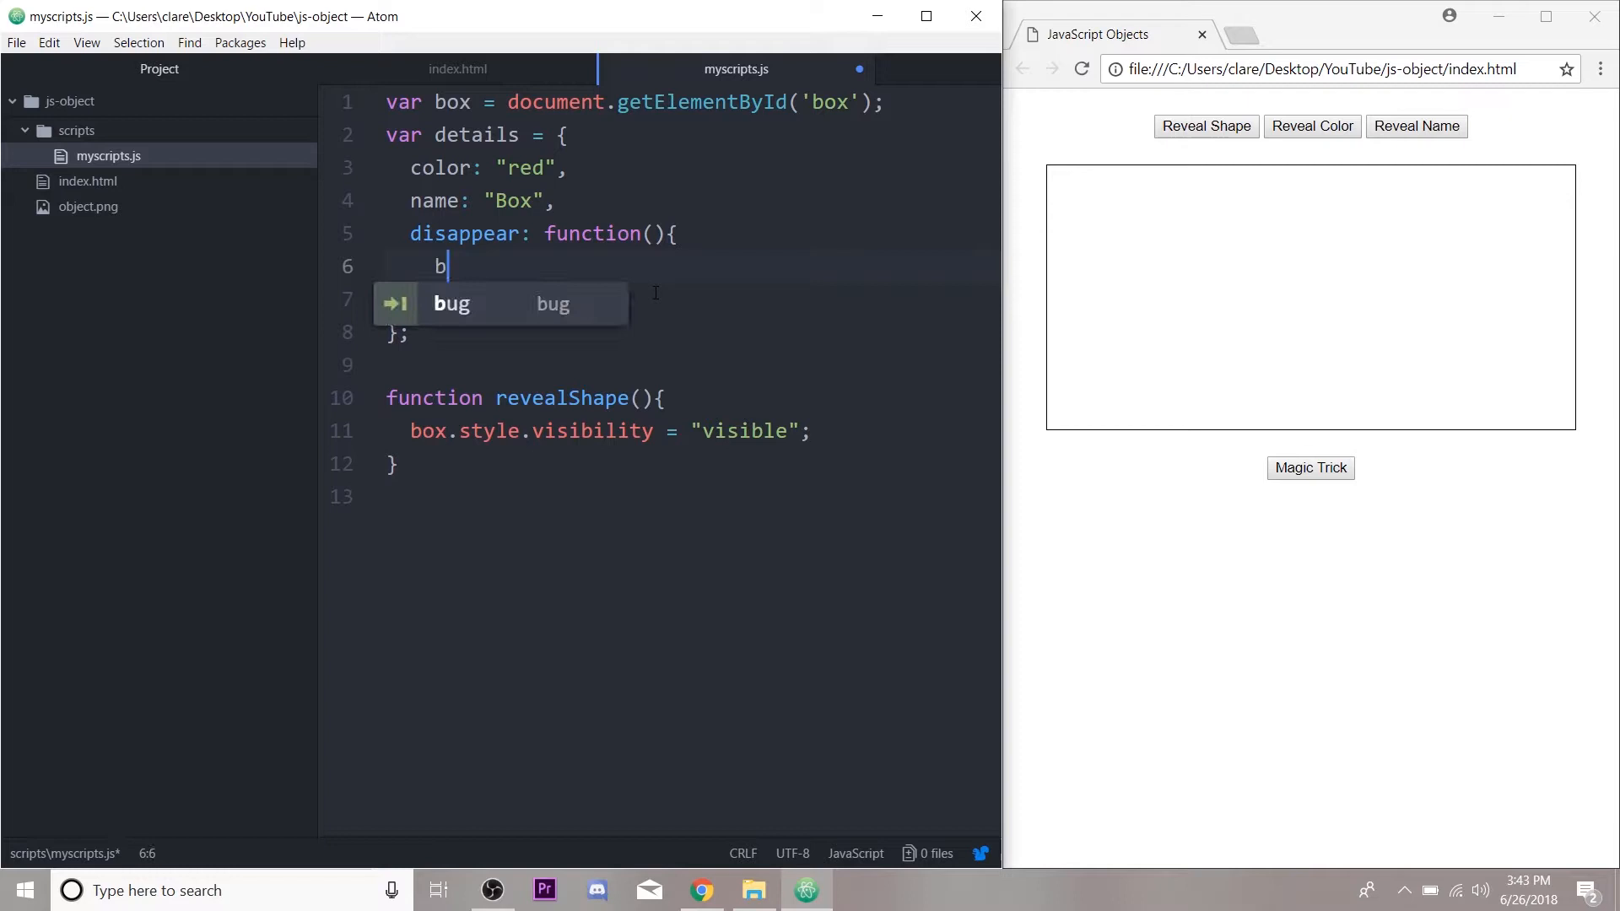
text(ox.style.)
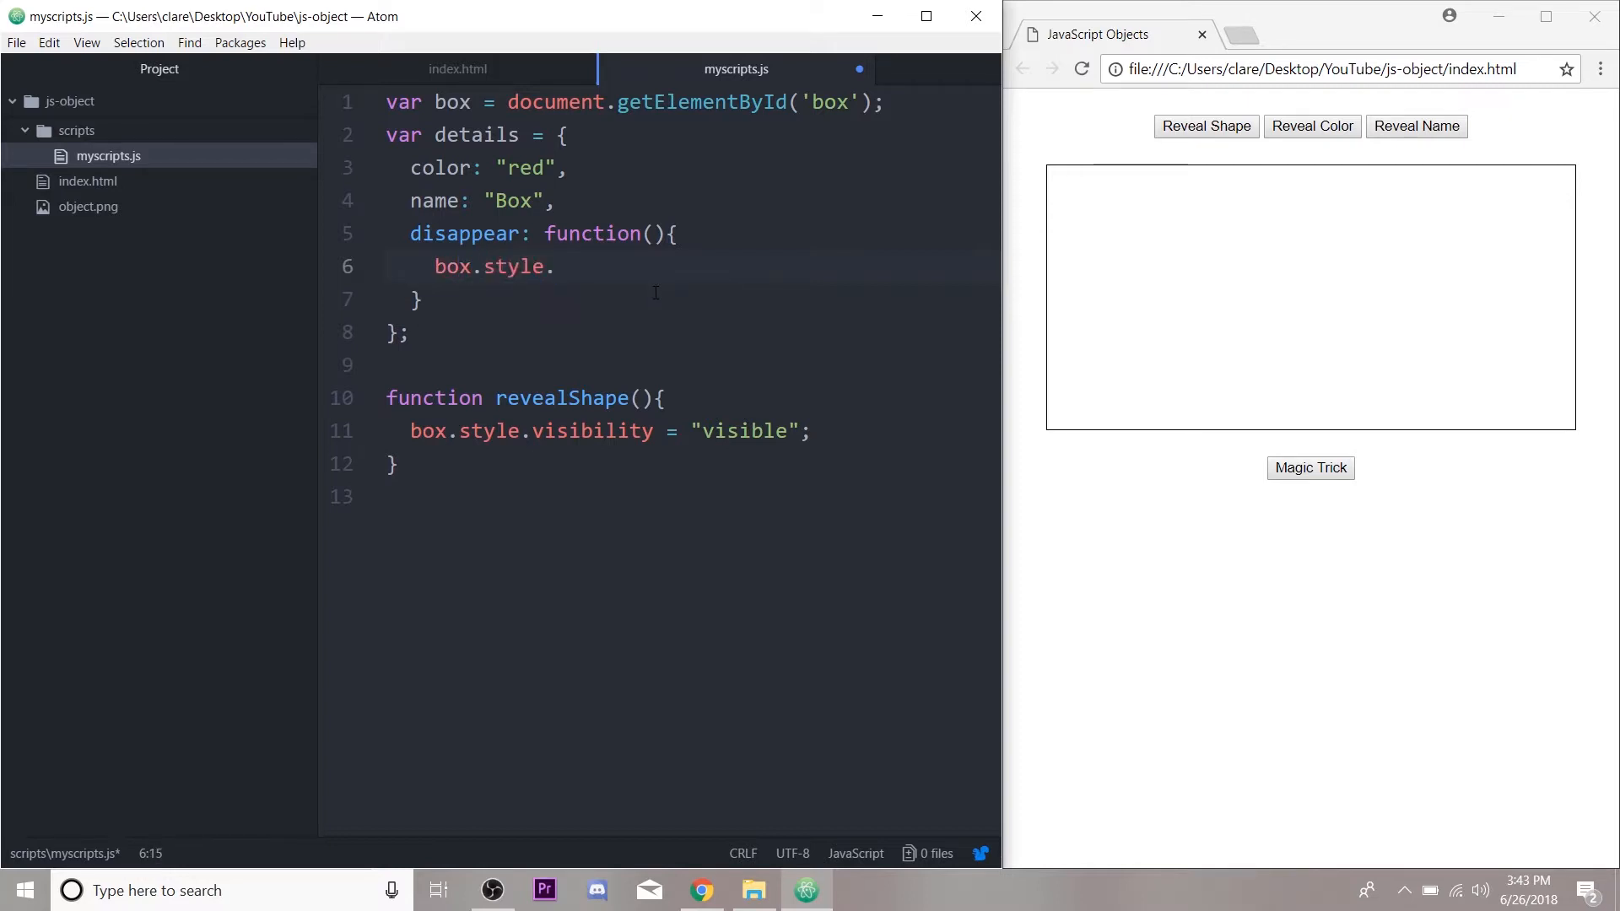
text(visibl)
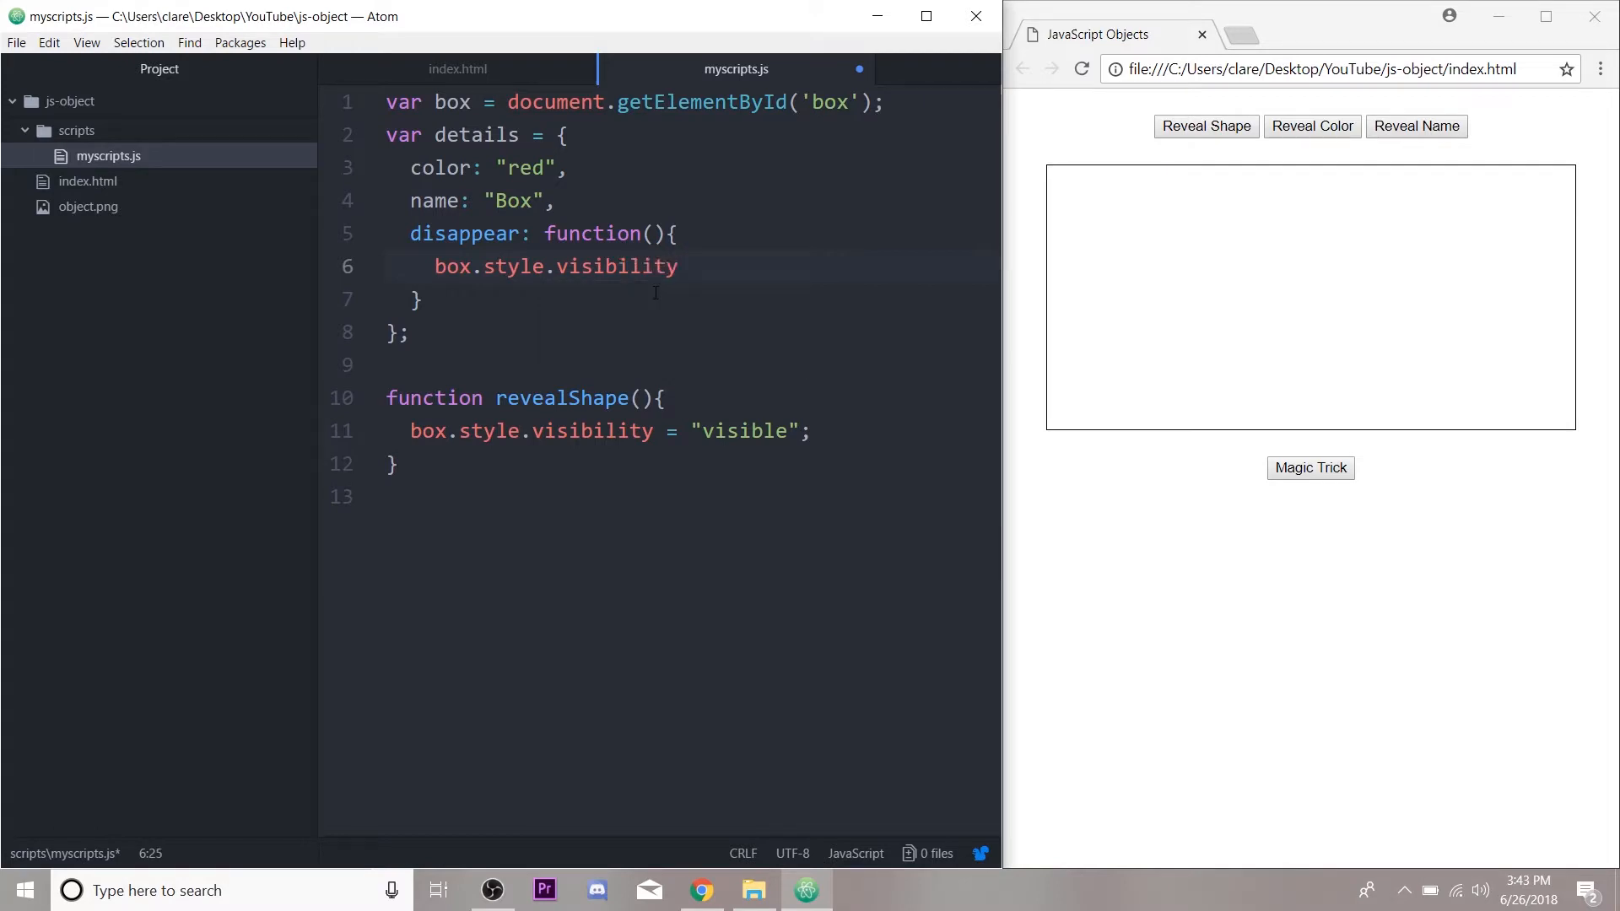
text(=)
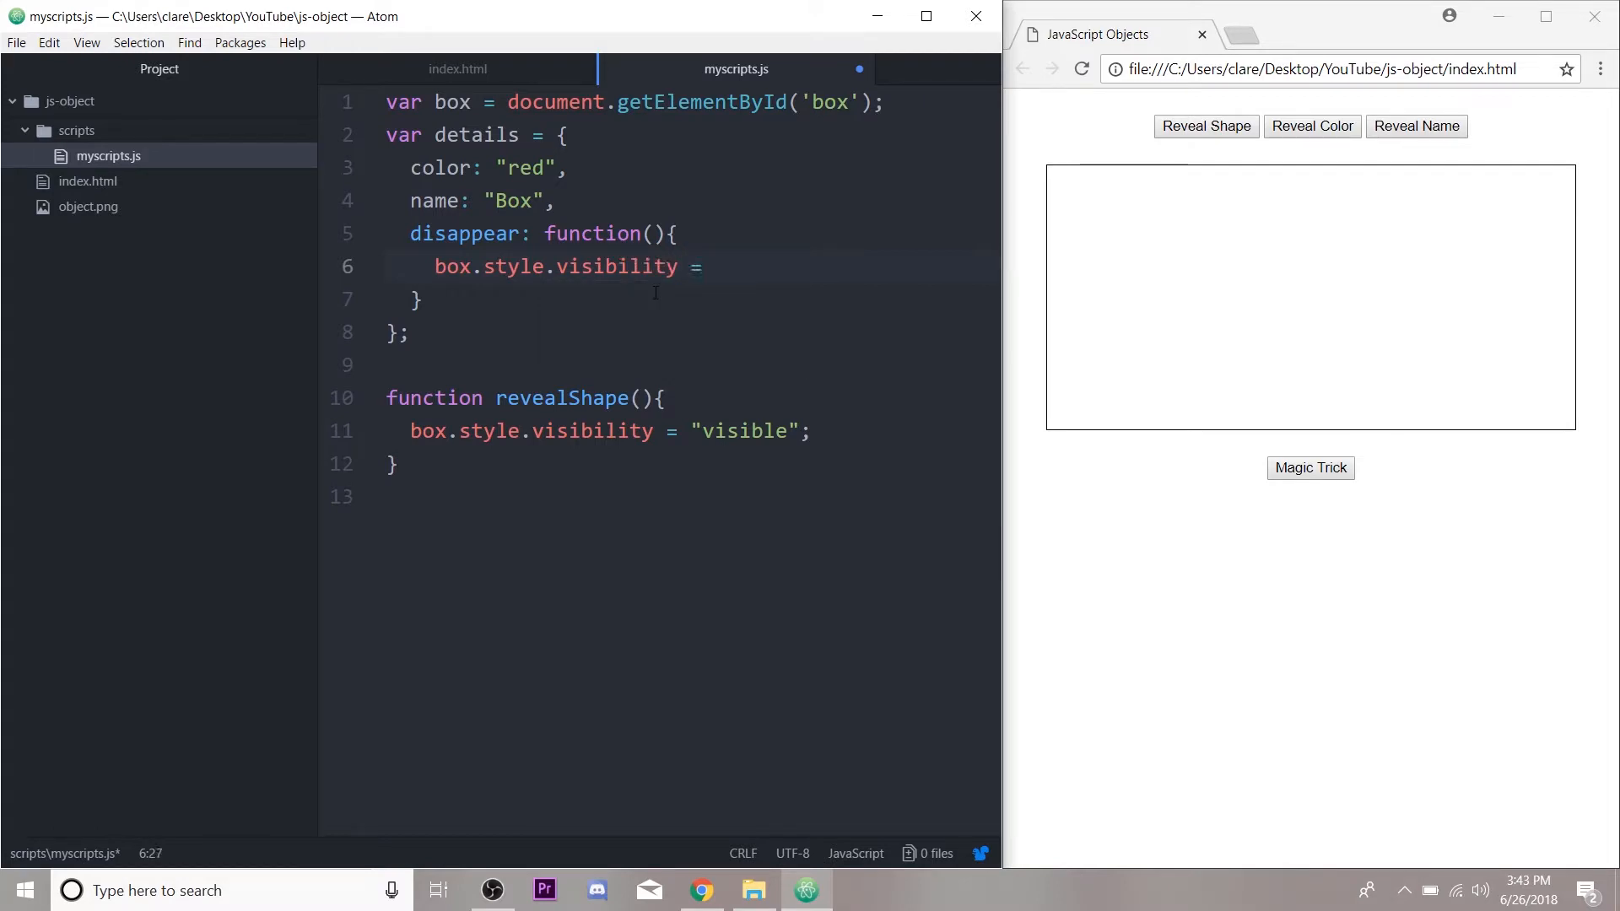
text("hidden")
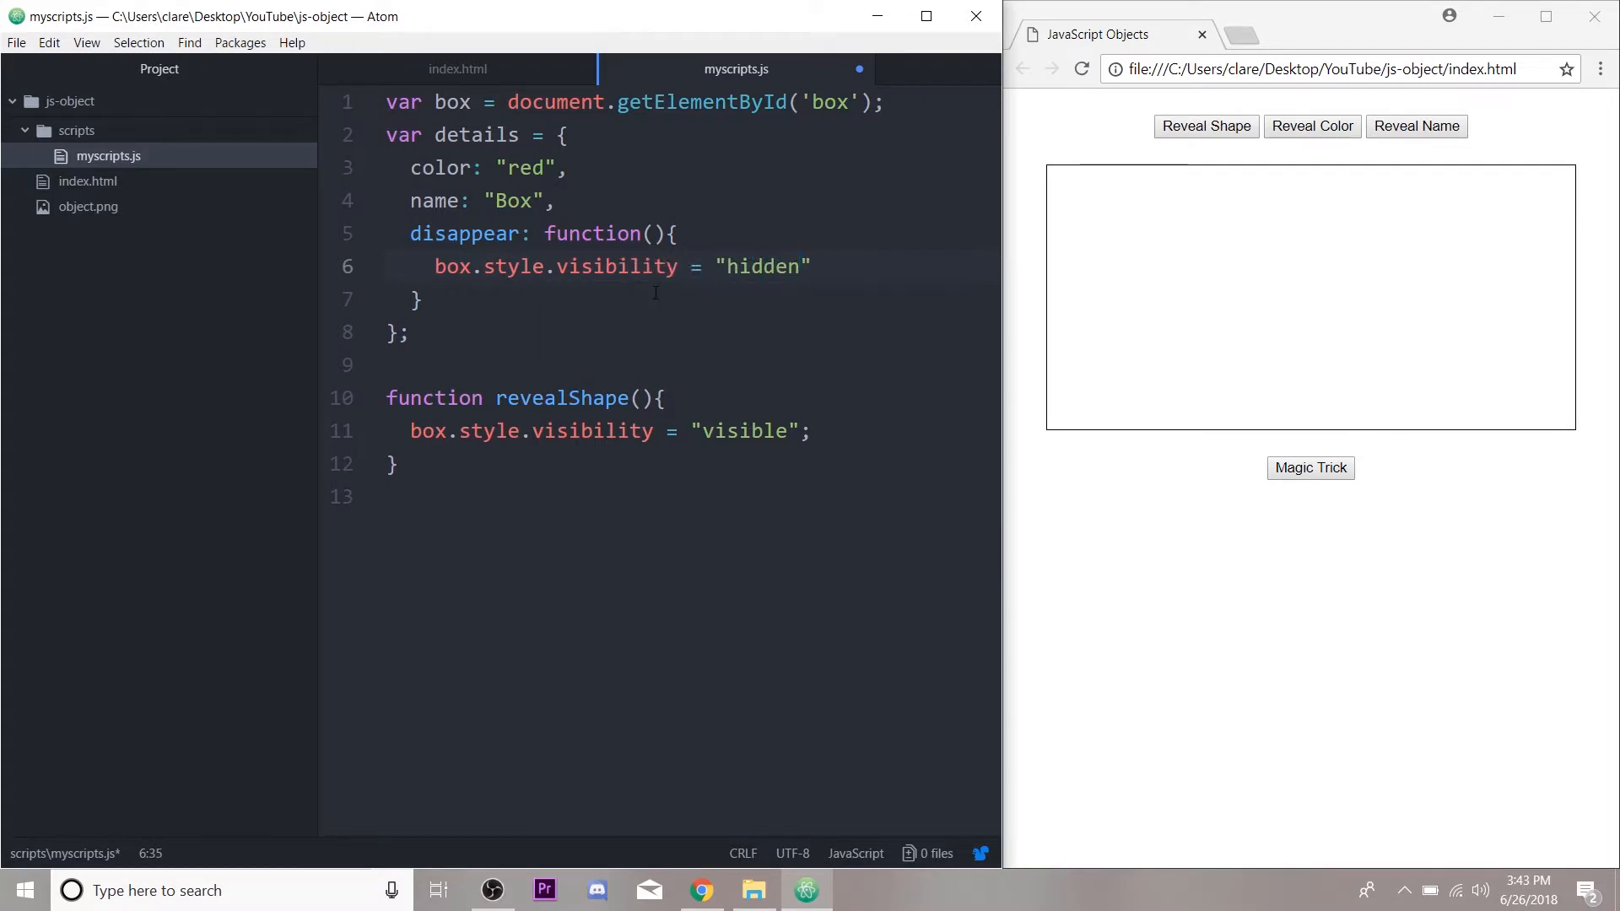
text(;)
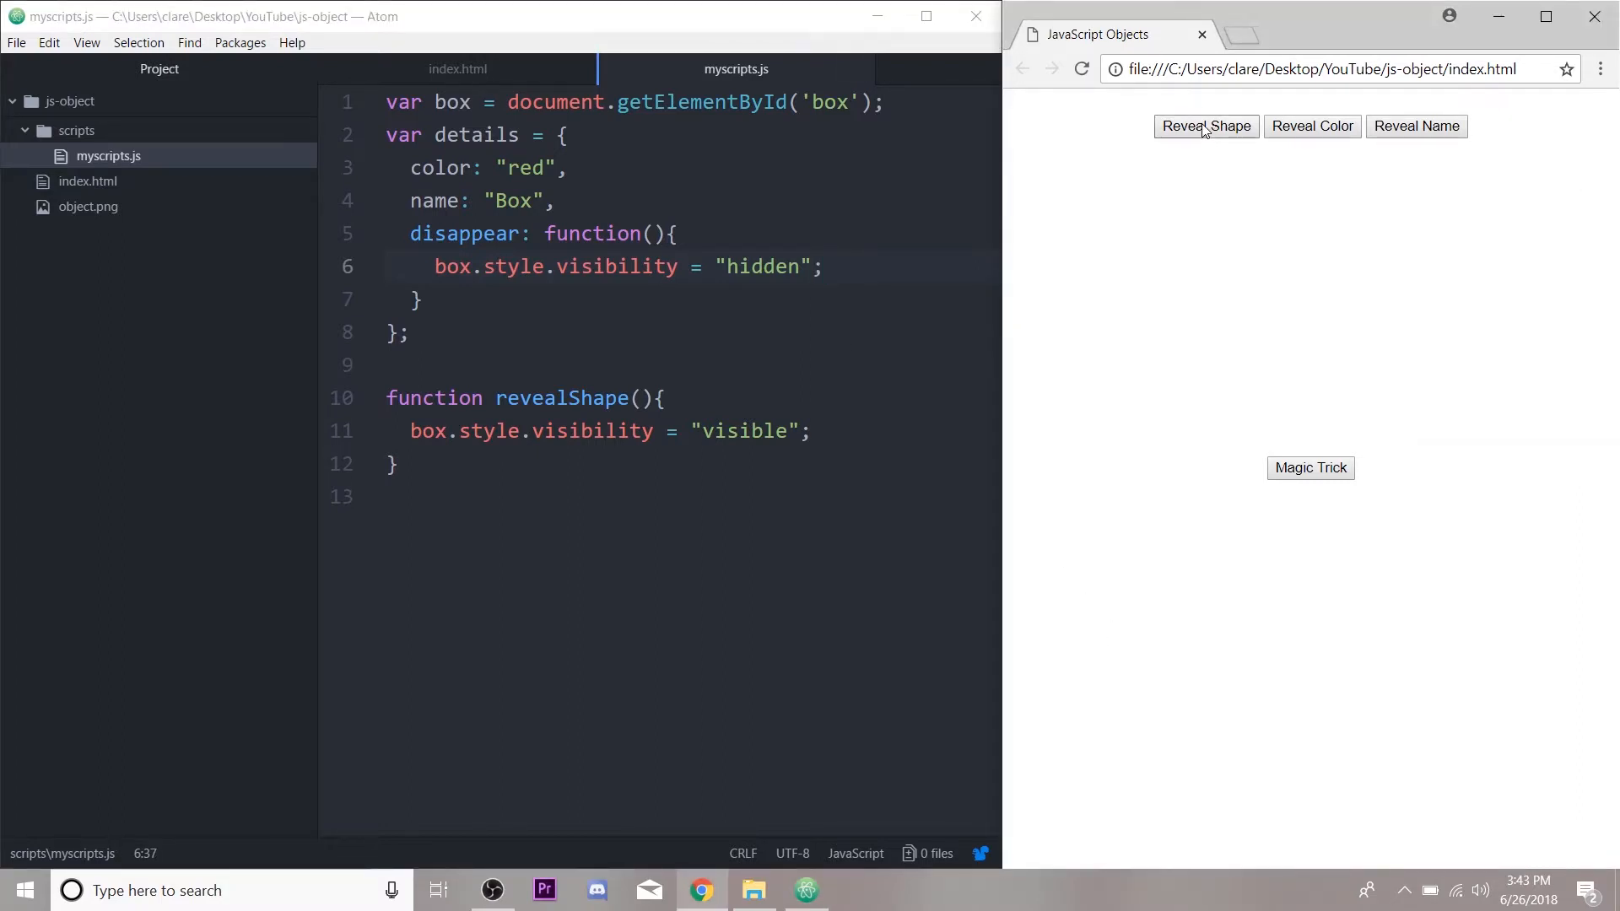
click(1205, 127)
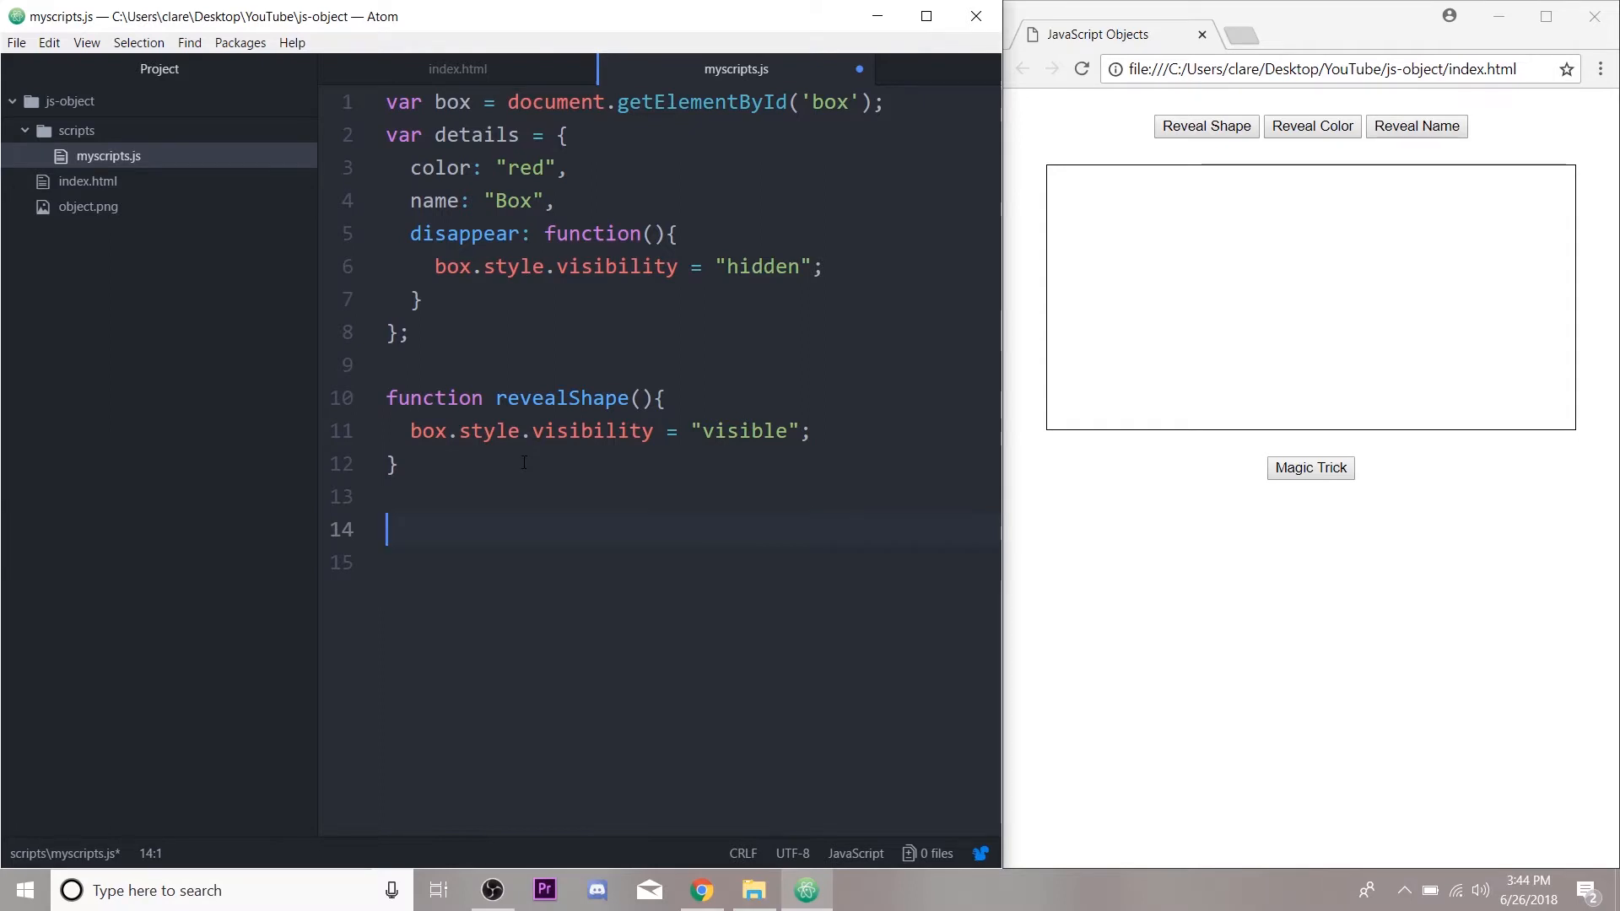
Step: Write function magicTrick(){ details.disappear(); } after checking the handler name in index.html
text(function)
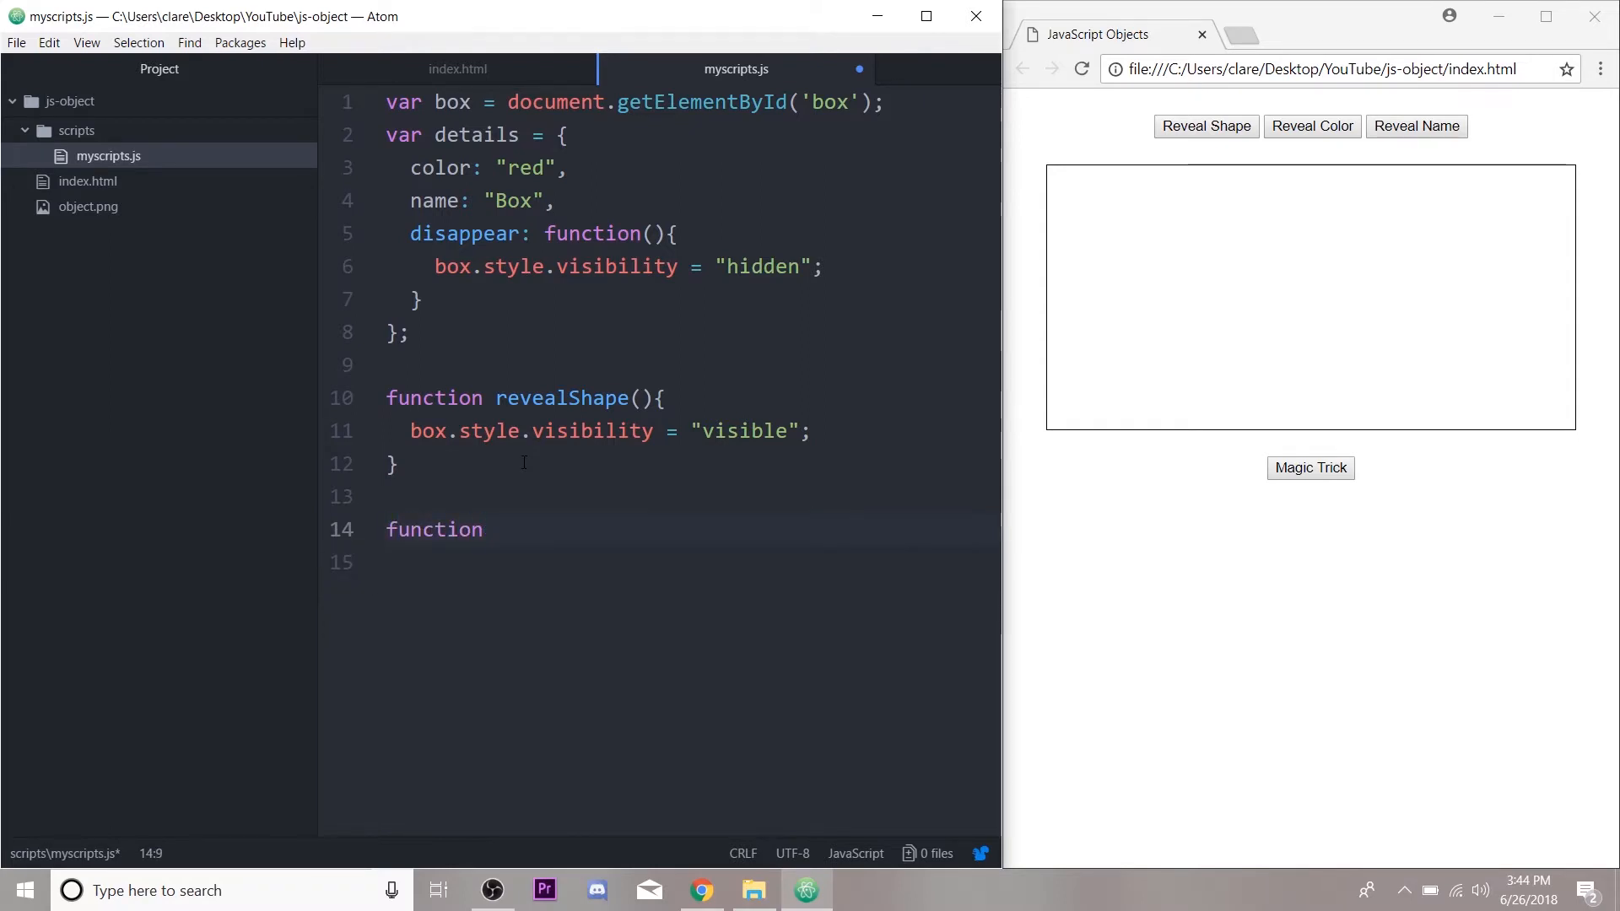
click(457, 70)
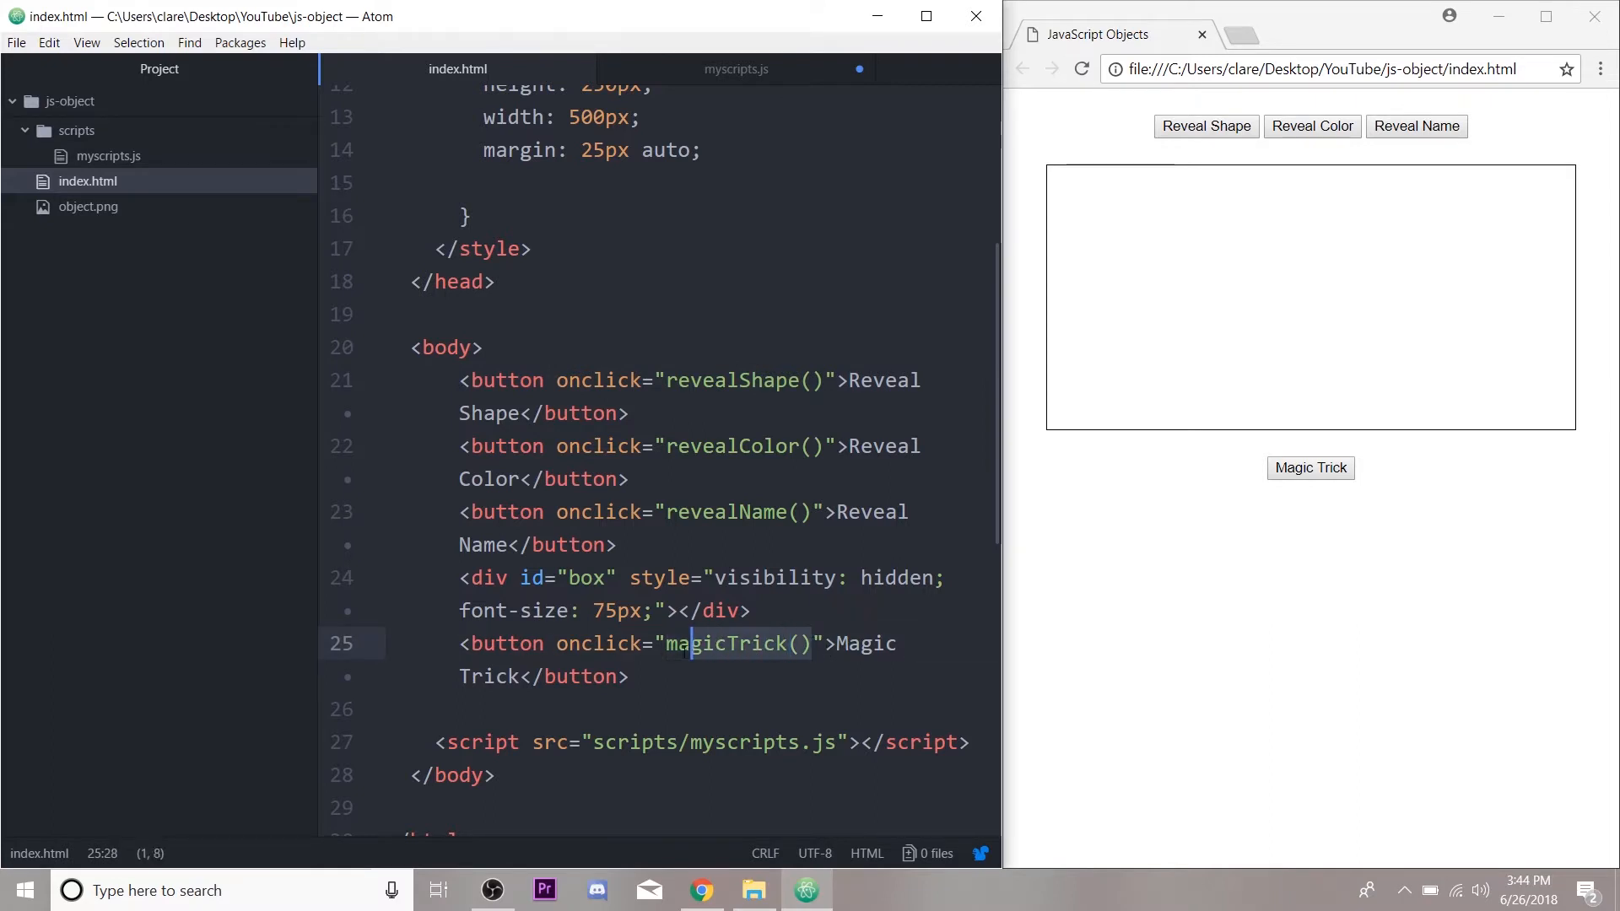
click(736, 69)
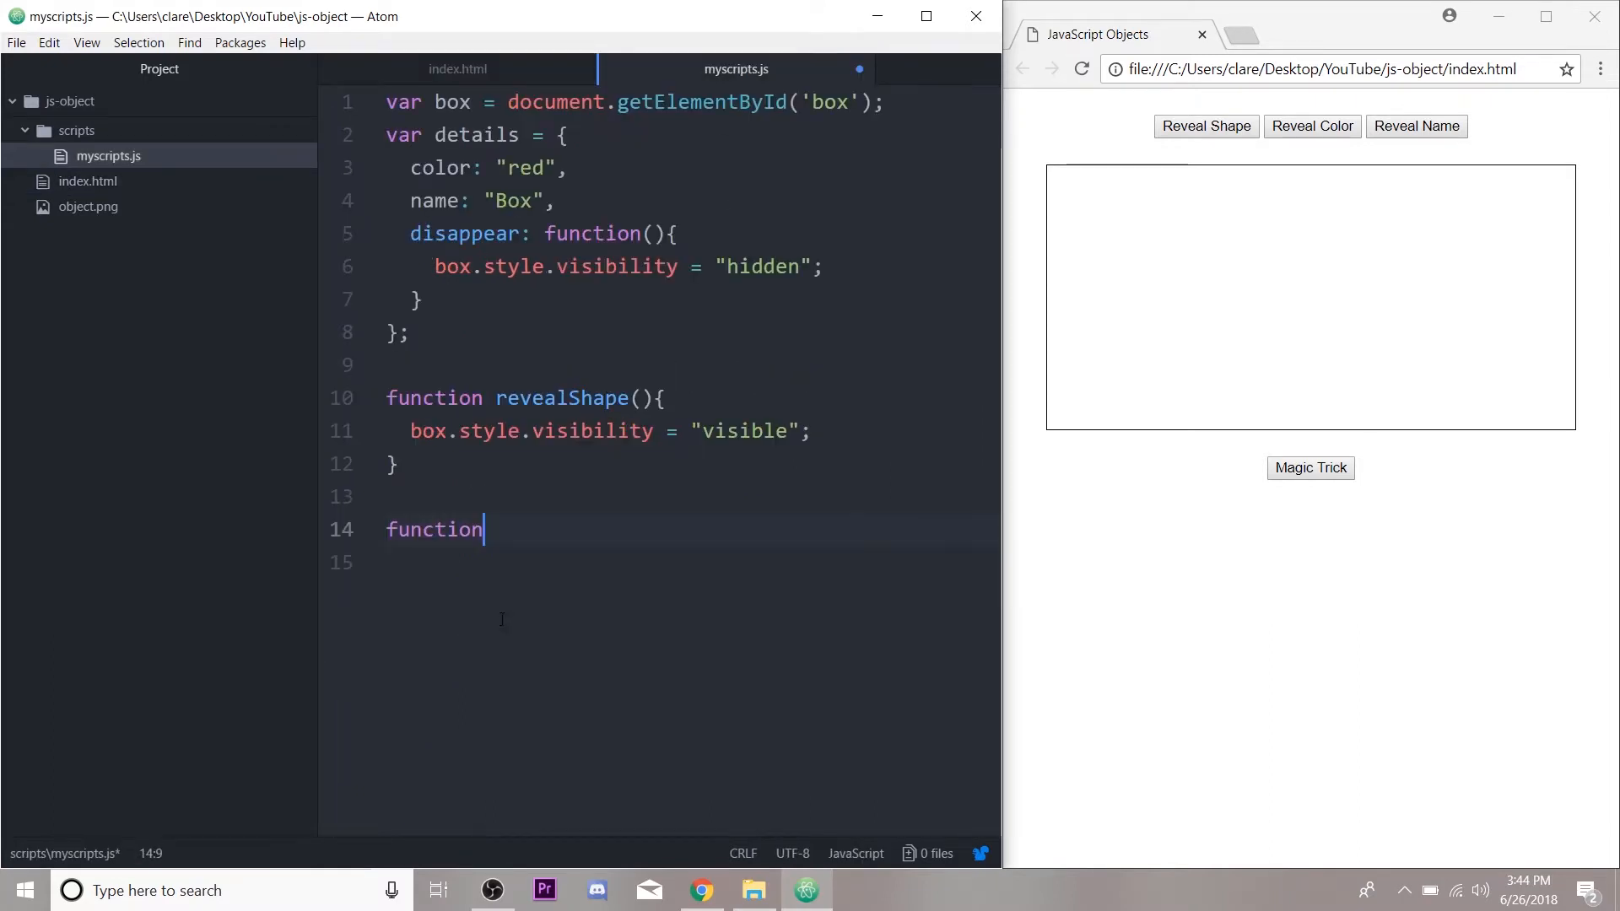
text(magicTrick(){)
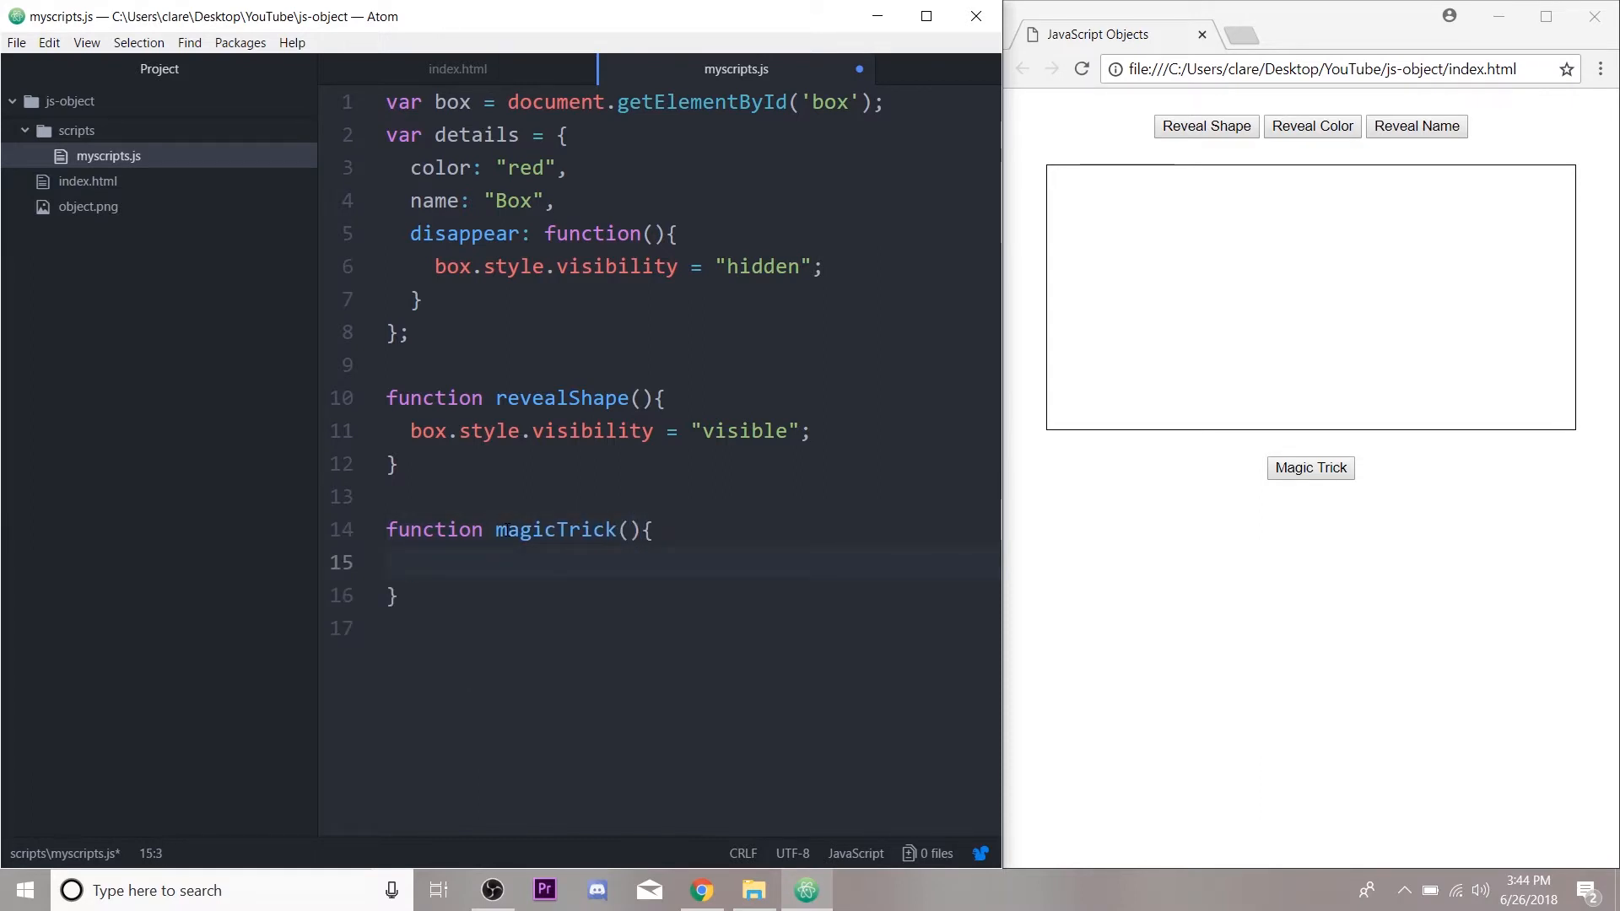
text(details)
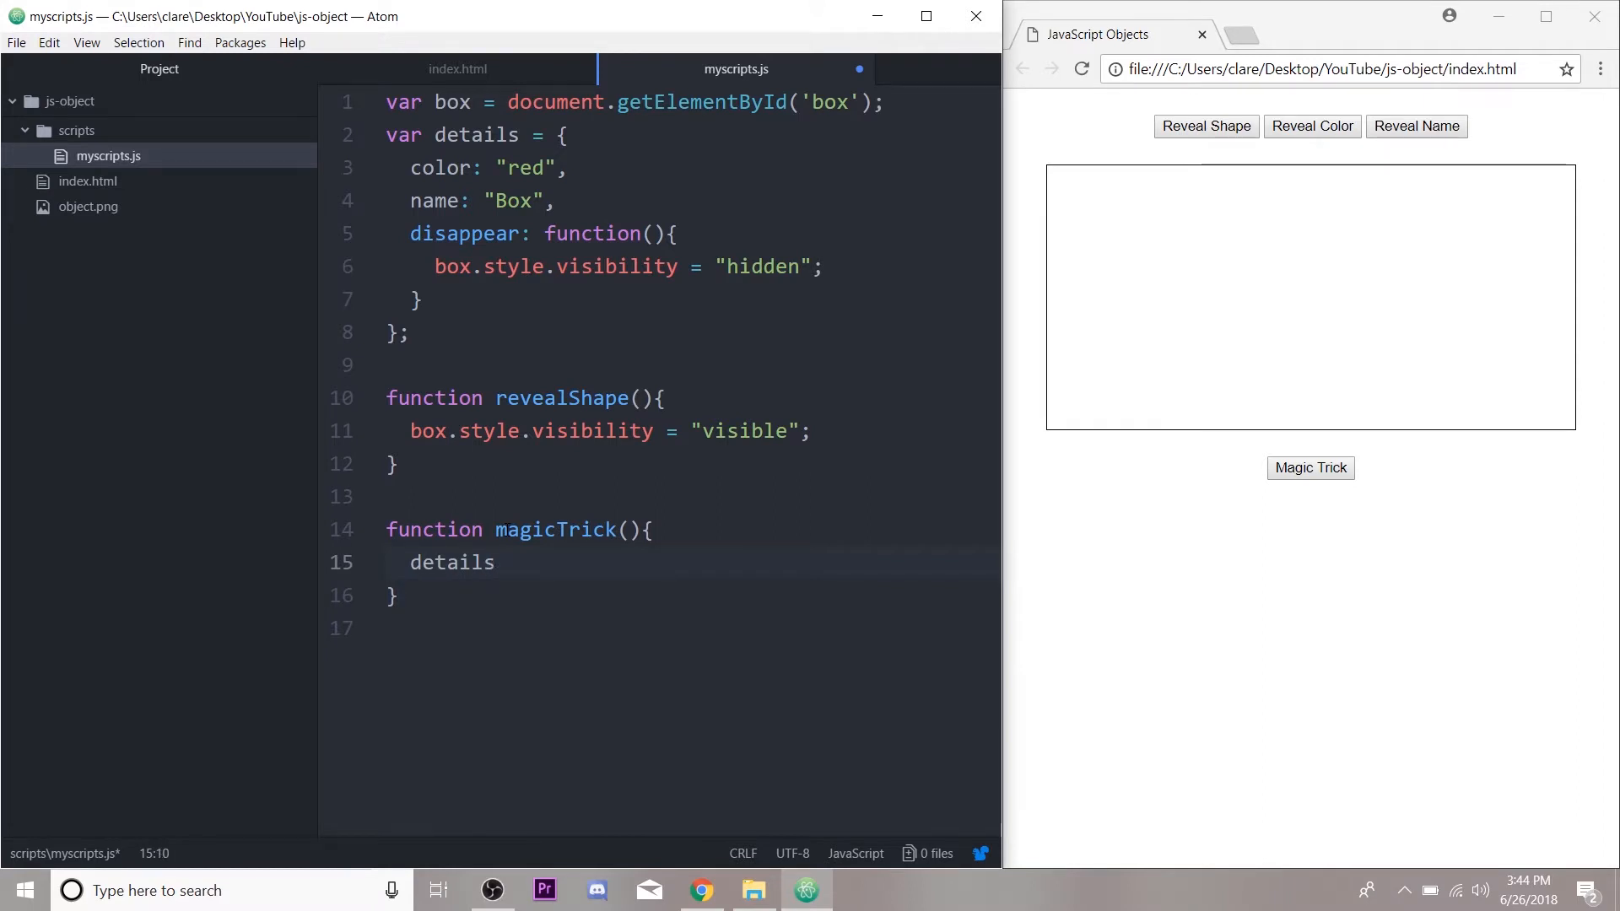
text(.disappear();)
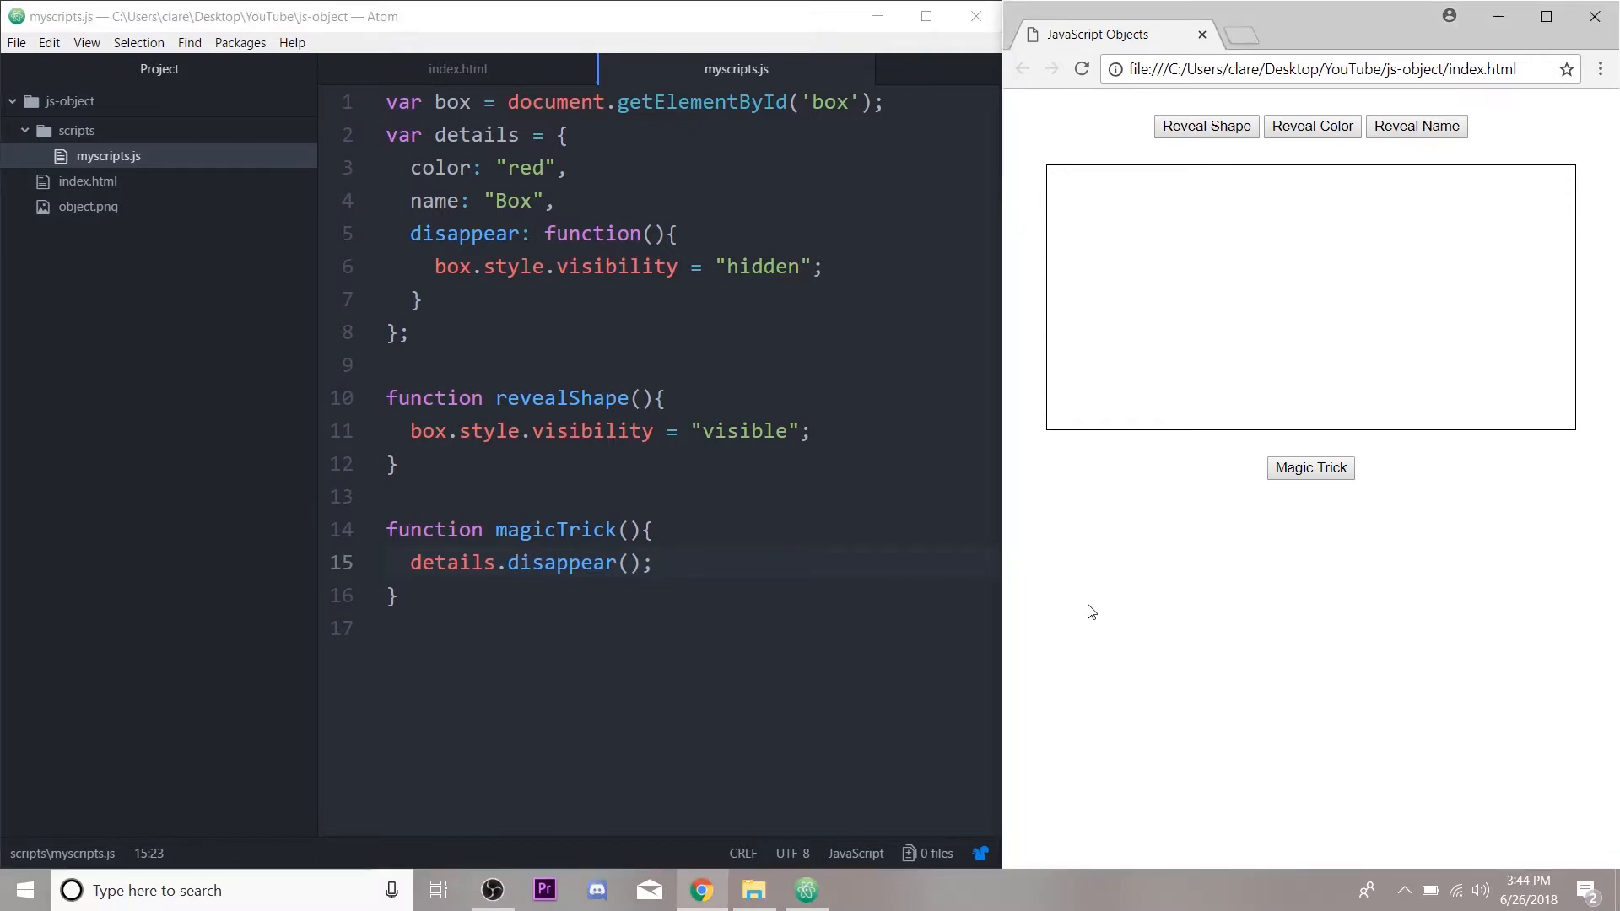
Step: Run Magic Trick in Chrome to hide the box, then return to the script
click(1309, 468)
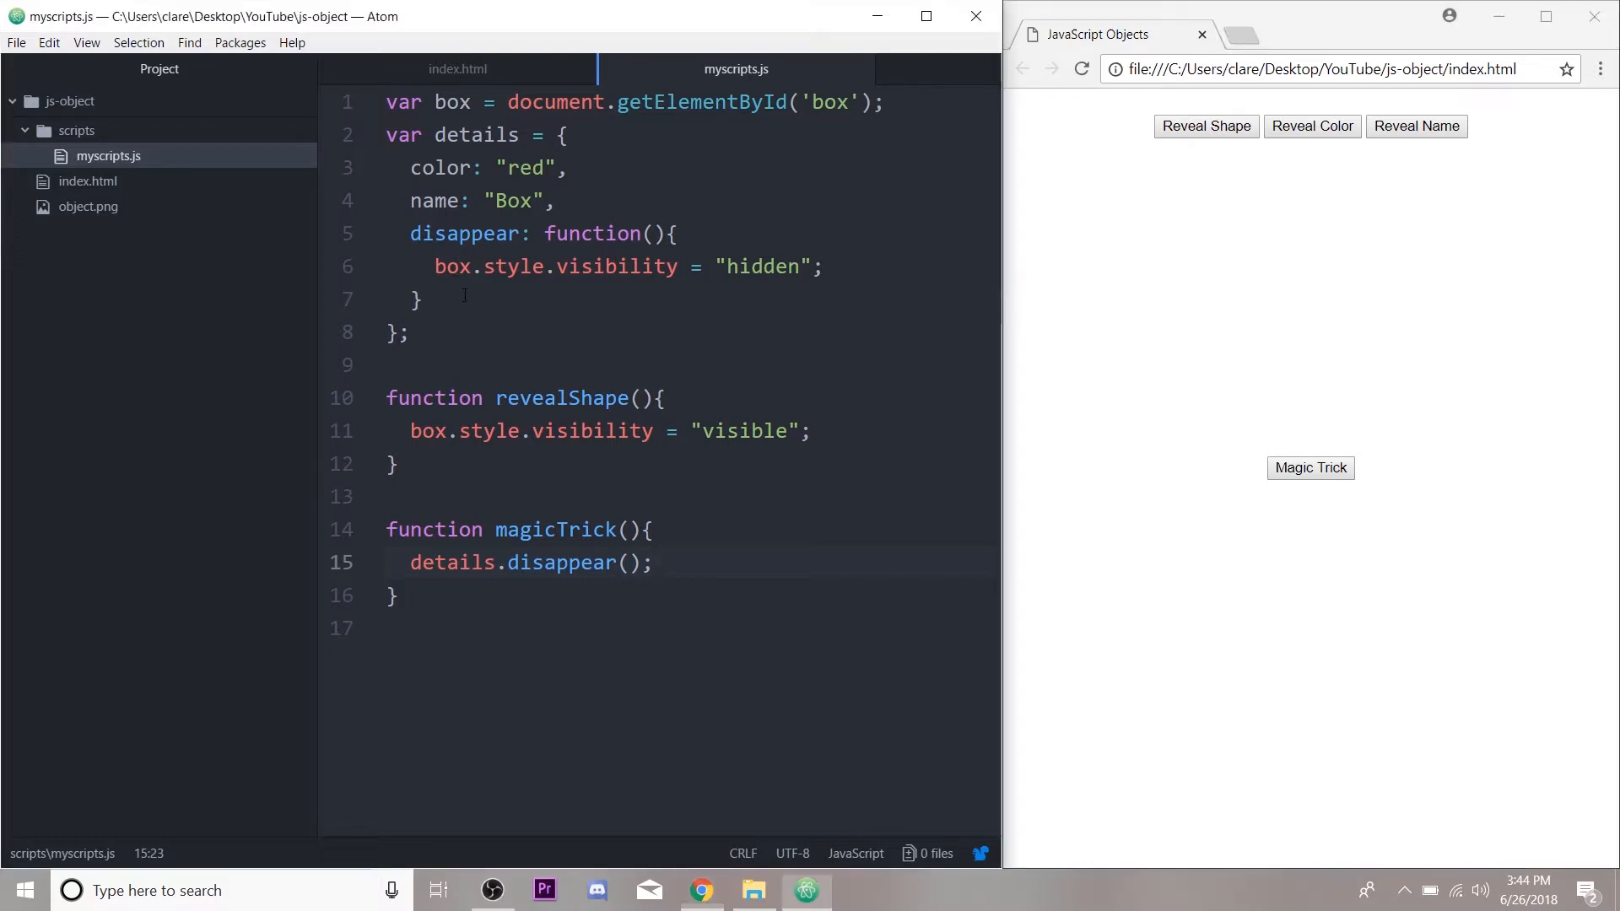
click(559, 135)
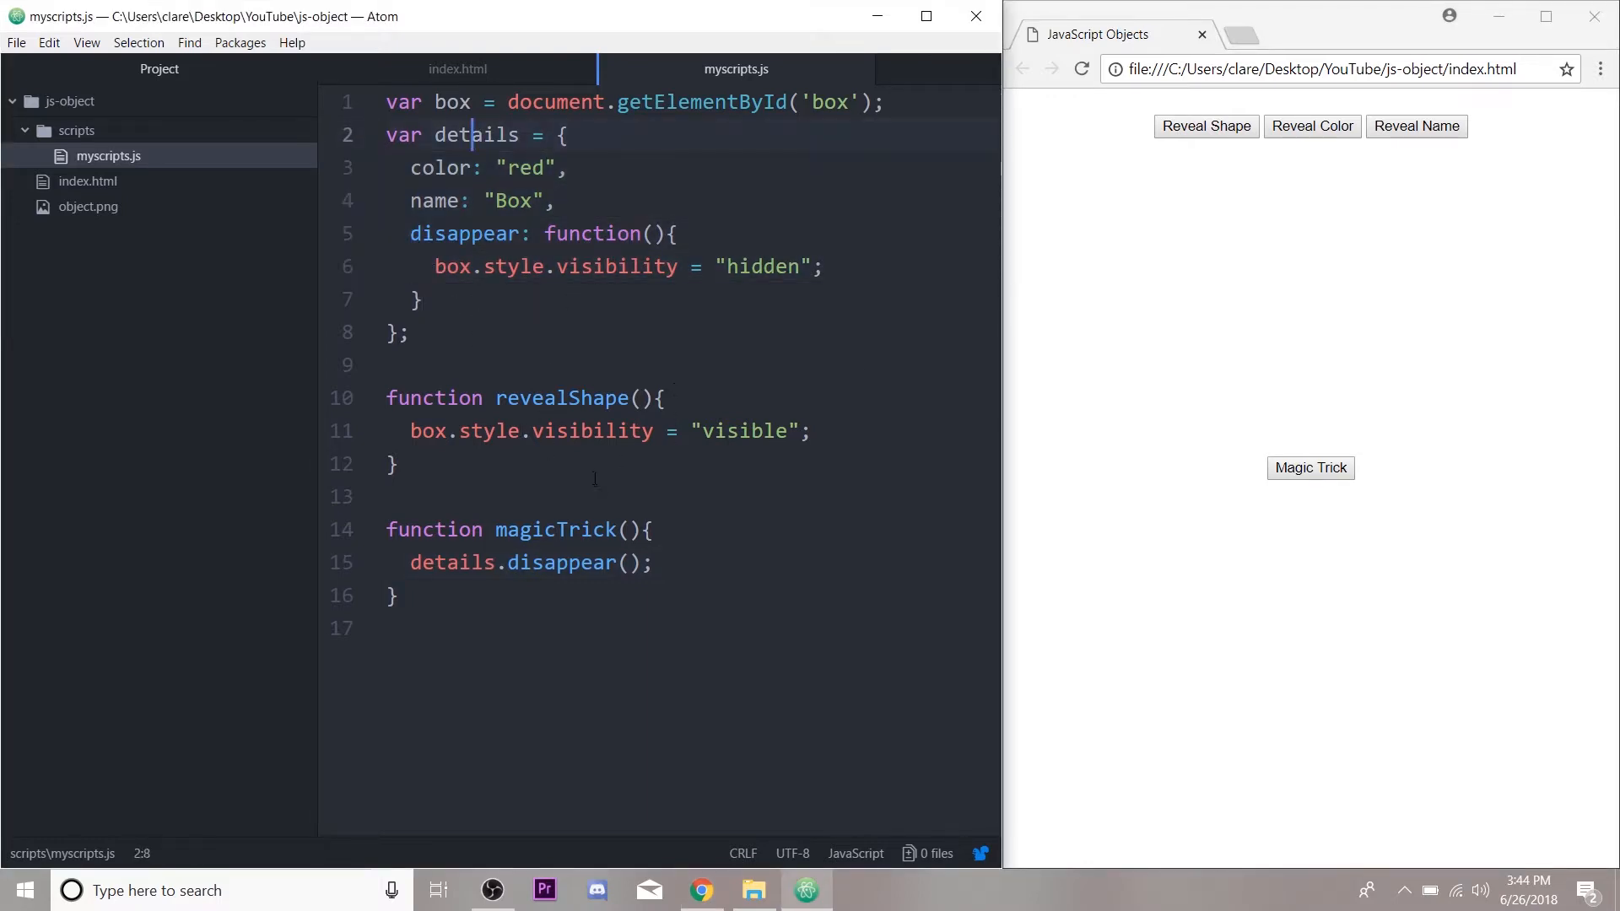
Step: Write function revealColor(){ box.style.background = details.color; } and try Reveal Color in Chrome
text(function revealColor)
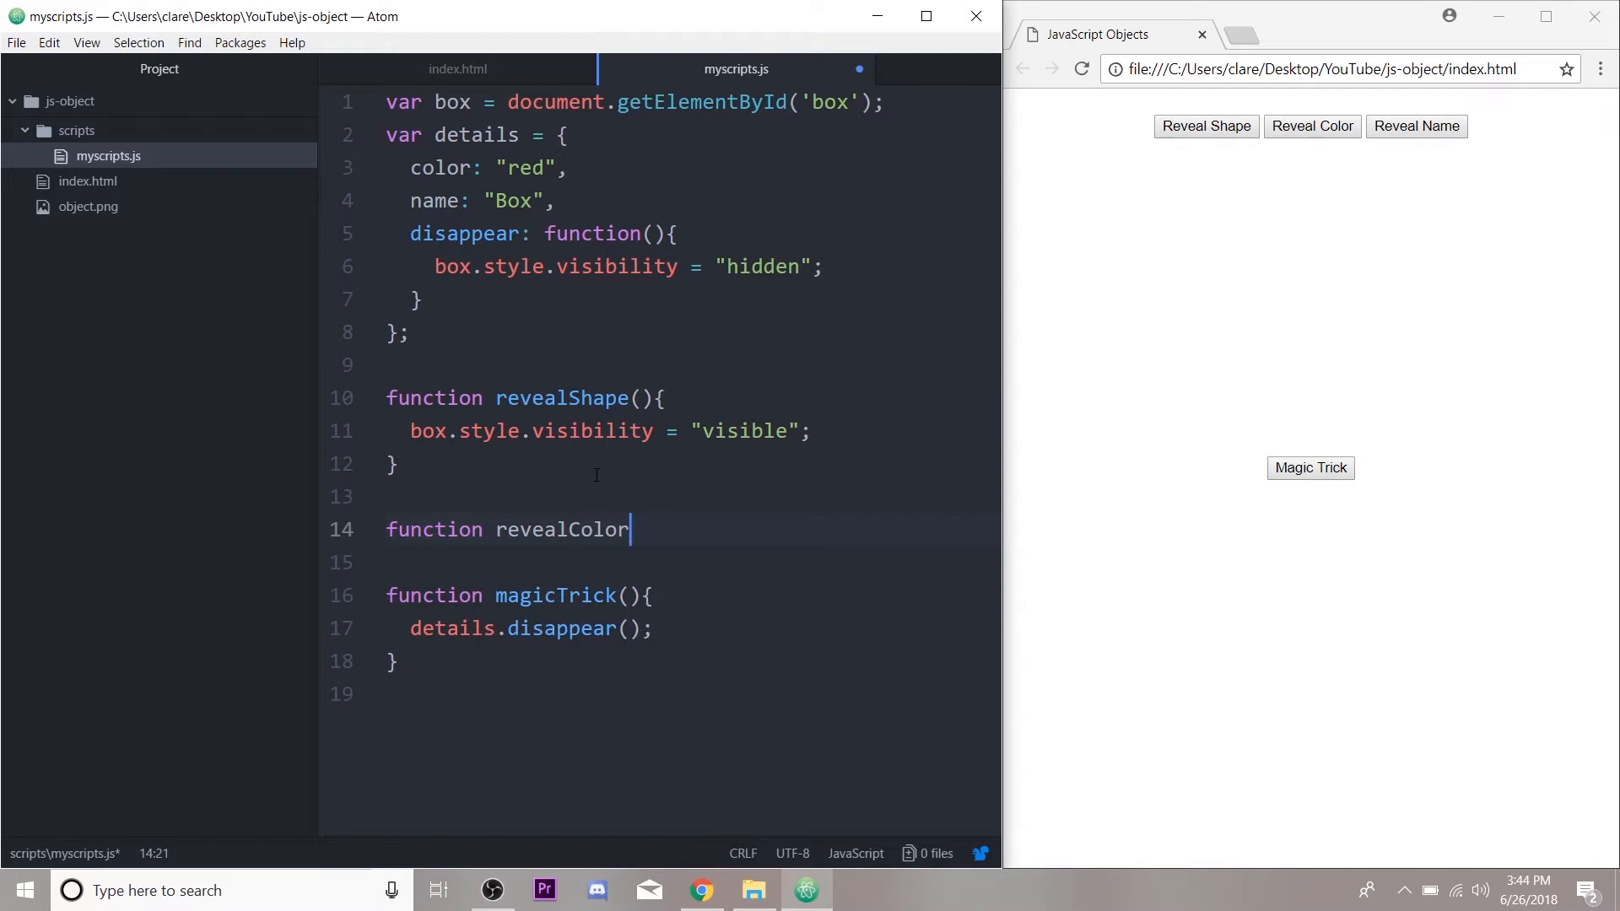
text((){)
text(box.style.)
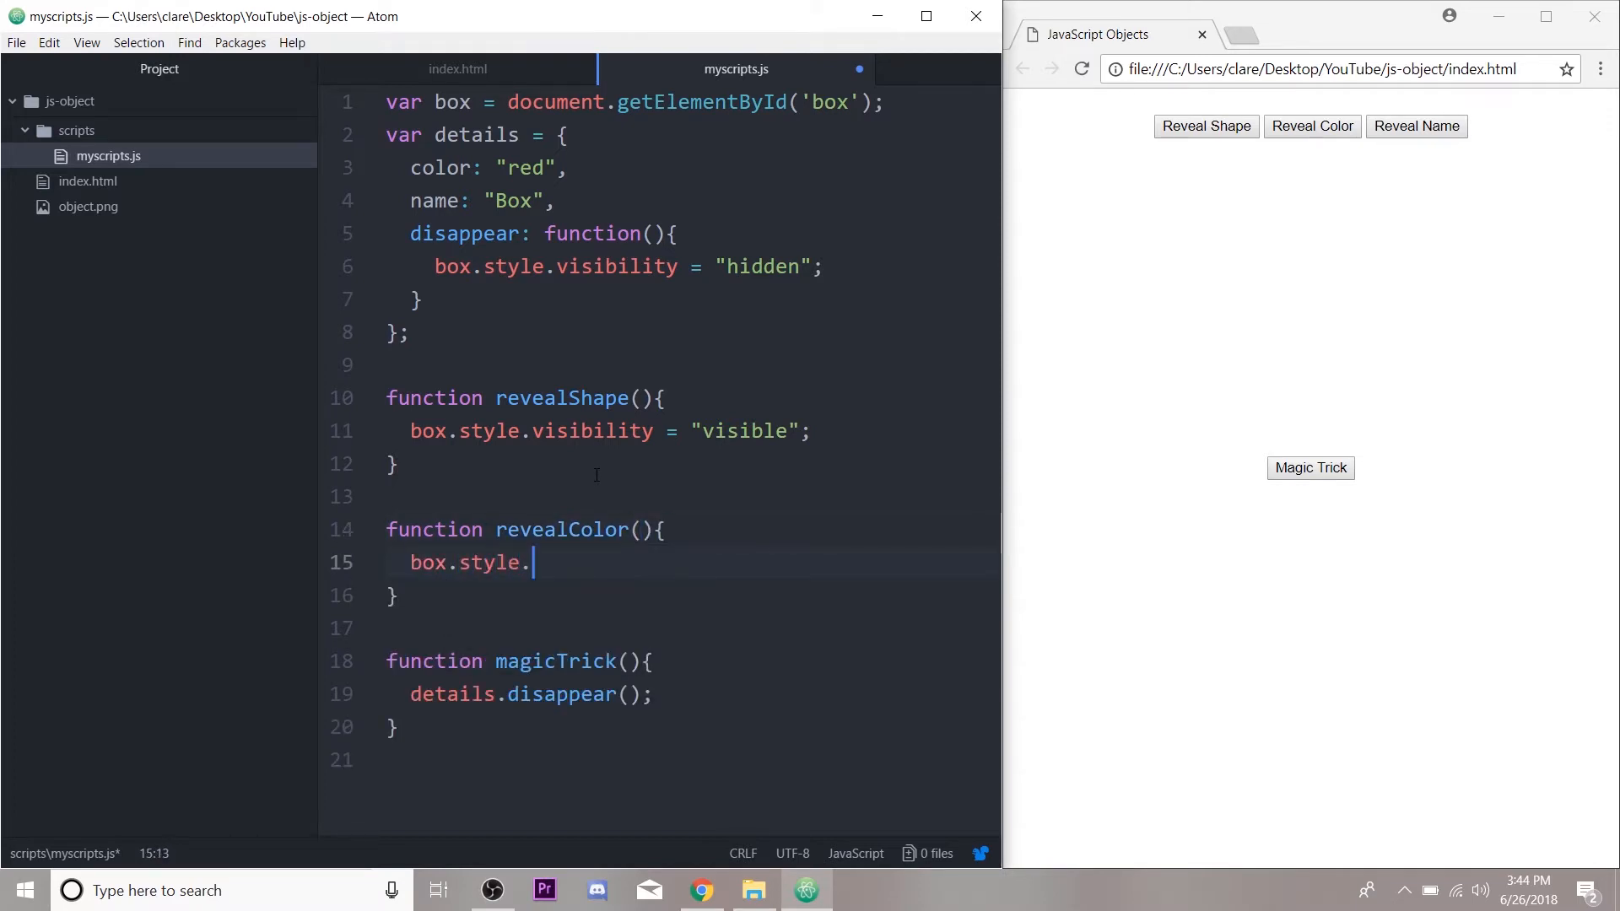
text(background =)
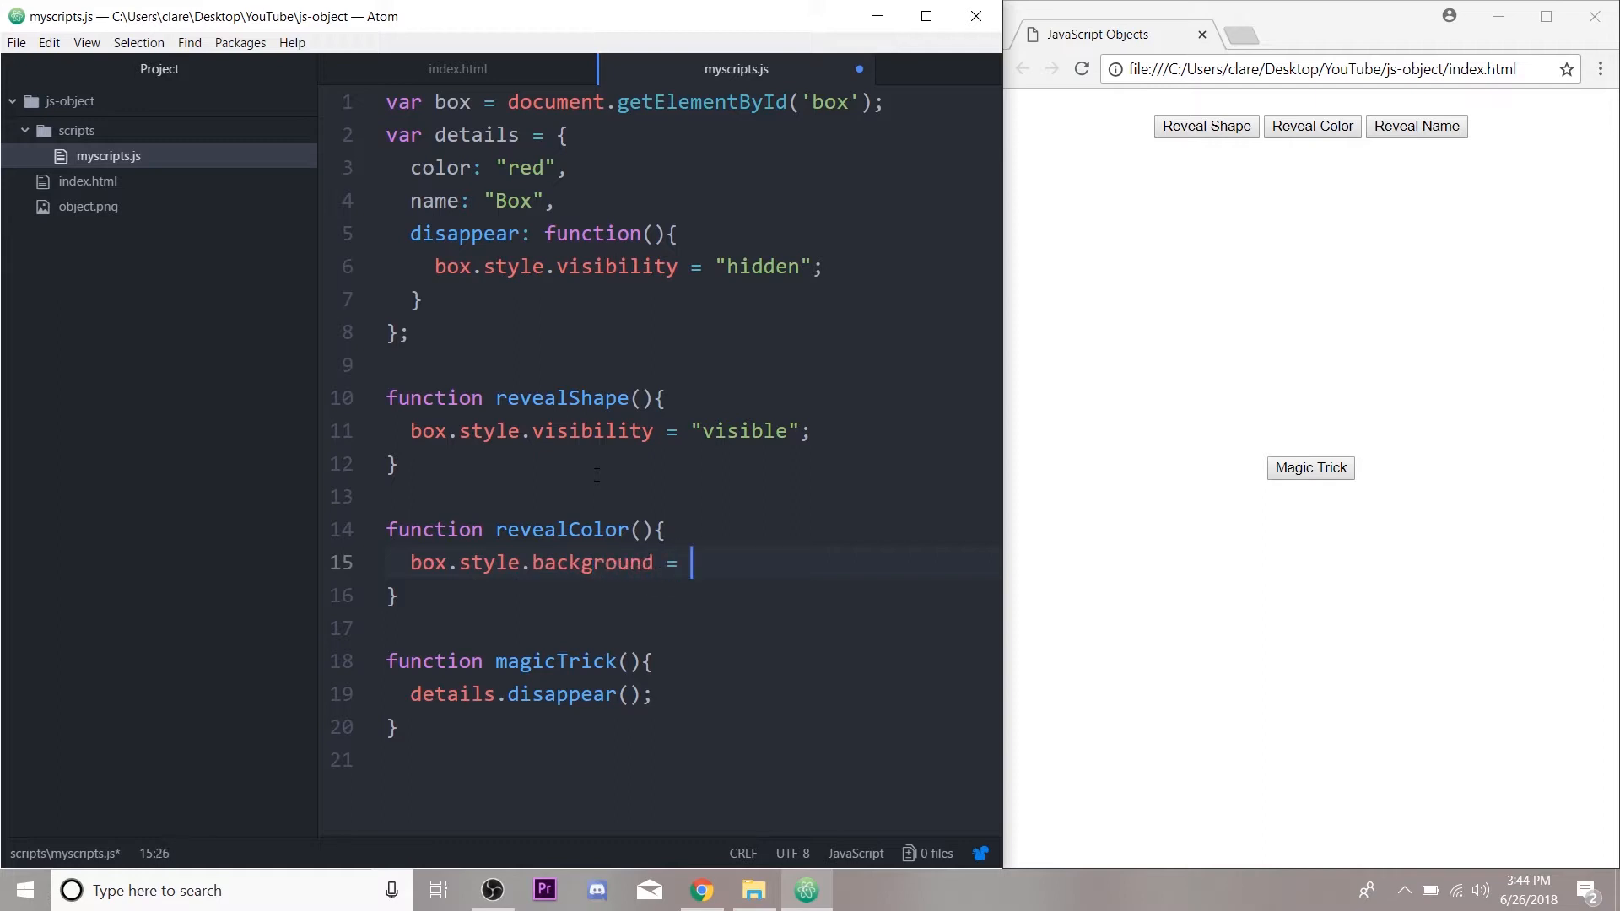
text(details)
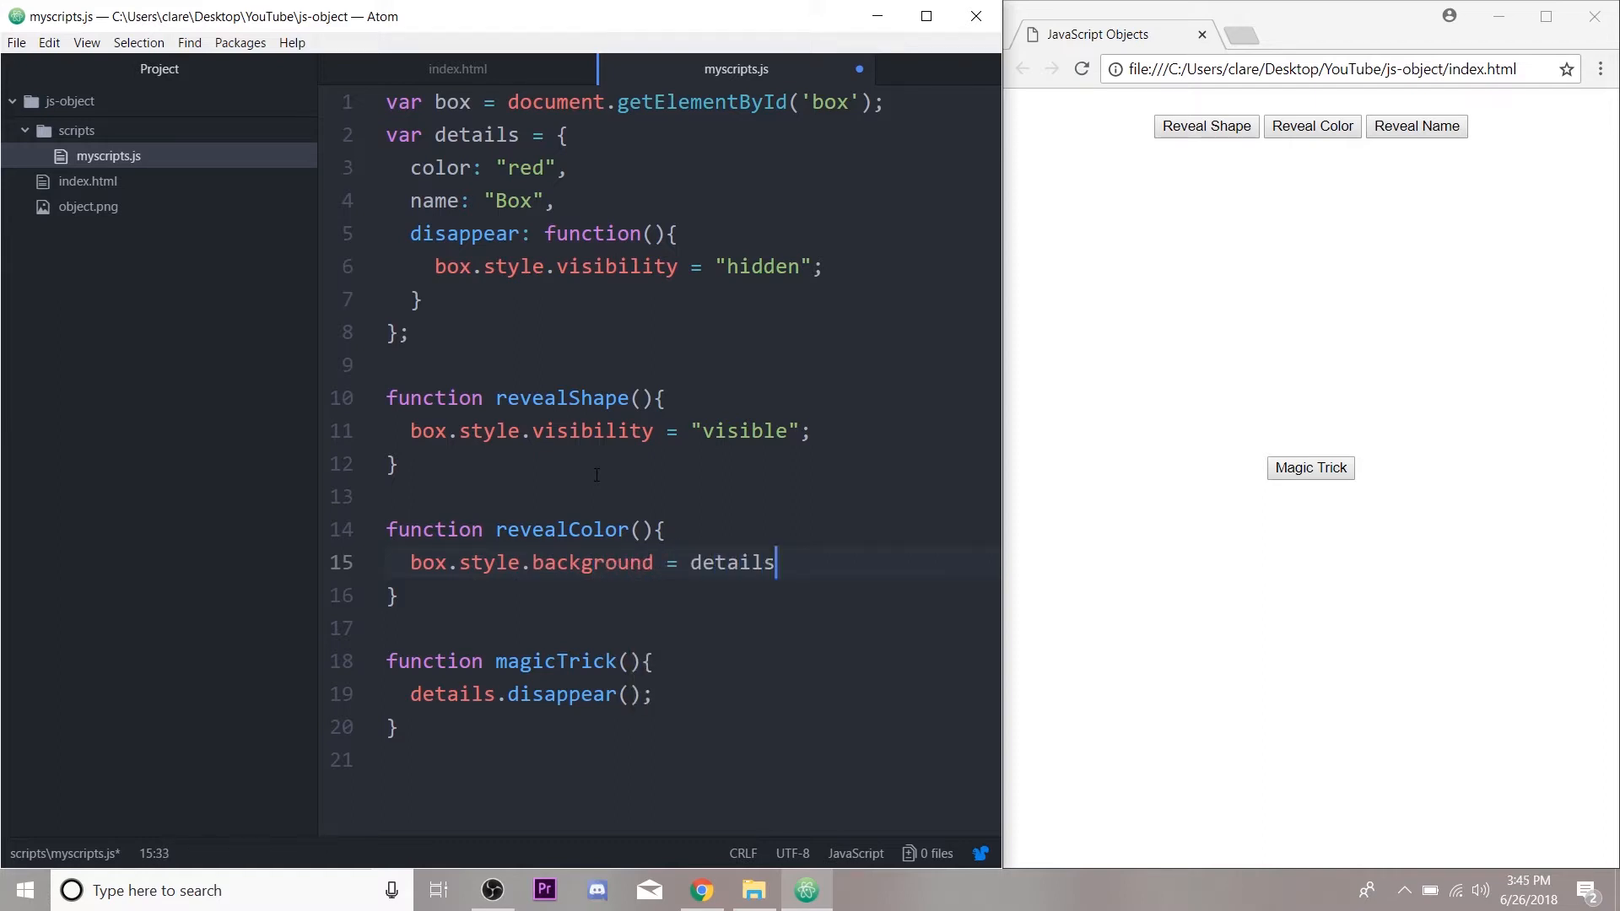
text(.color;)
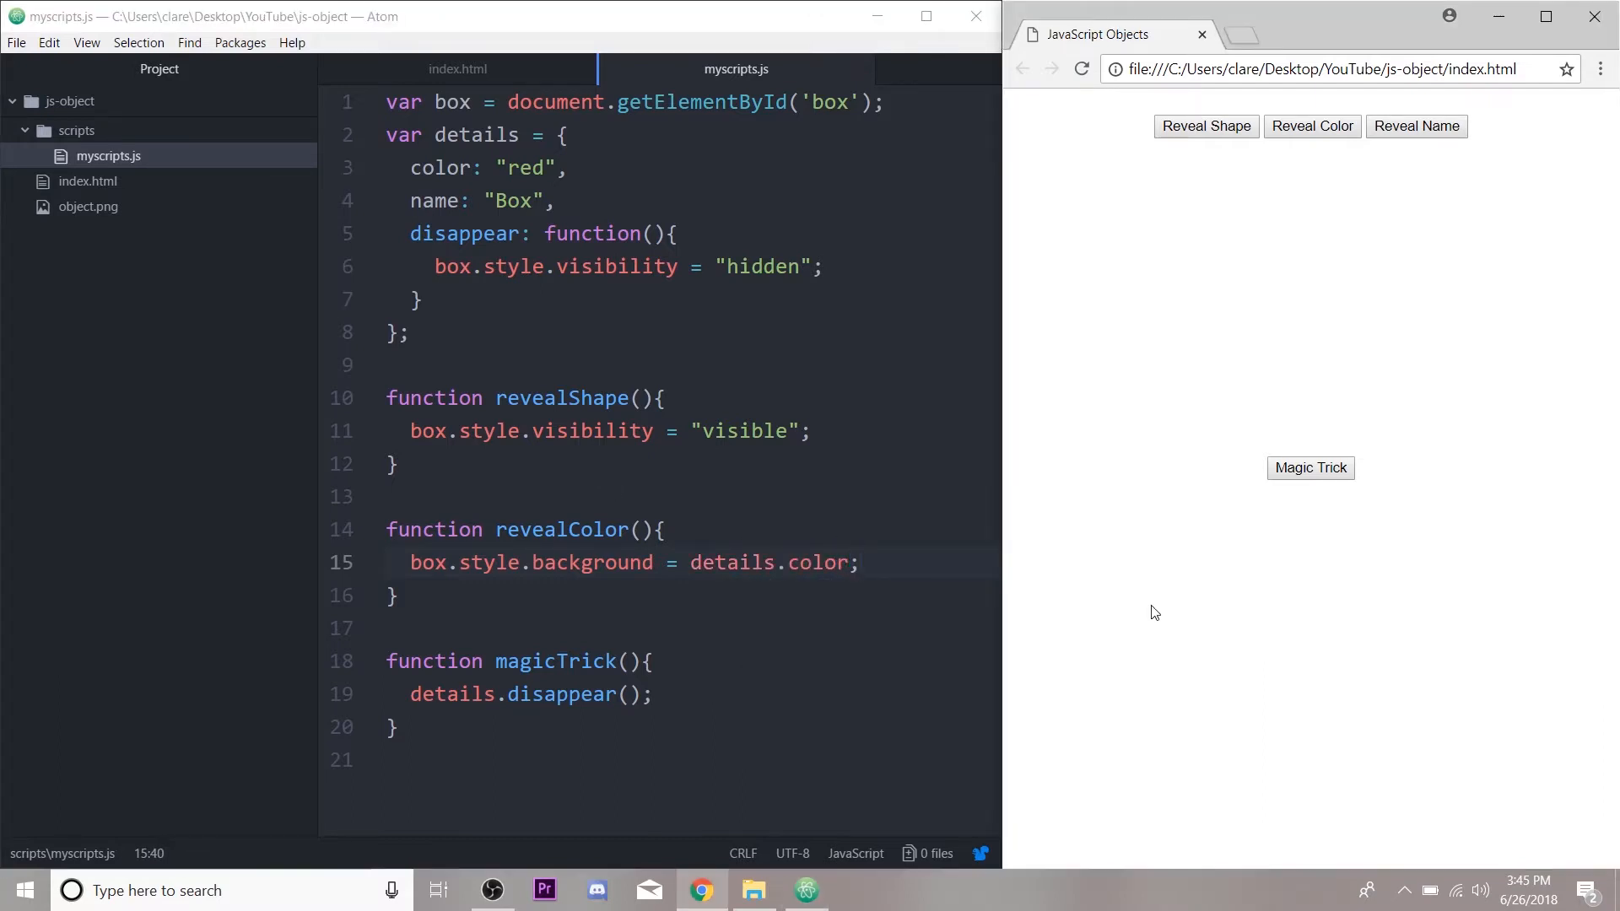
click(1205, 127)
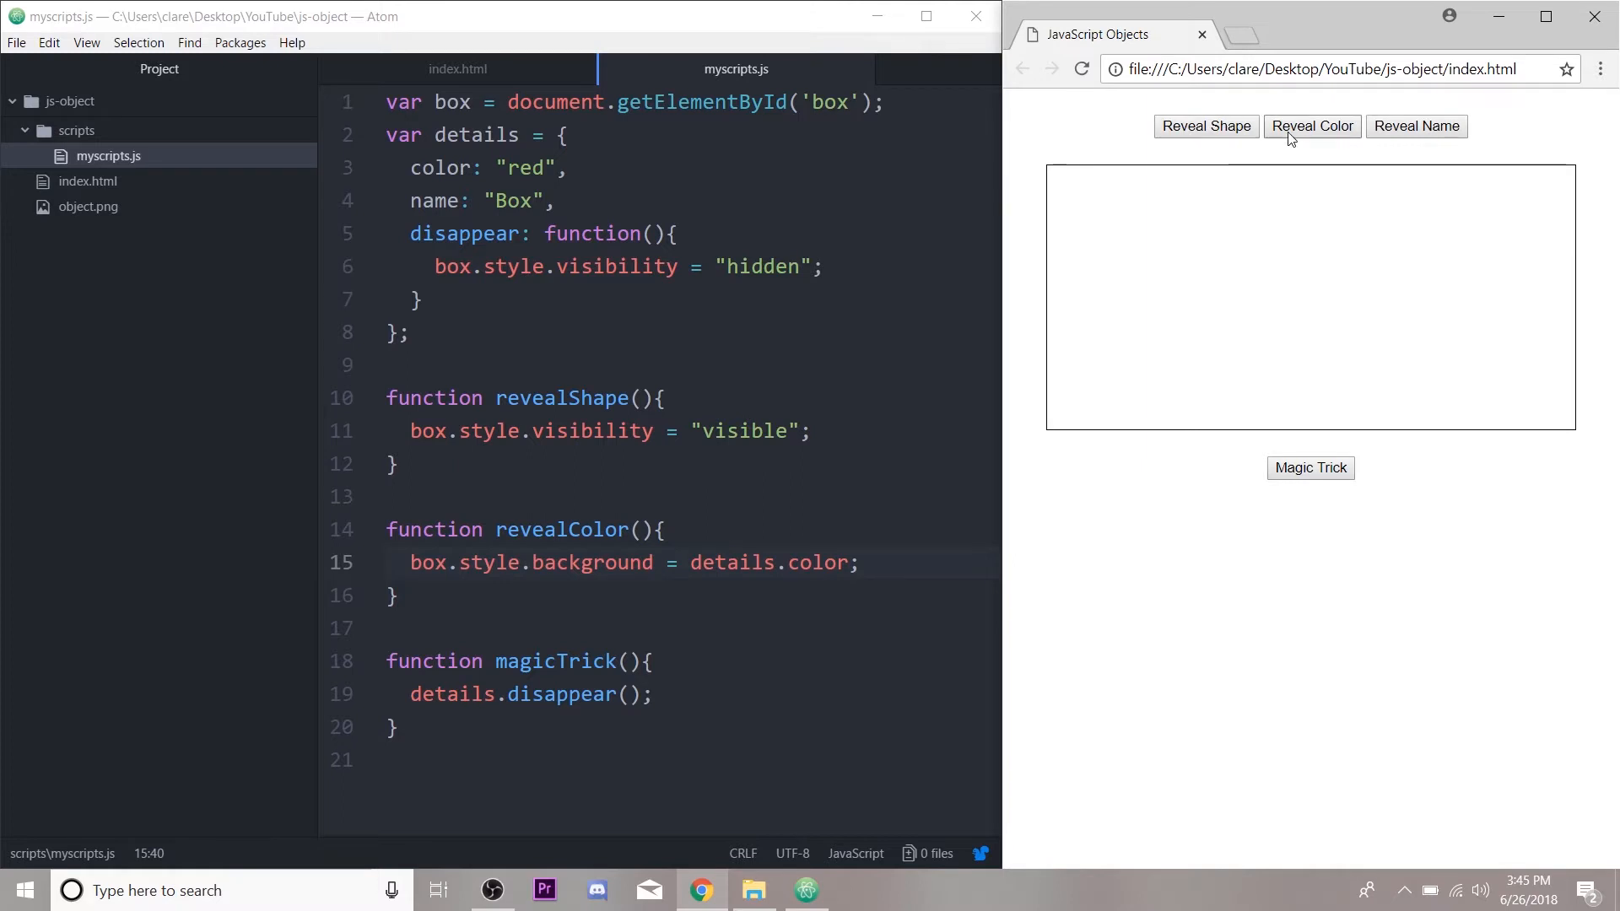
click(1309, 467)
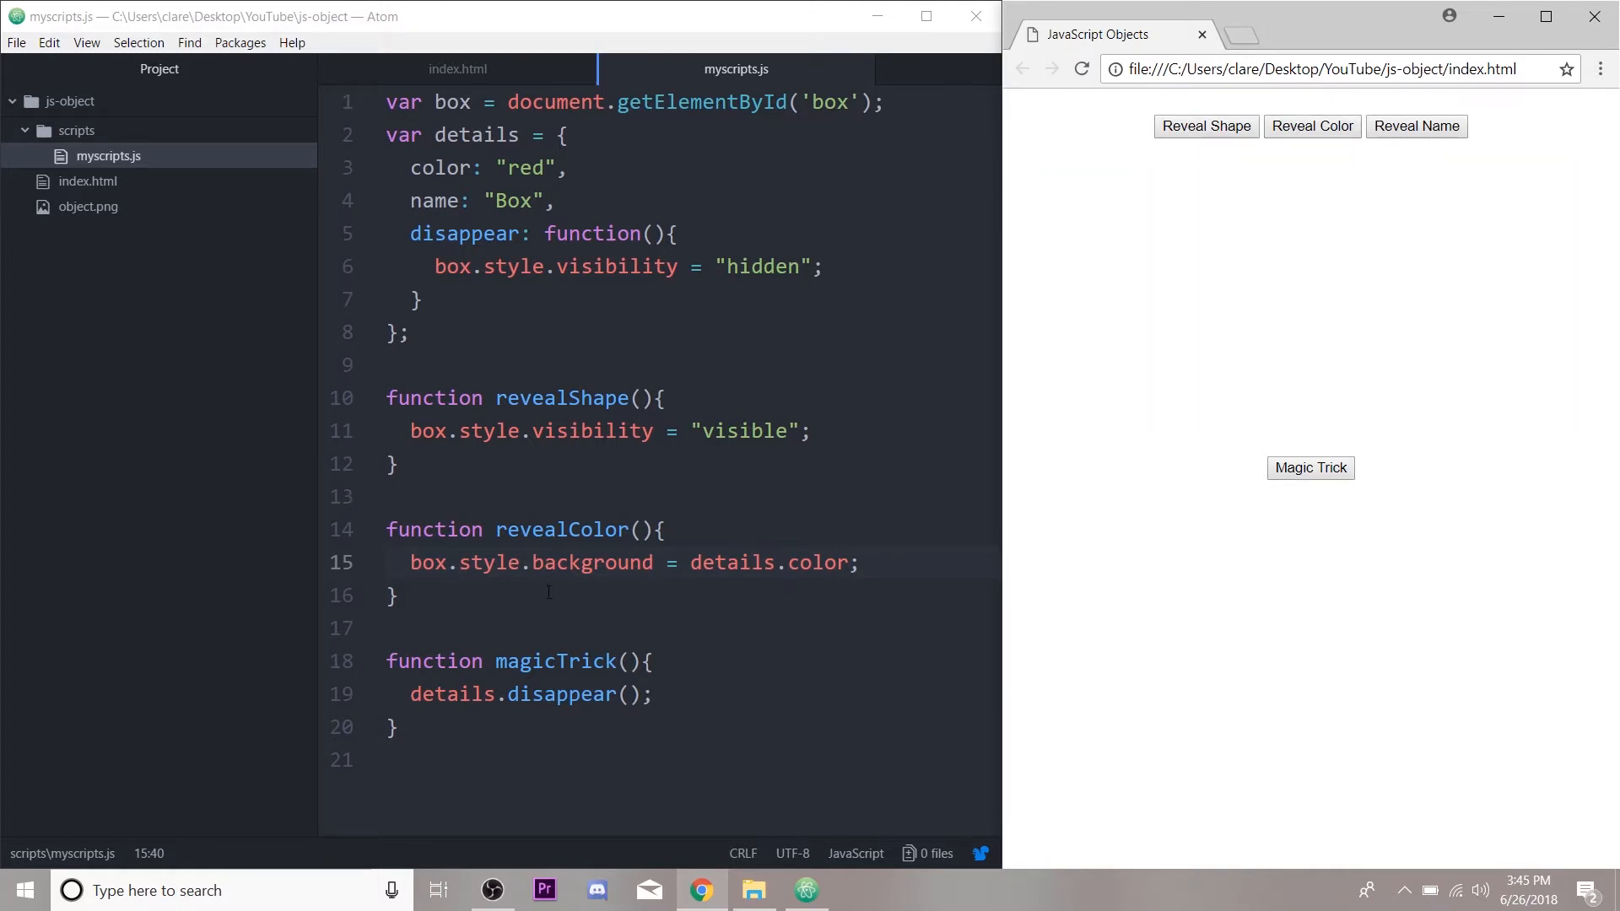
Step: Write function revealName(){ box.innerHTML = details.name; }
text(function revealName)
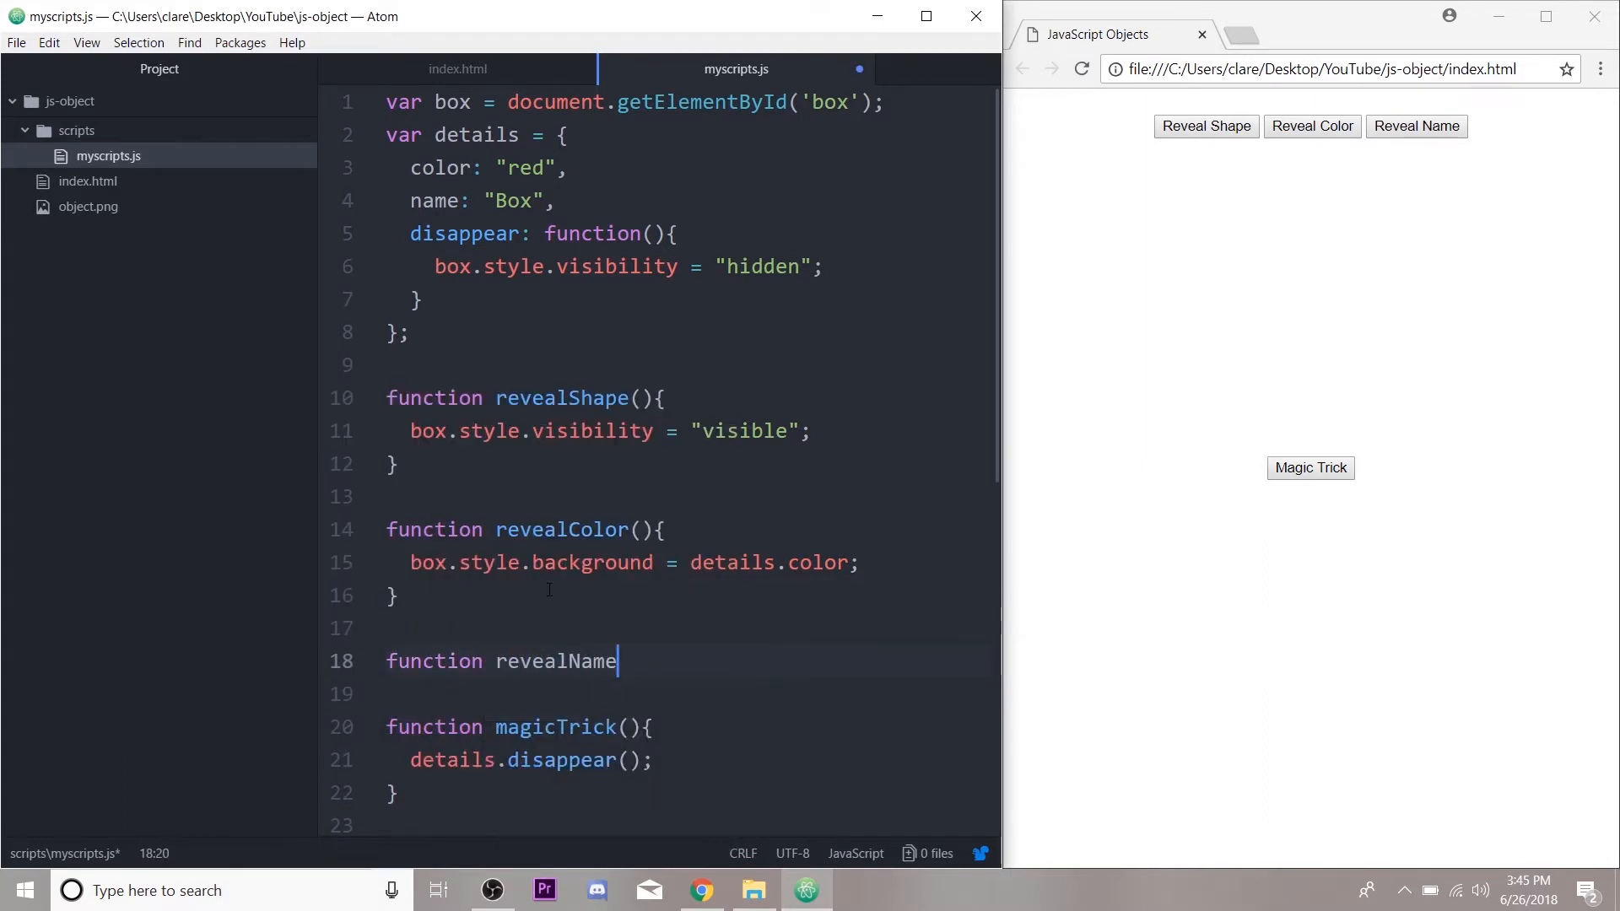
text((){)
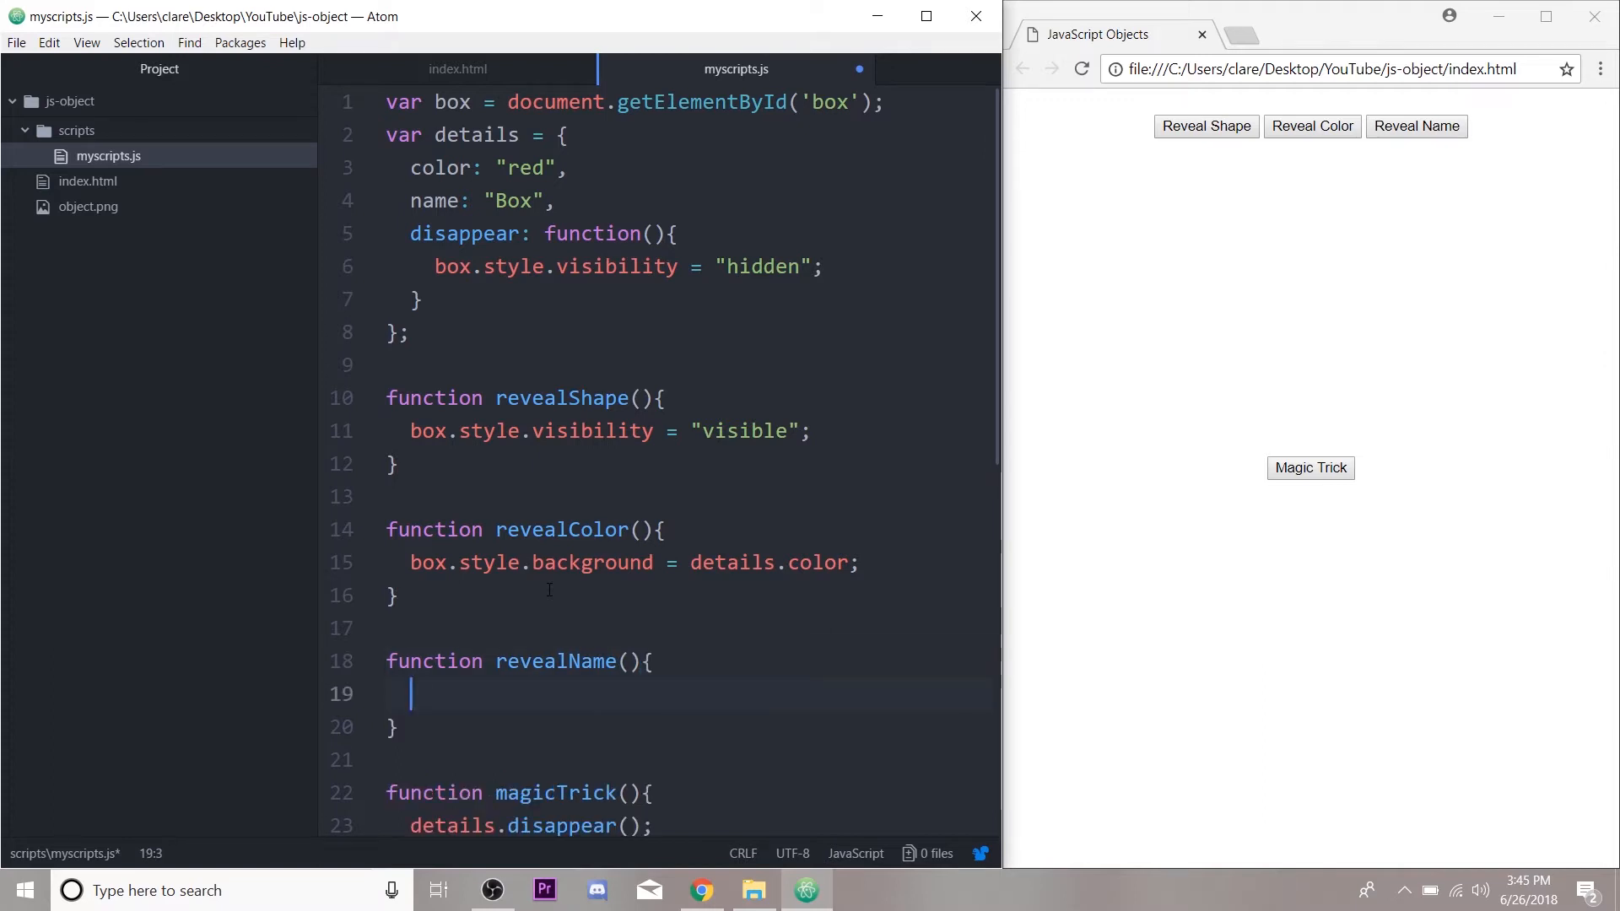
text(box.)
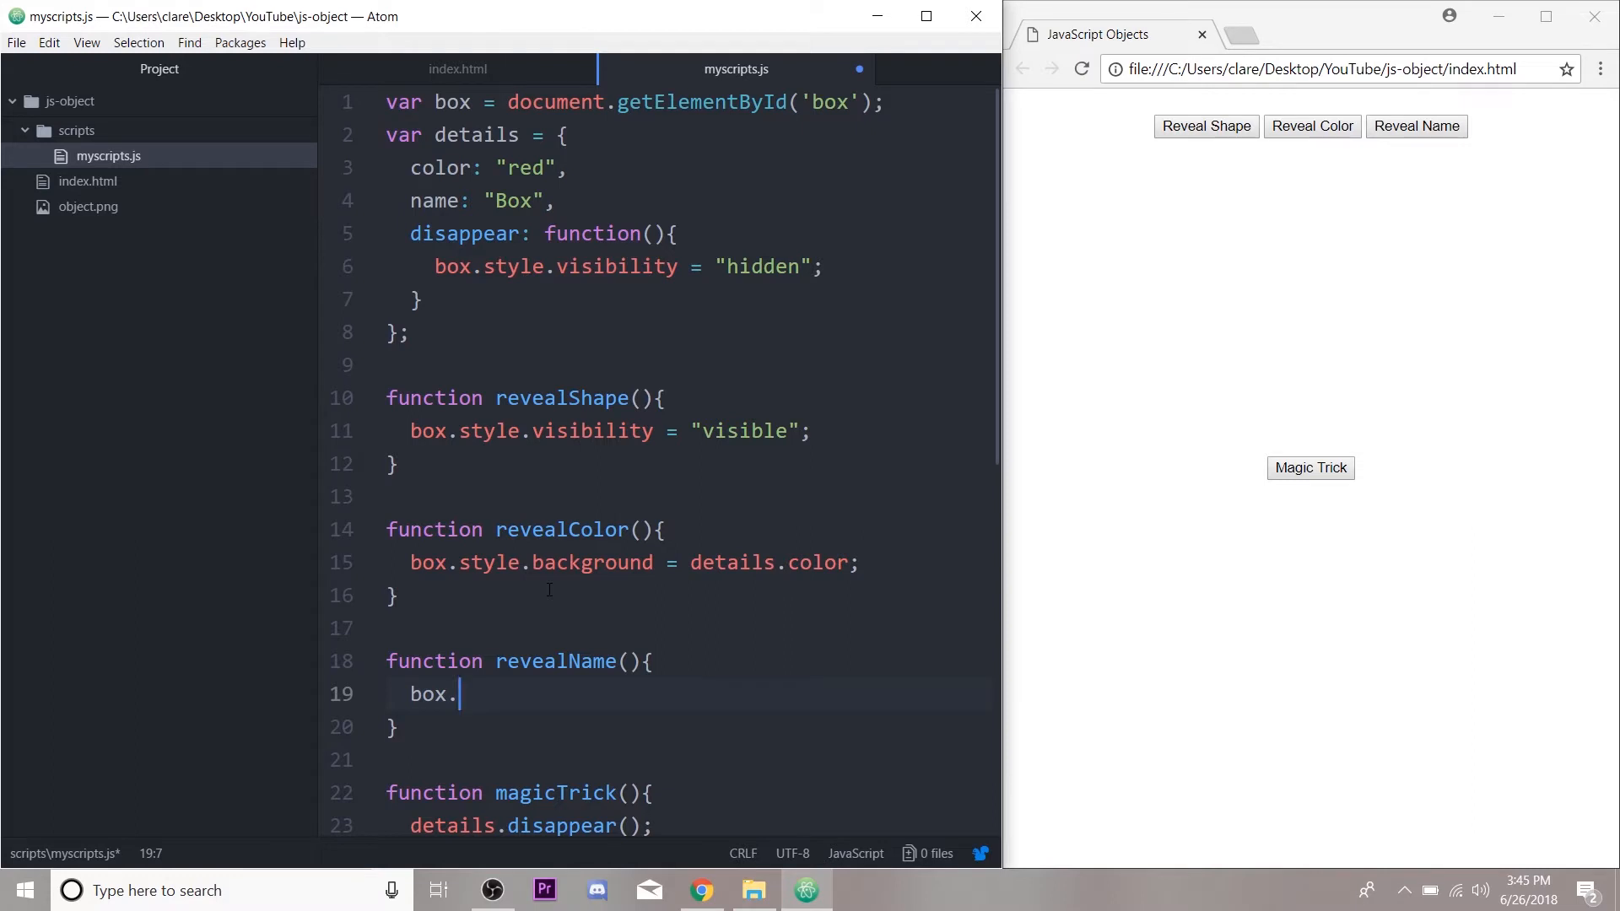
text(innerHTML)
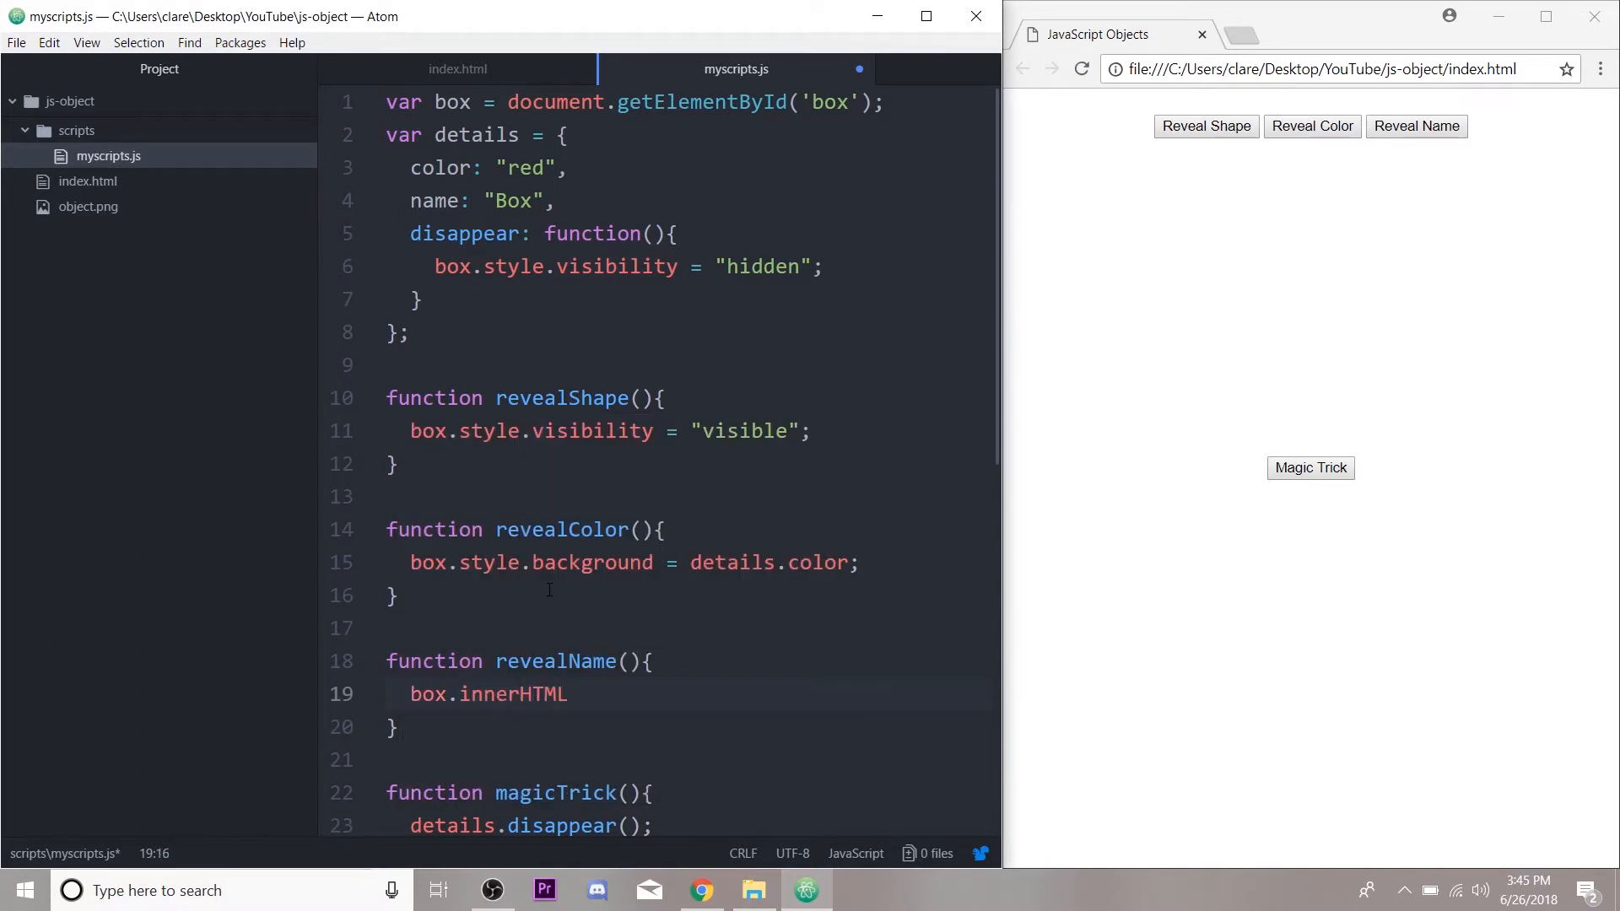
text(=)
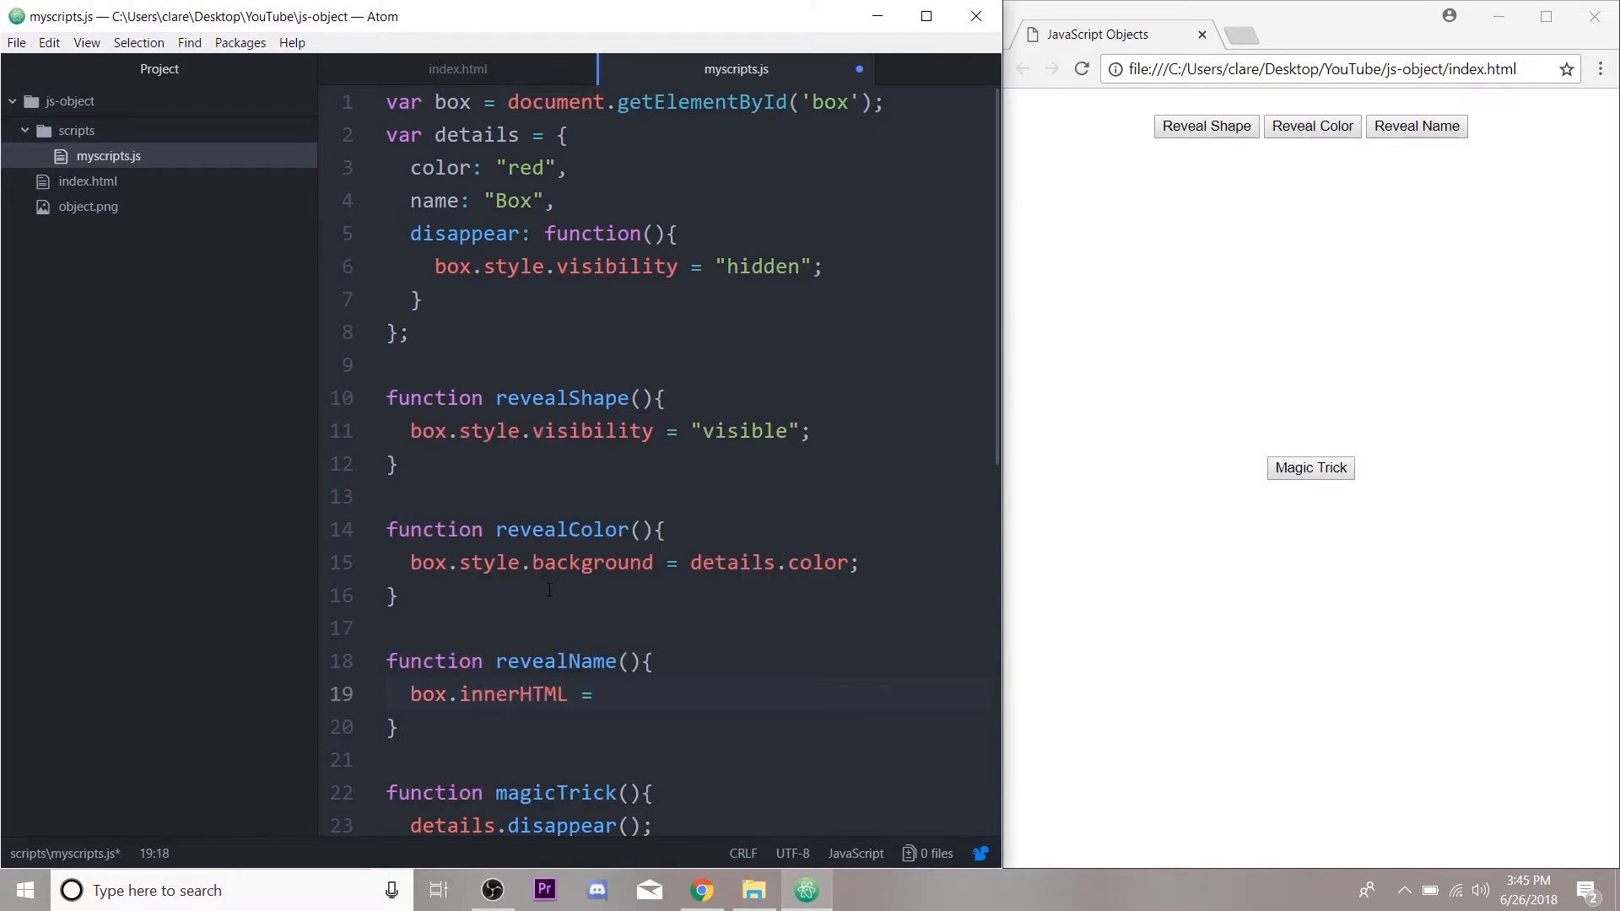
text(details.name;)
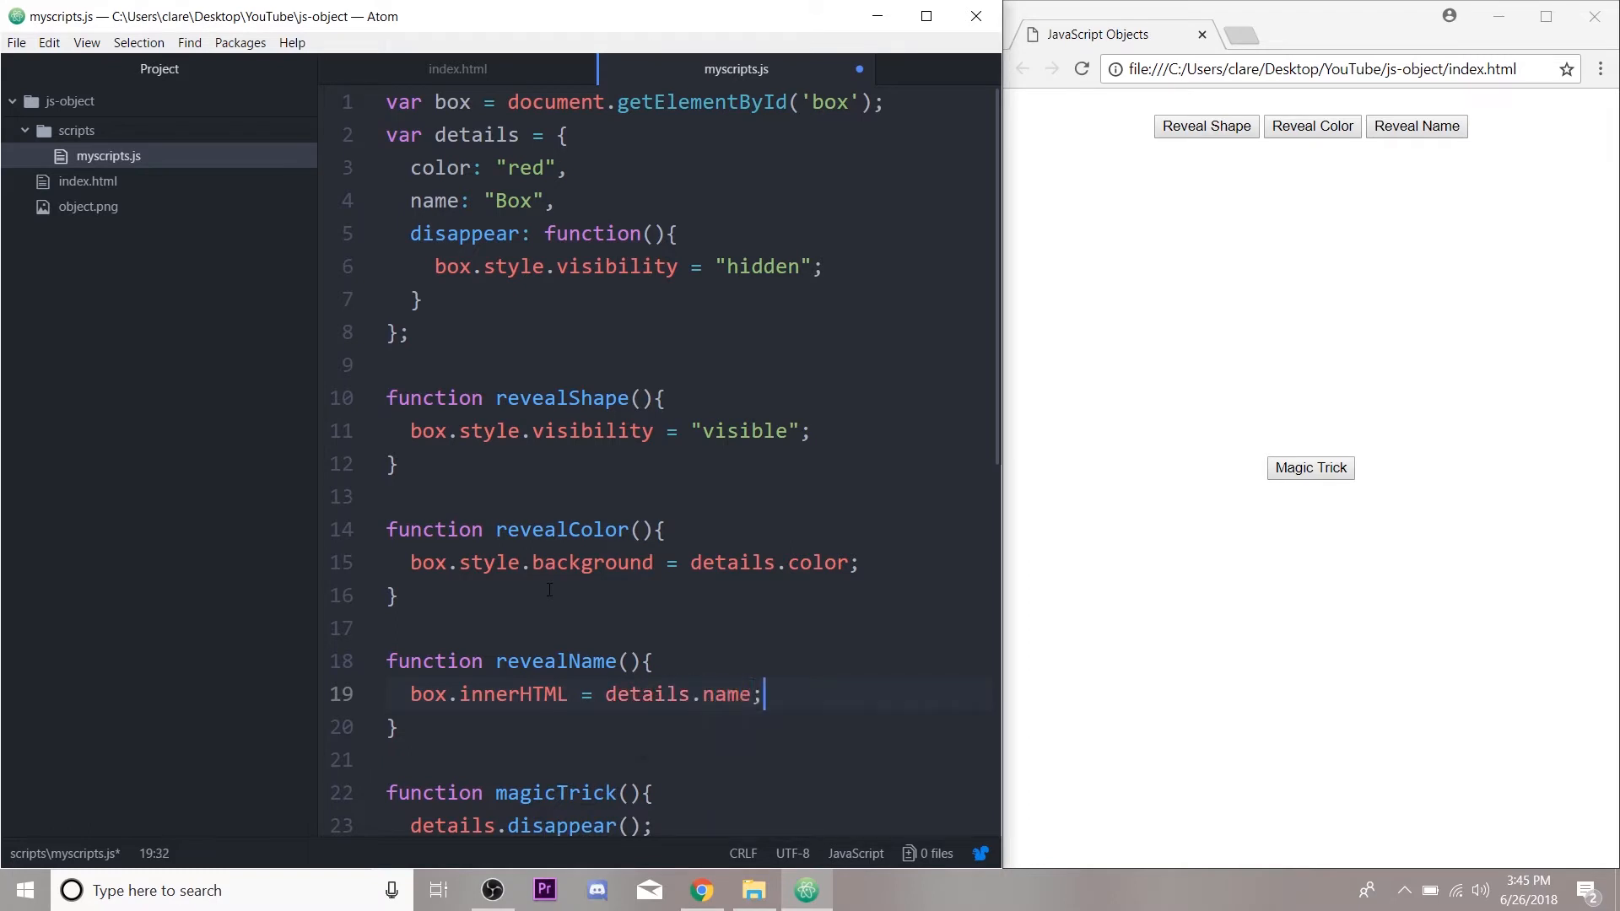
Step: Reload Chrome and run Reveal Shape, Reveal Color and Magic Trick on the red Box
click(559, 201)
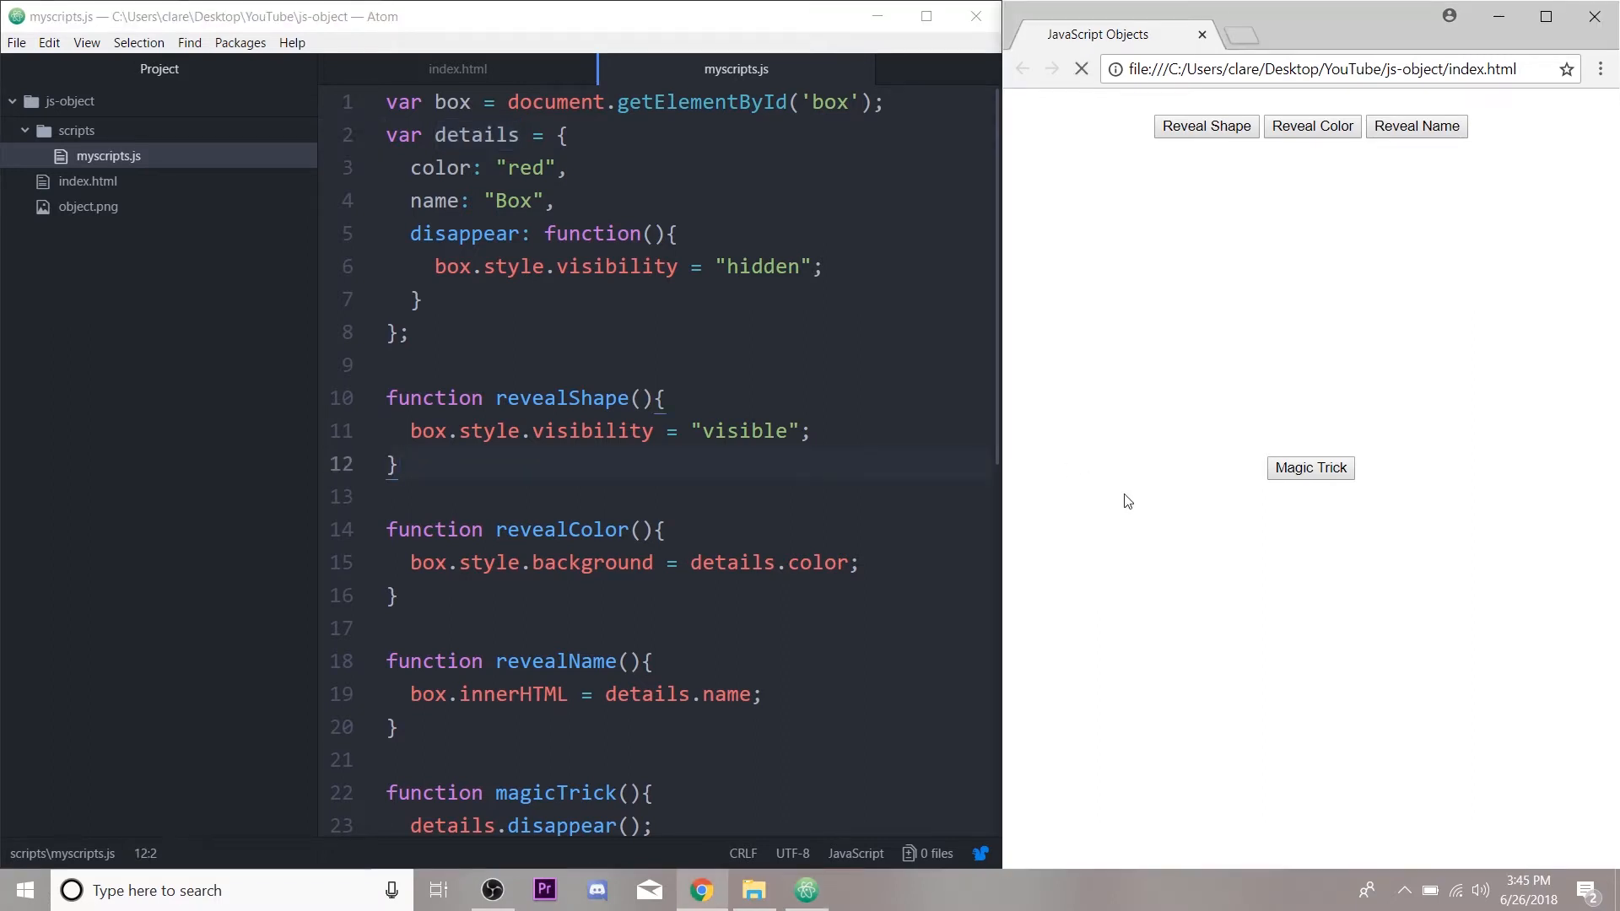
click(1205, 125)
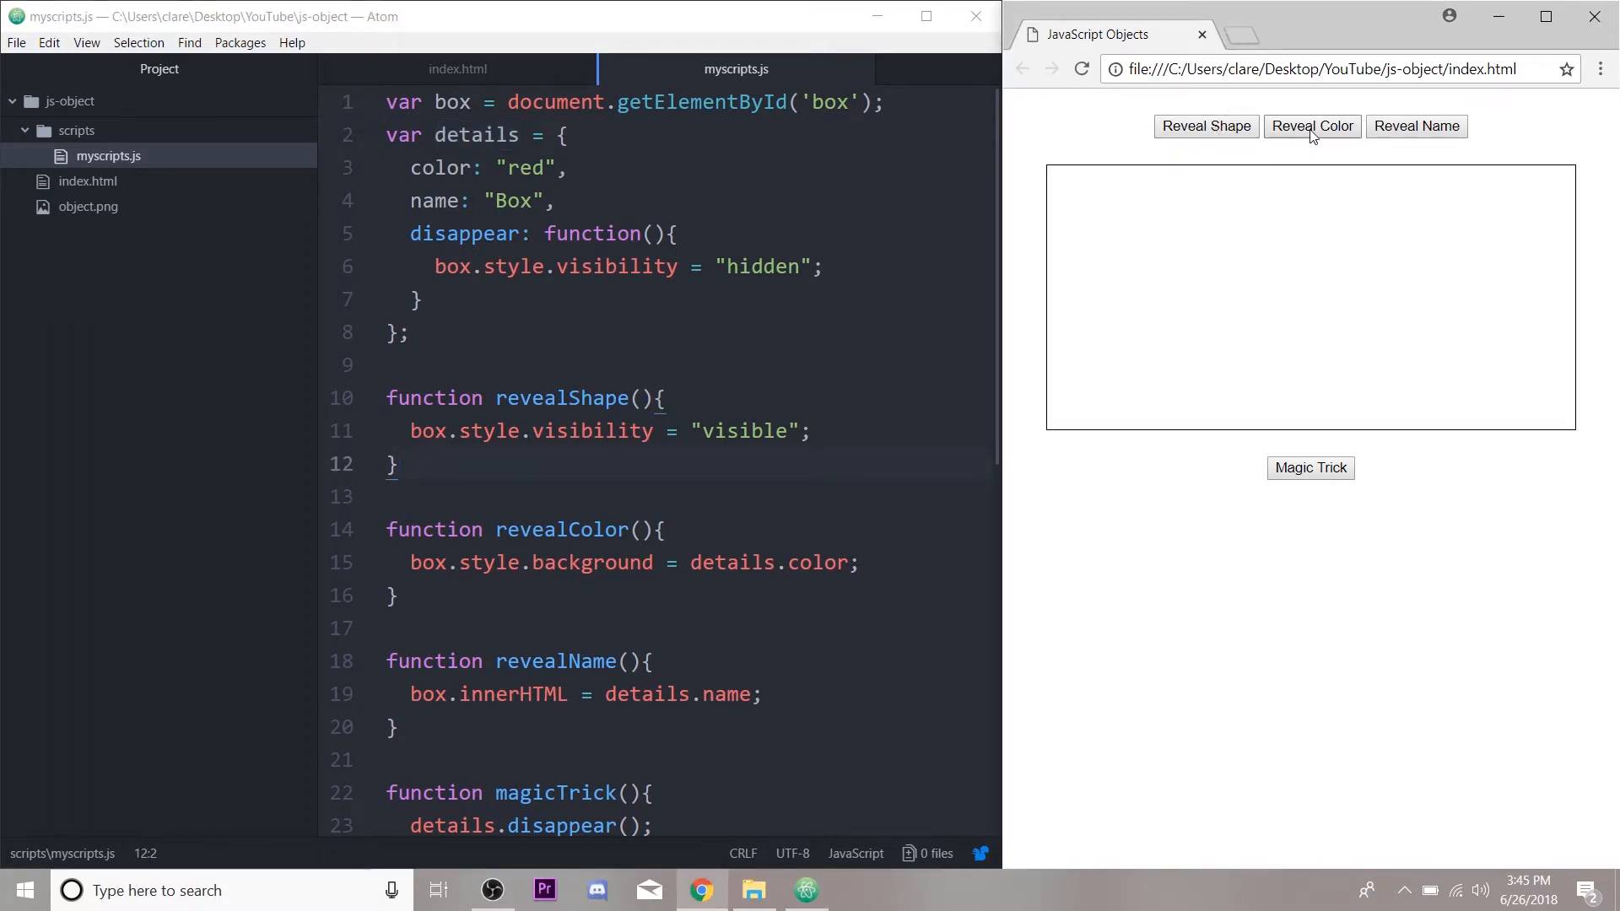
click(1313, 126)
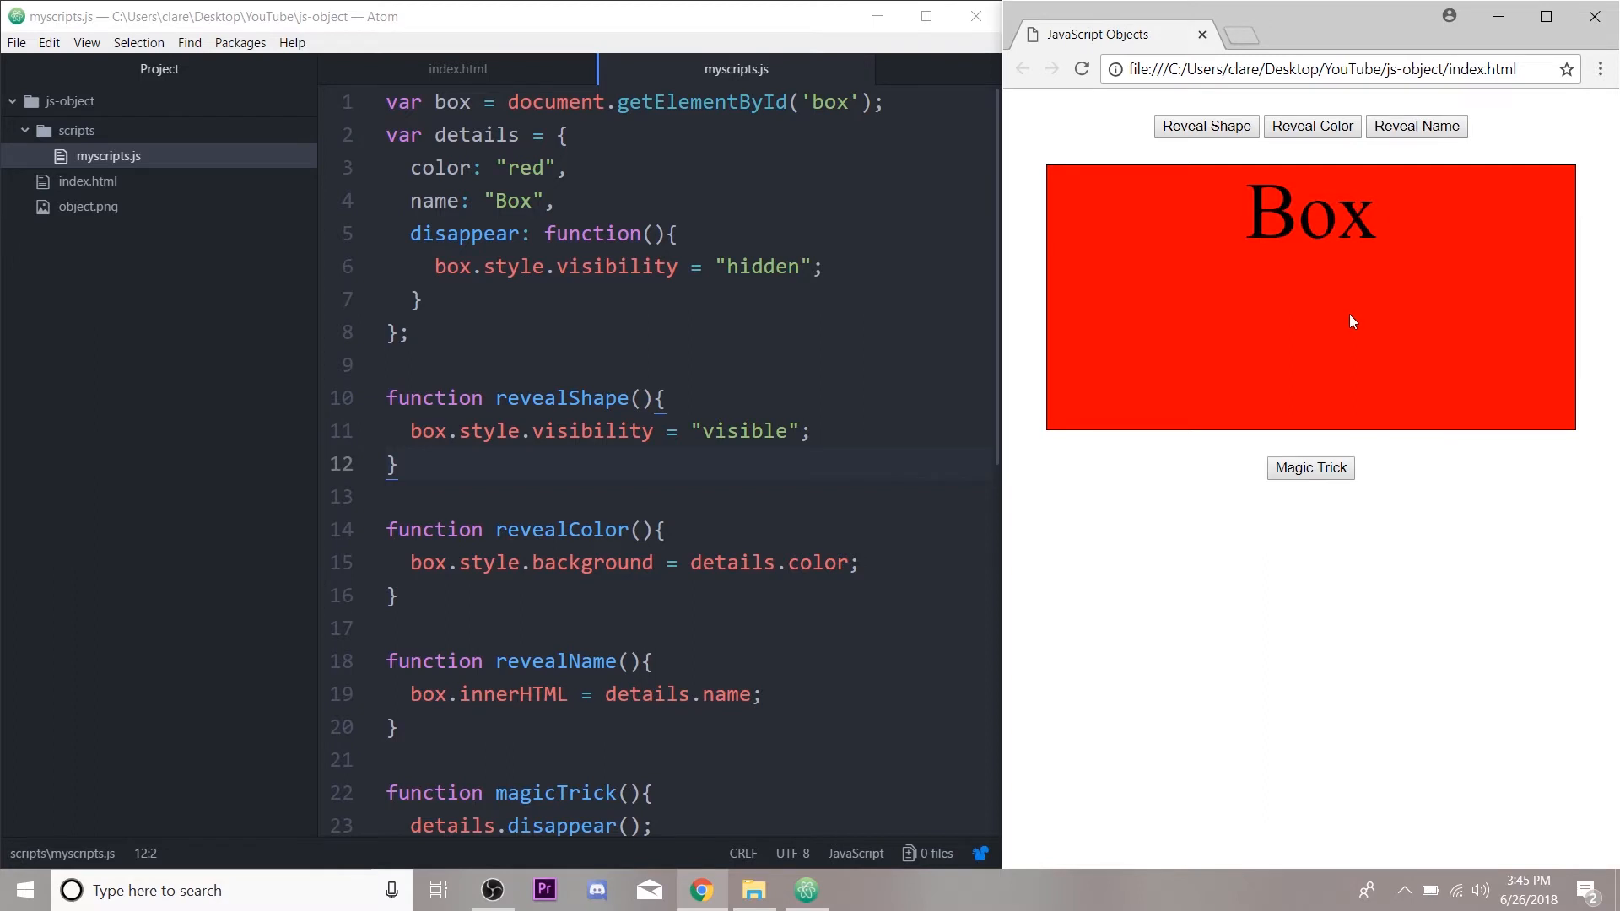
click(1310, 468)
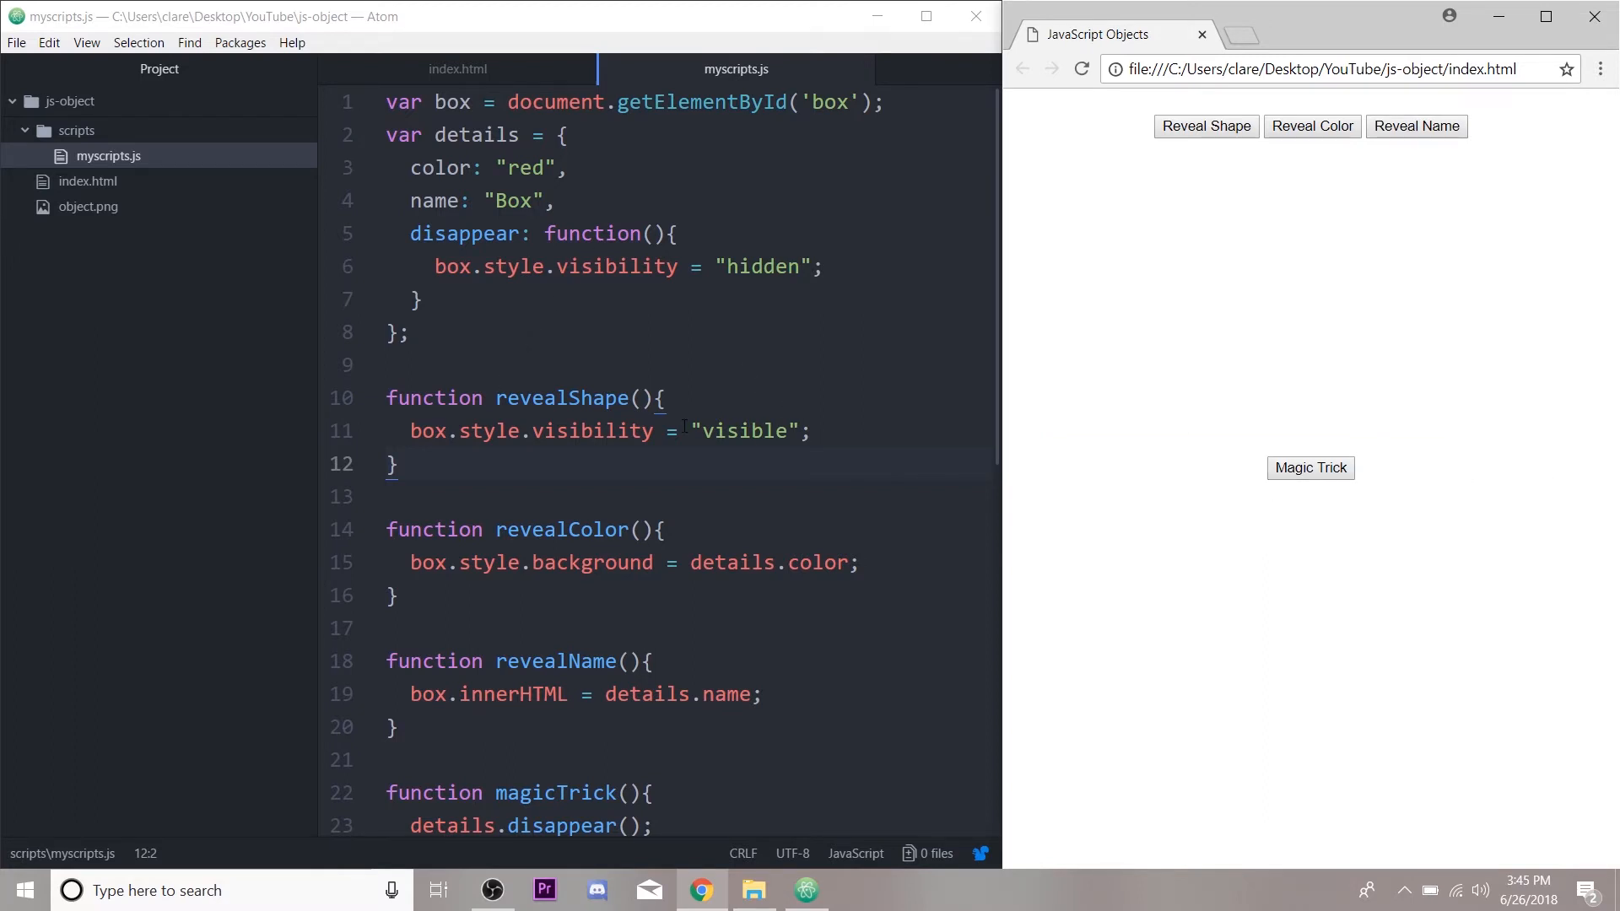
Step: Start revealColor with details.color = prompt("What's your favorite color?");
click(667, 402)
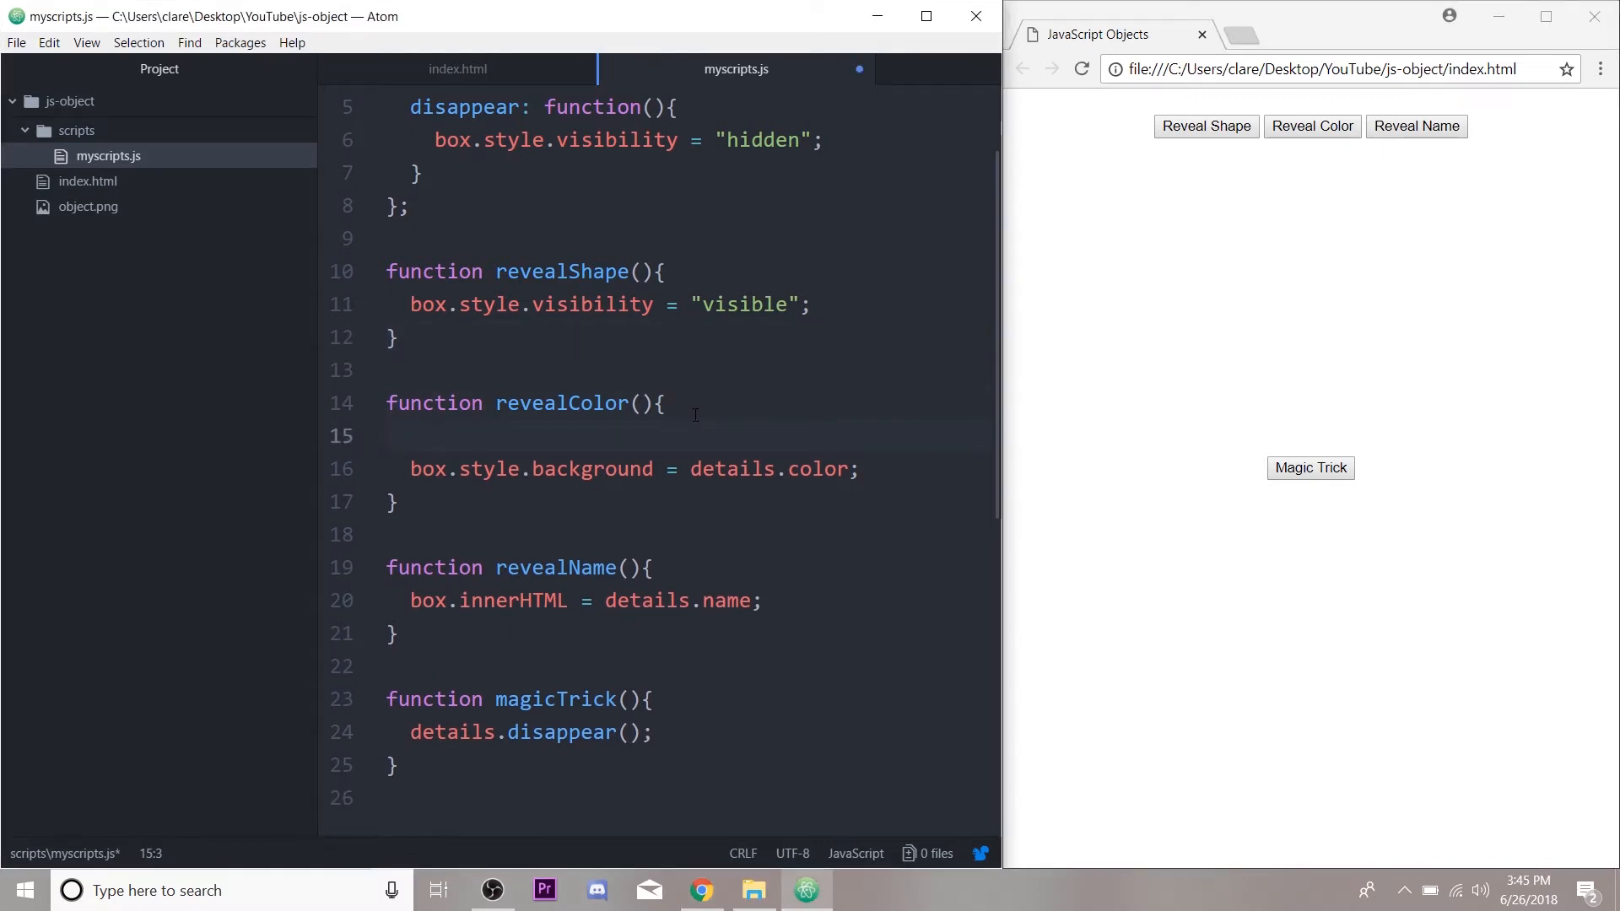
click(412, 435)
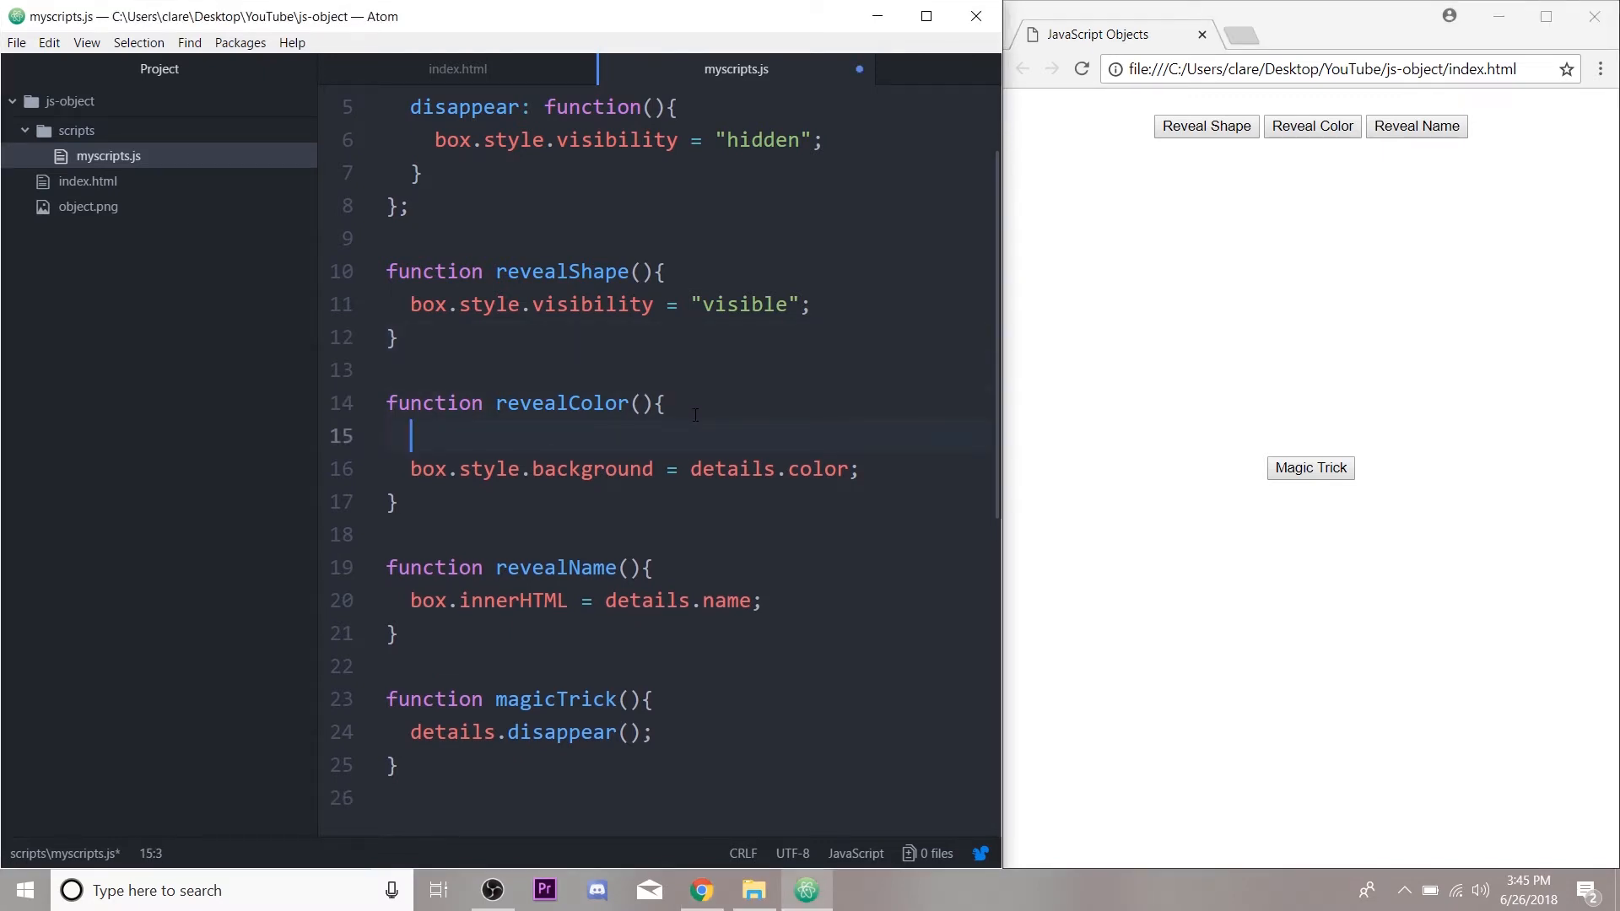
text(details.colors = prompt(")
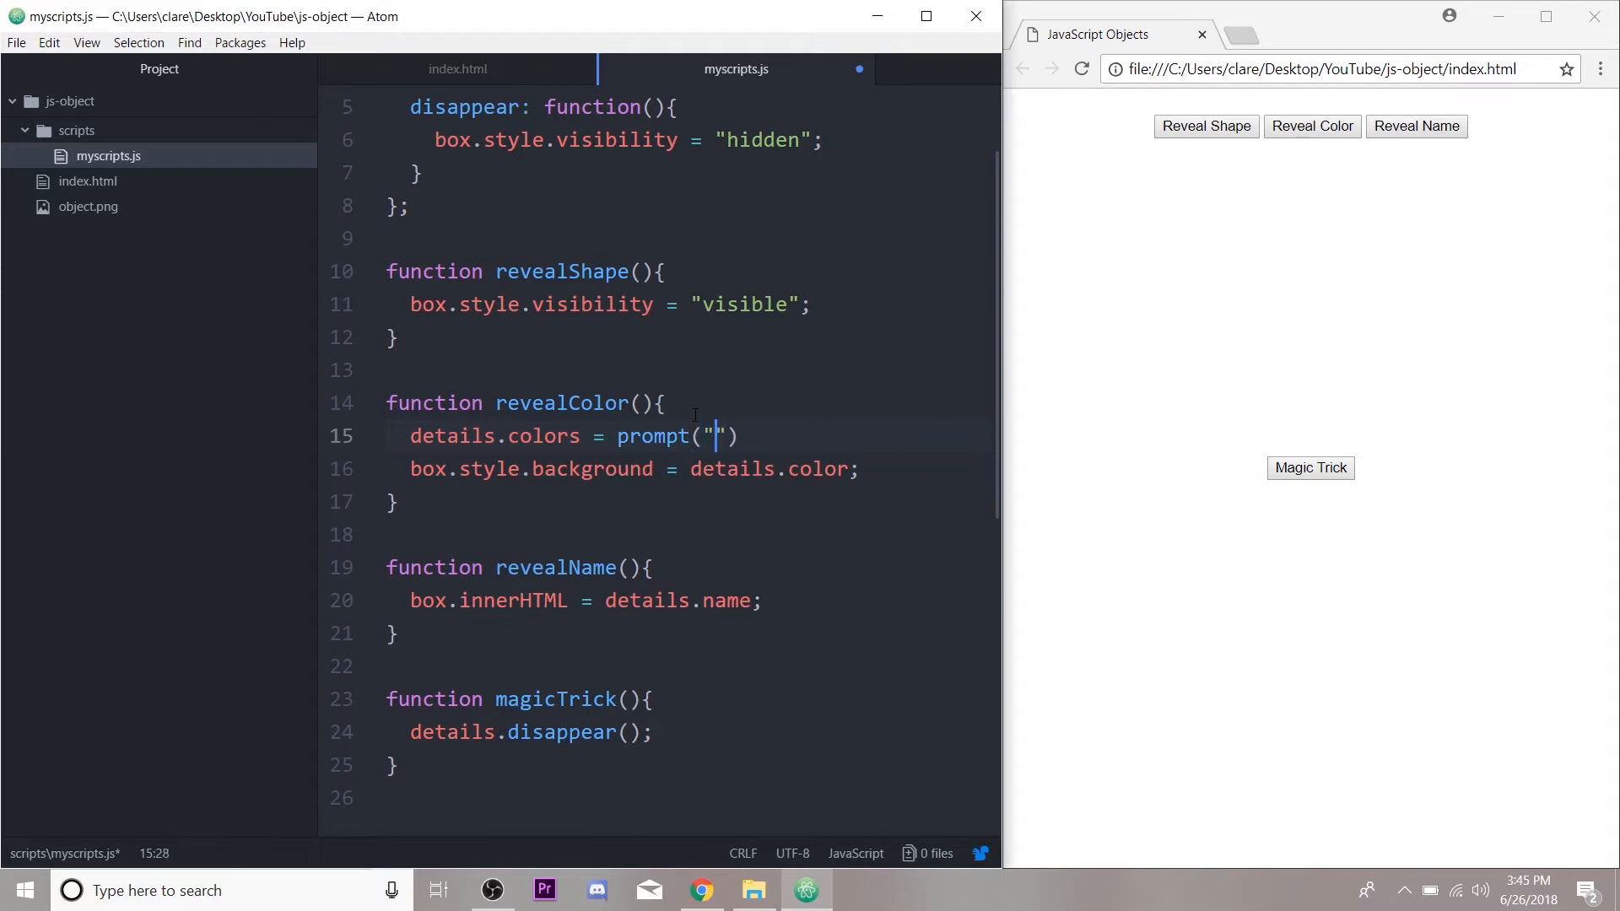
text(What's your favorite color?)
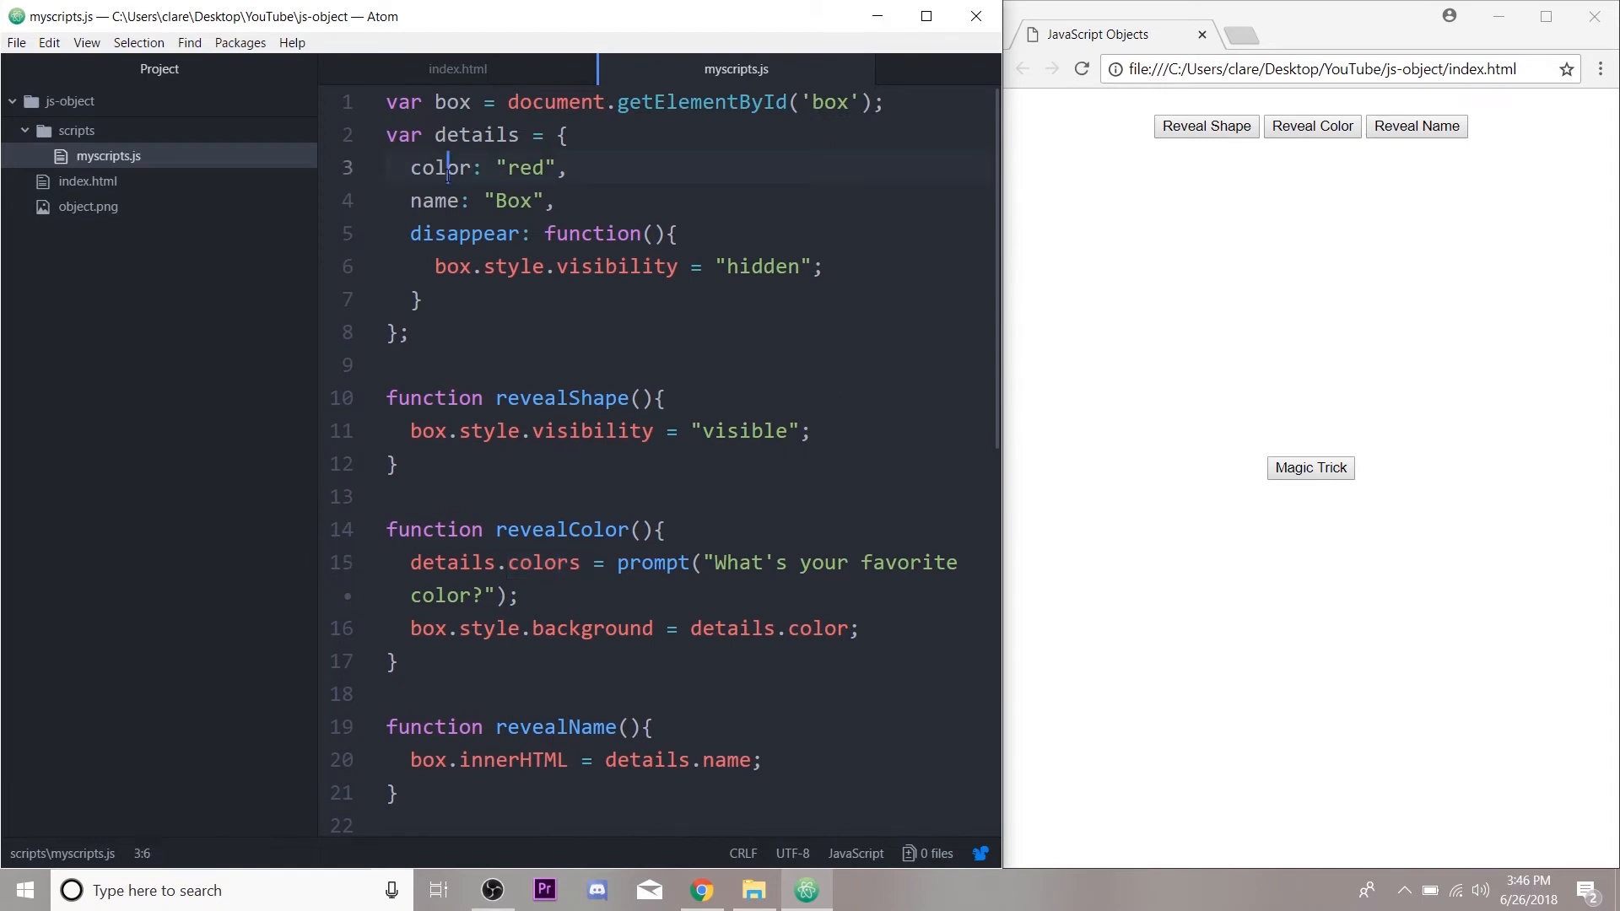
Step: Fix details.colors to details.color to match the property declared in details
click(584, 562)
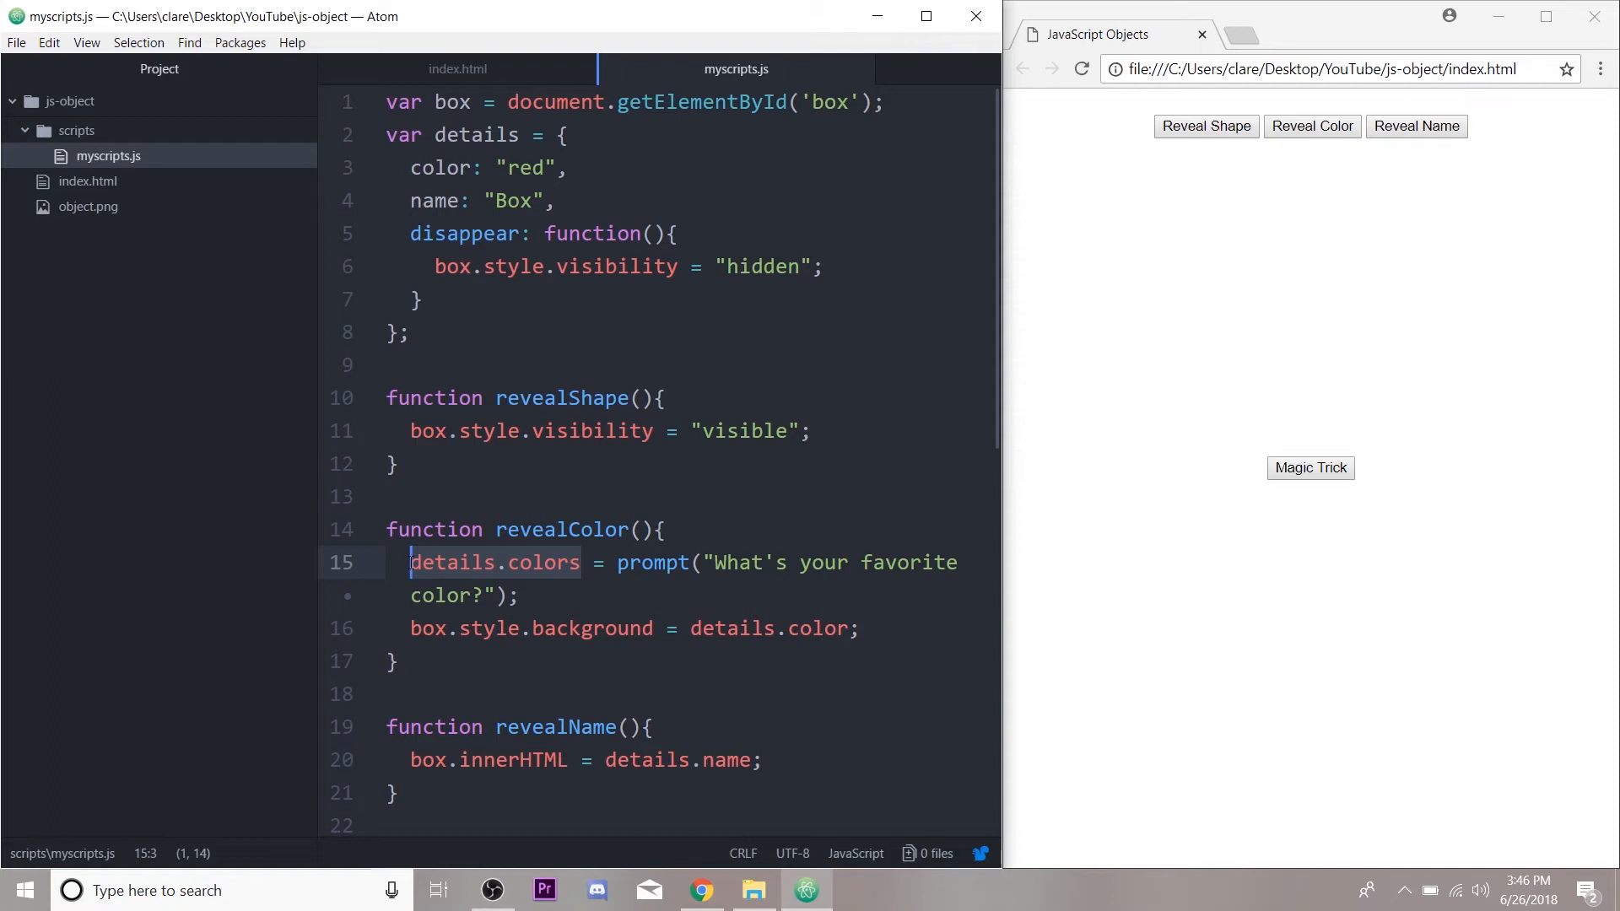
click(483, 135)
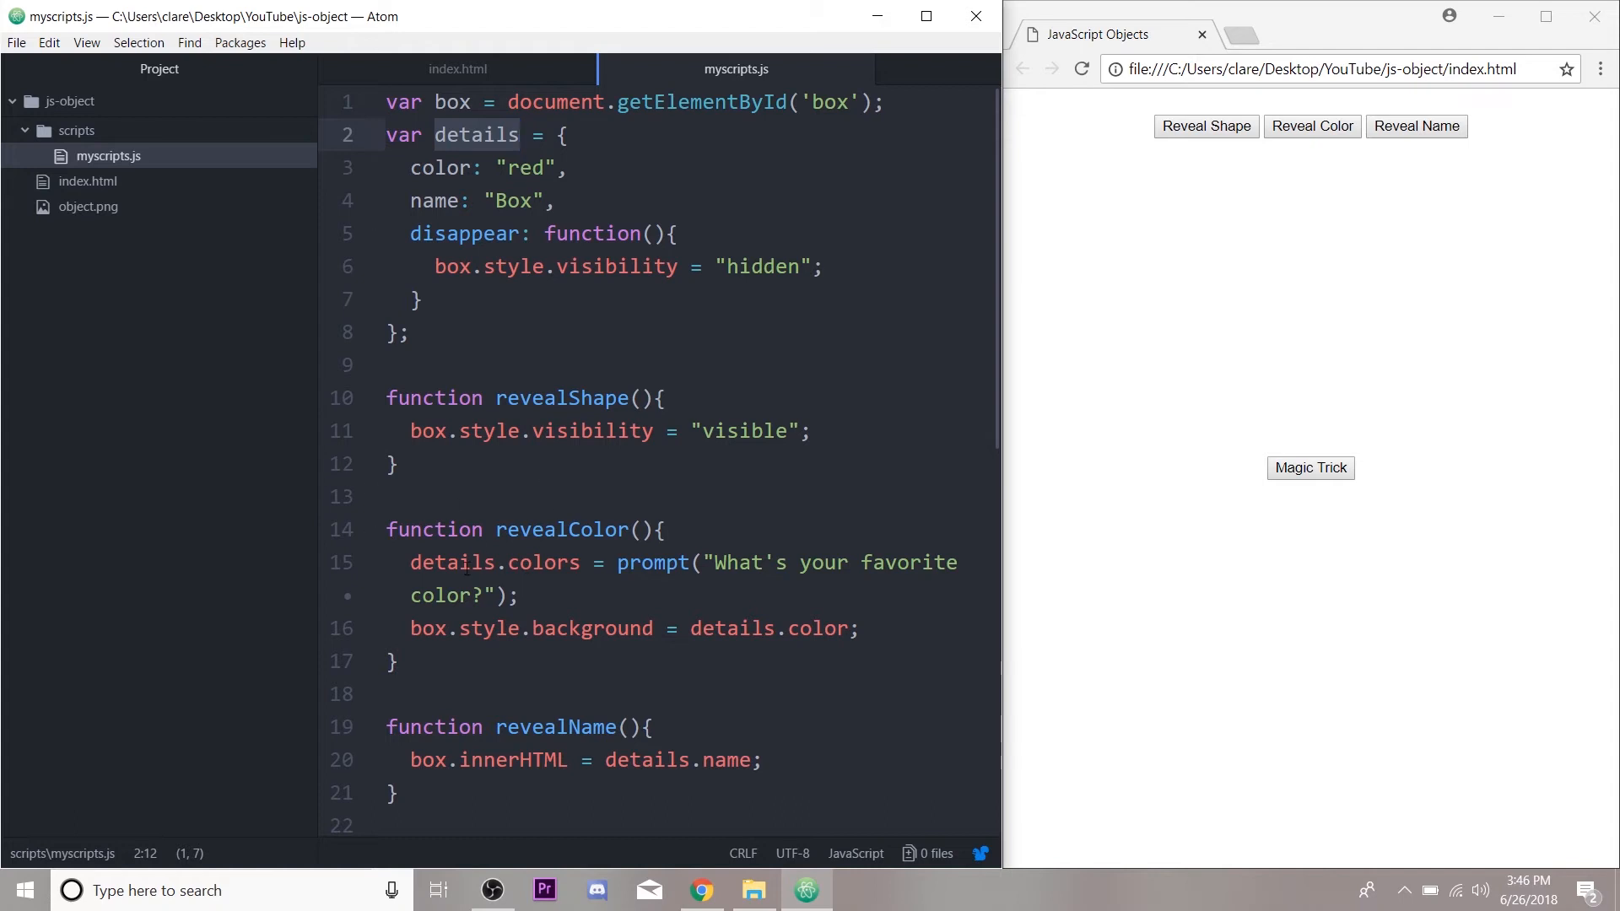
click(446, 562)
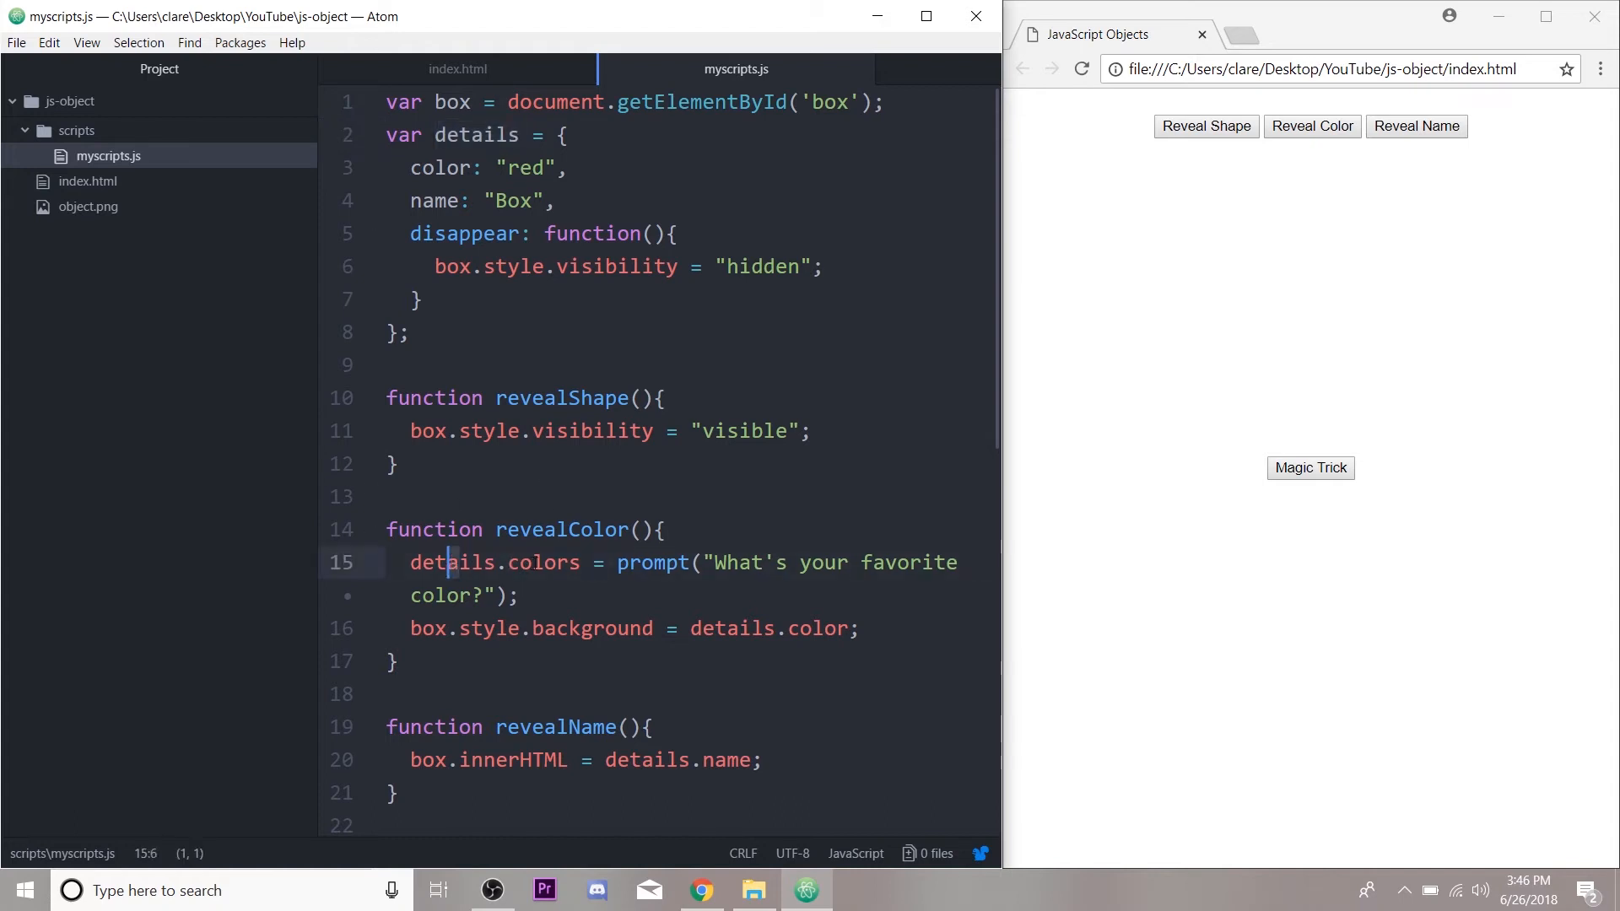
double_click(452, 562)
text(pu)
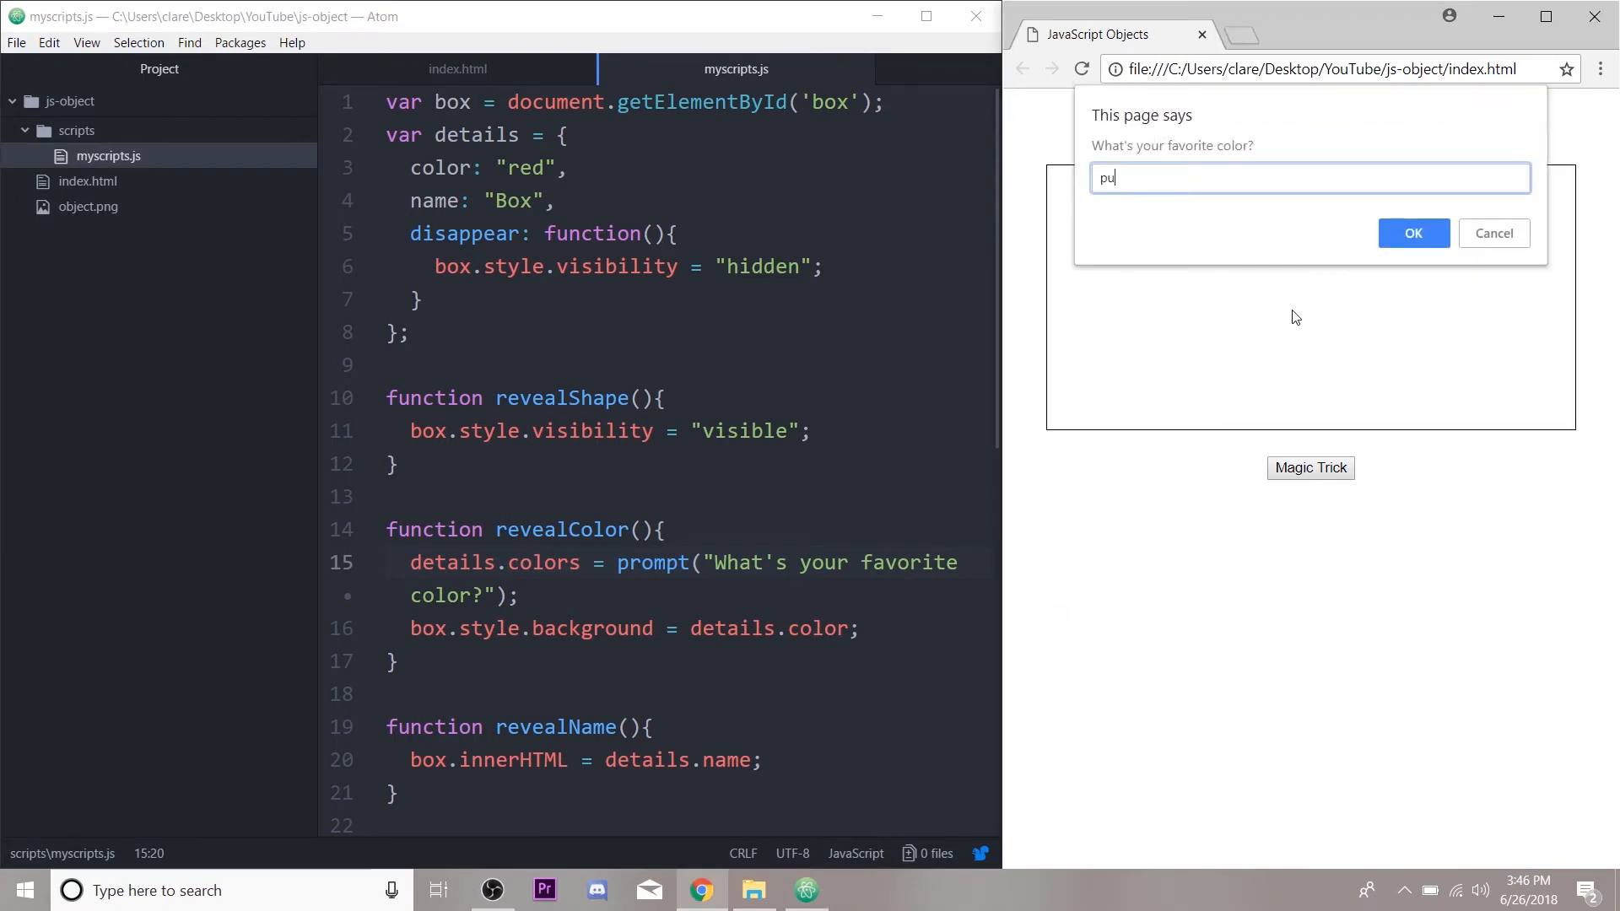
Step: Answer the favourite colour prompt with purple in Chrome and confirm the box turns purple
click(1413, 233)
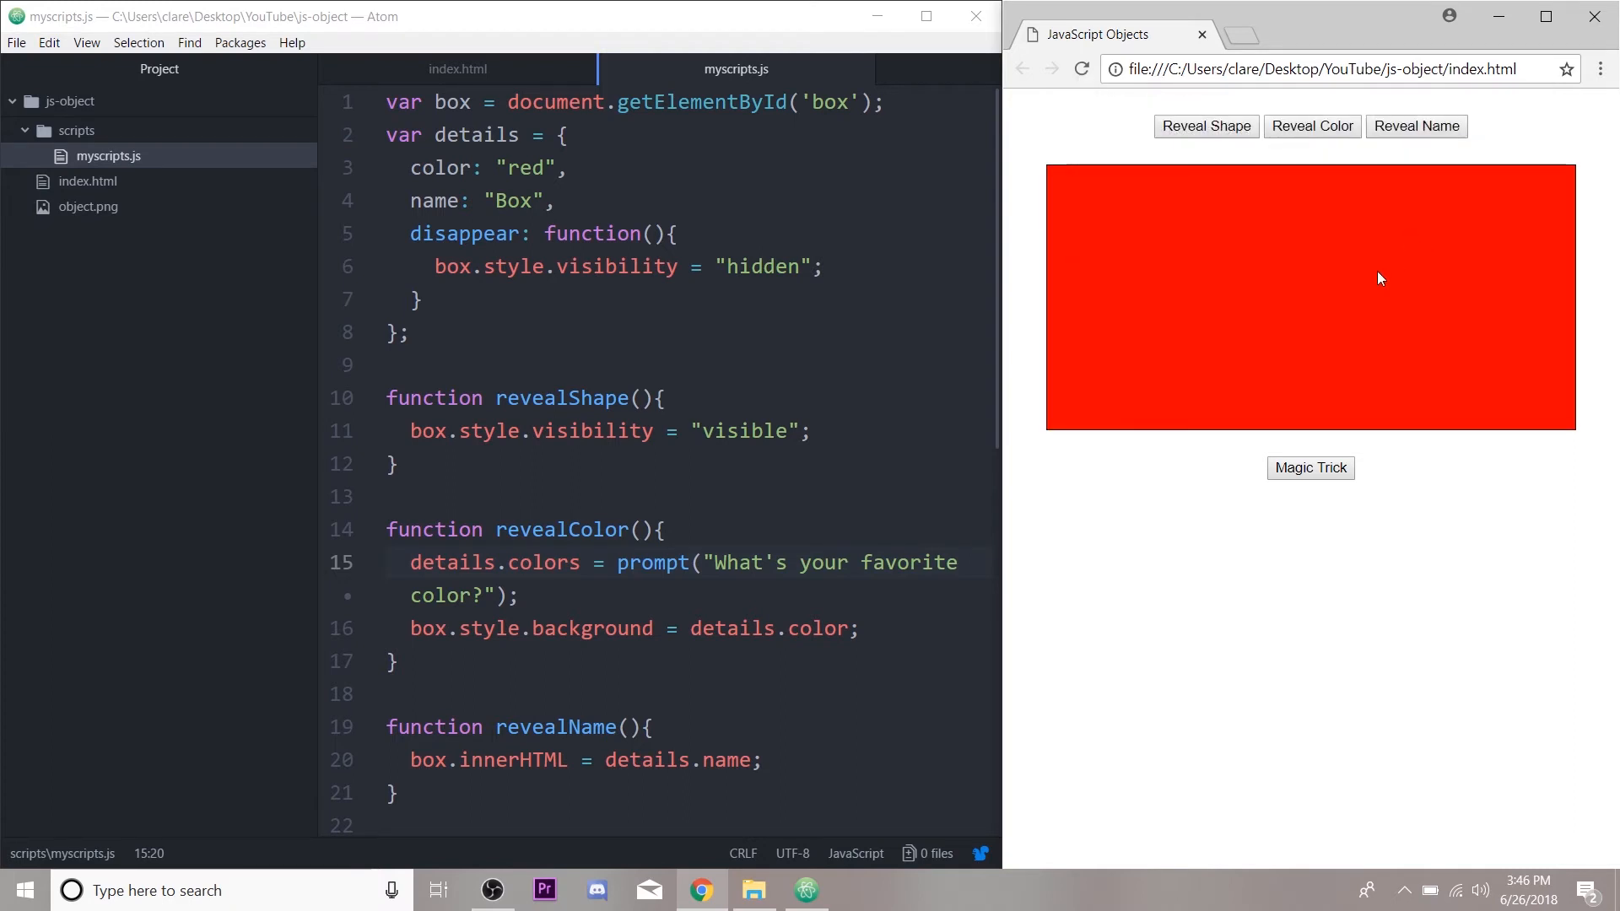
click(651, 641)
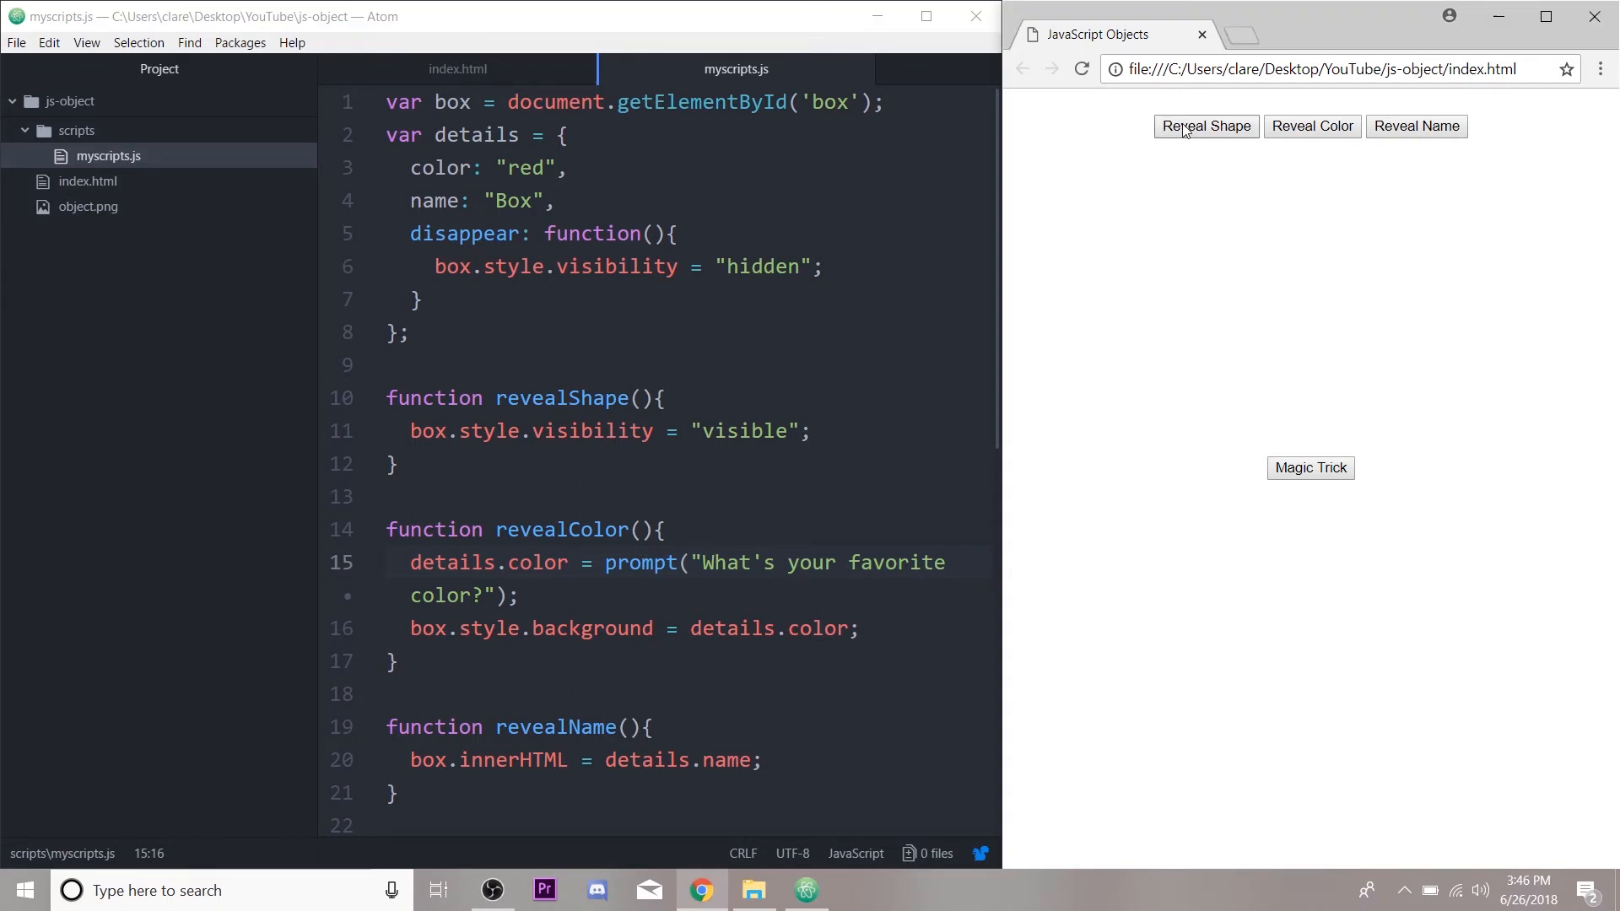
click(1311, 126)
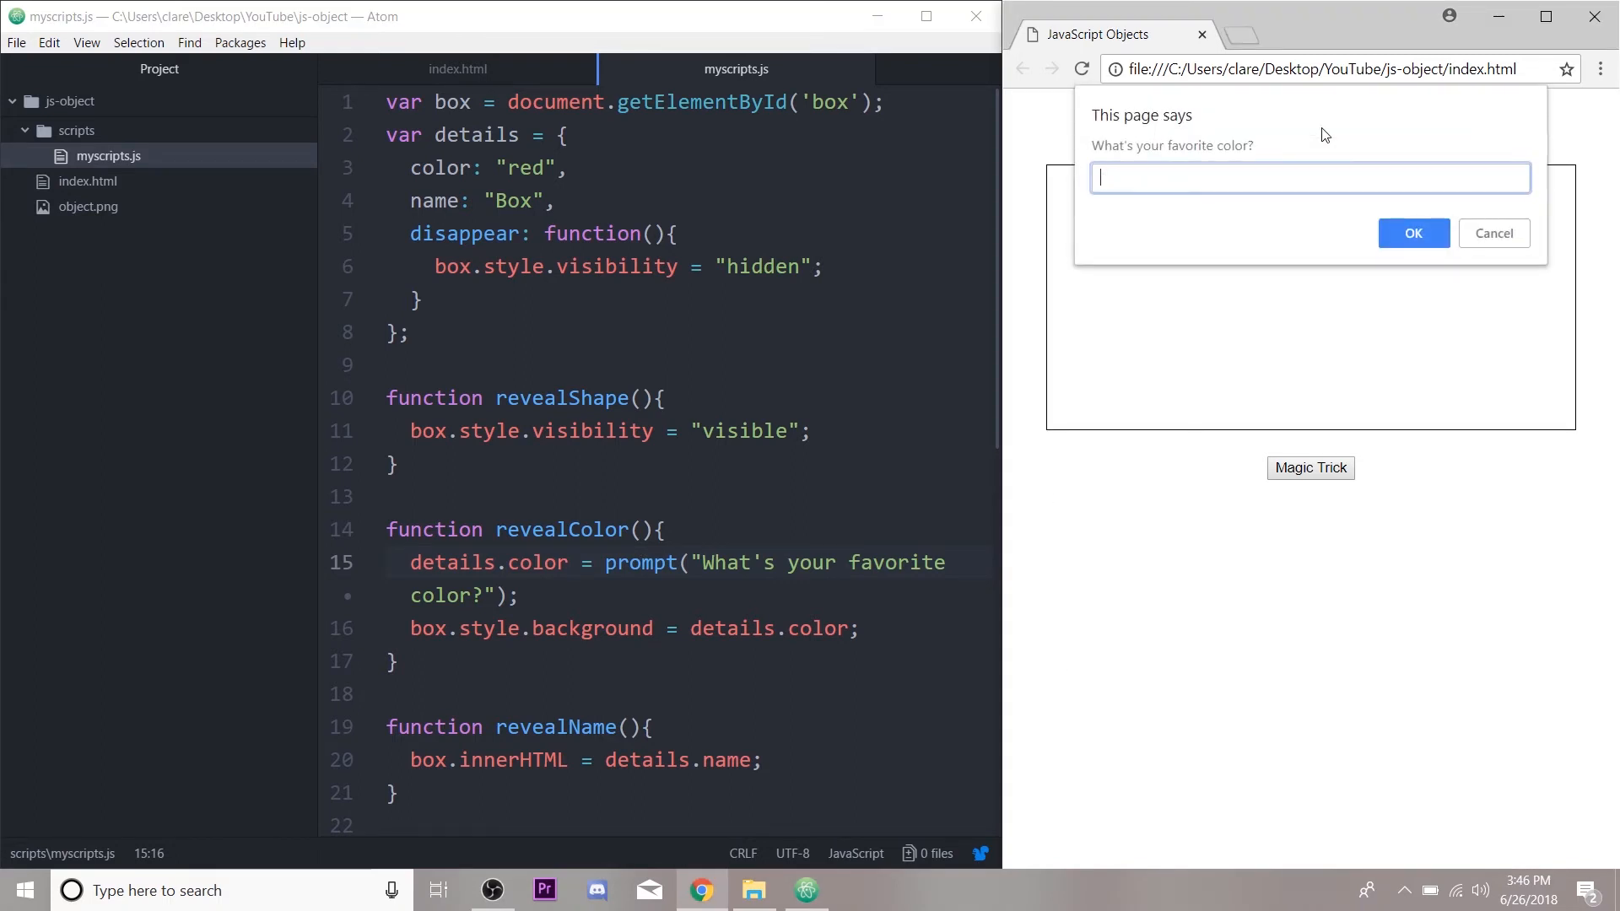
click(1413, 232)
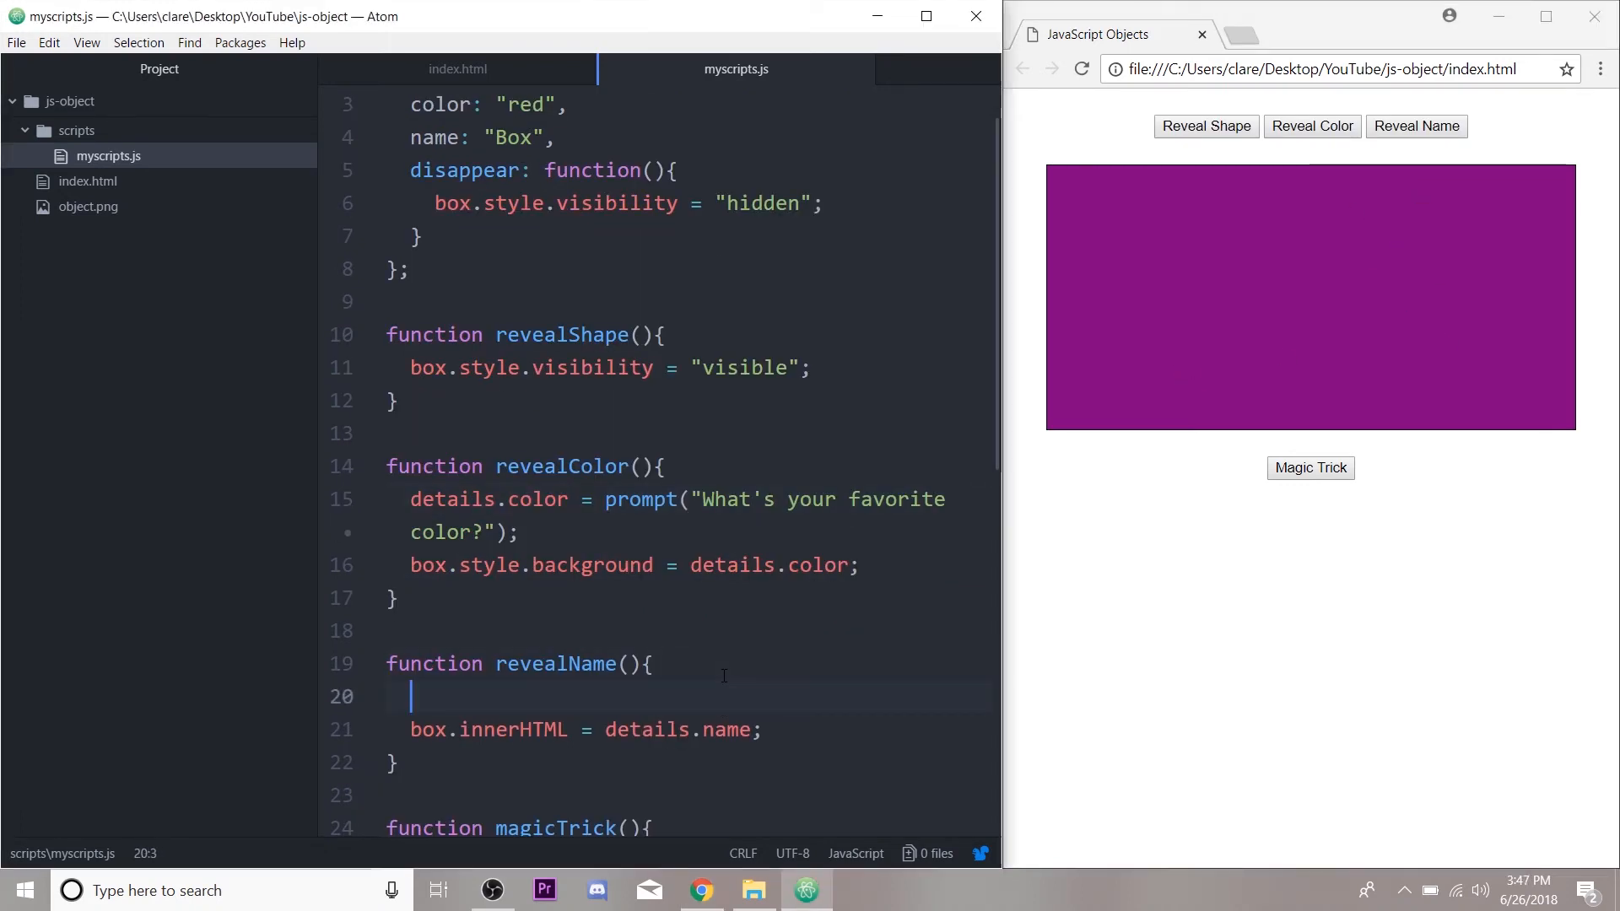
Step: Start revealName with details.name = prompt("What's your name?");
text(details.name)
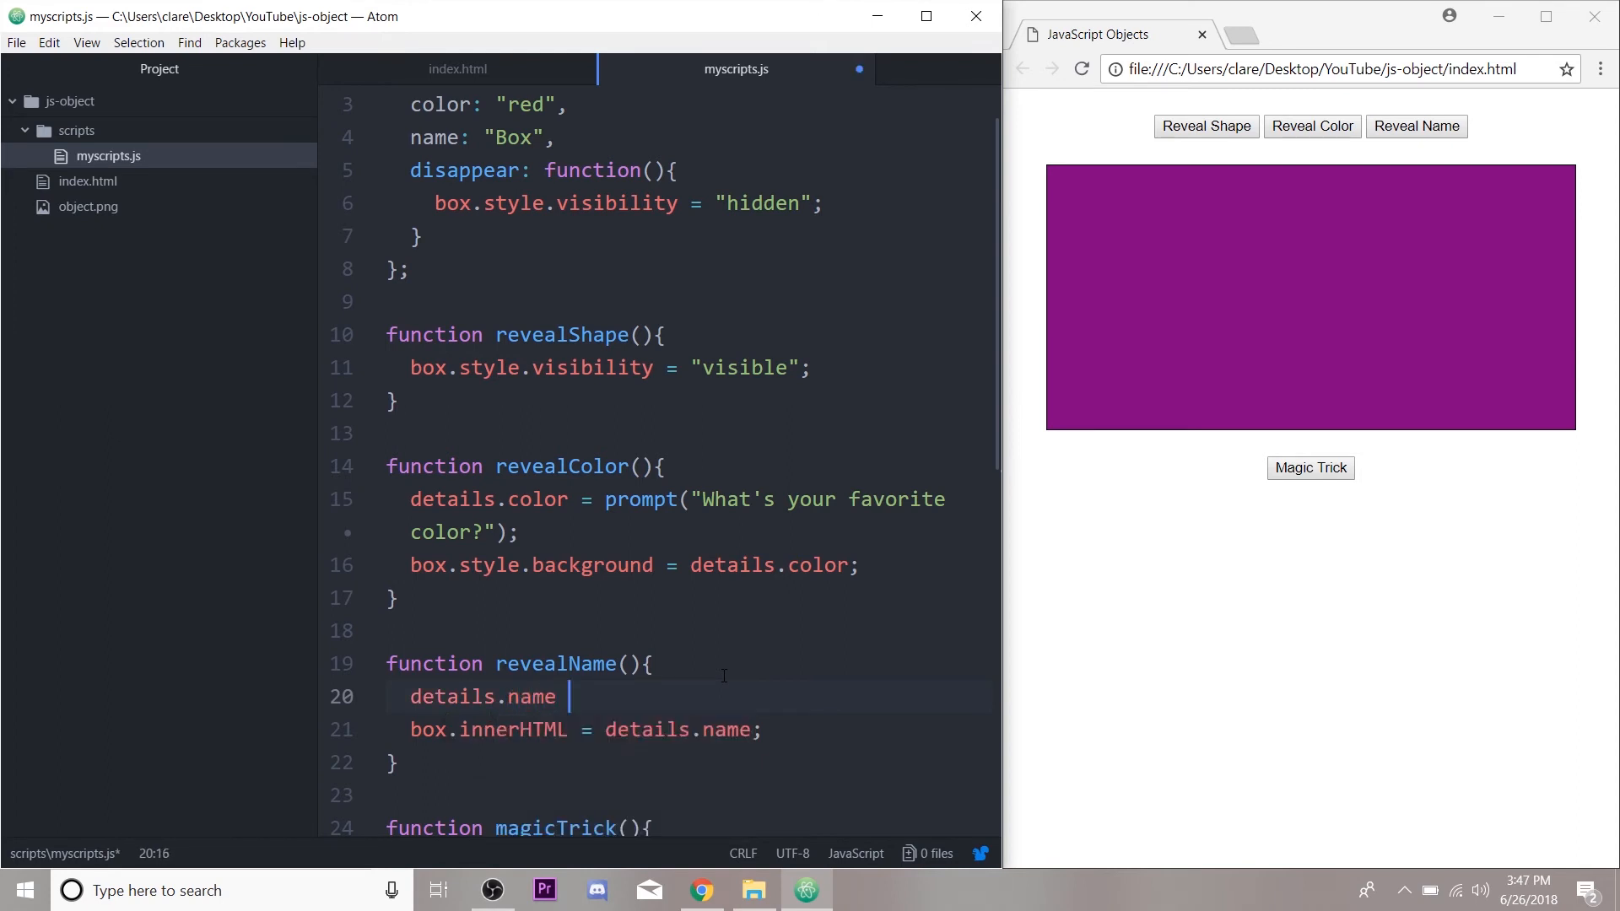
text(= prompt())
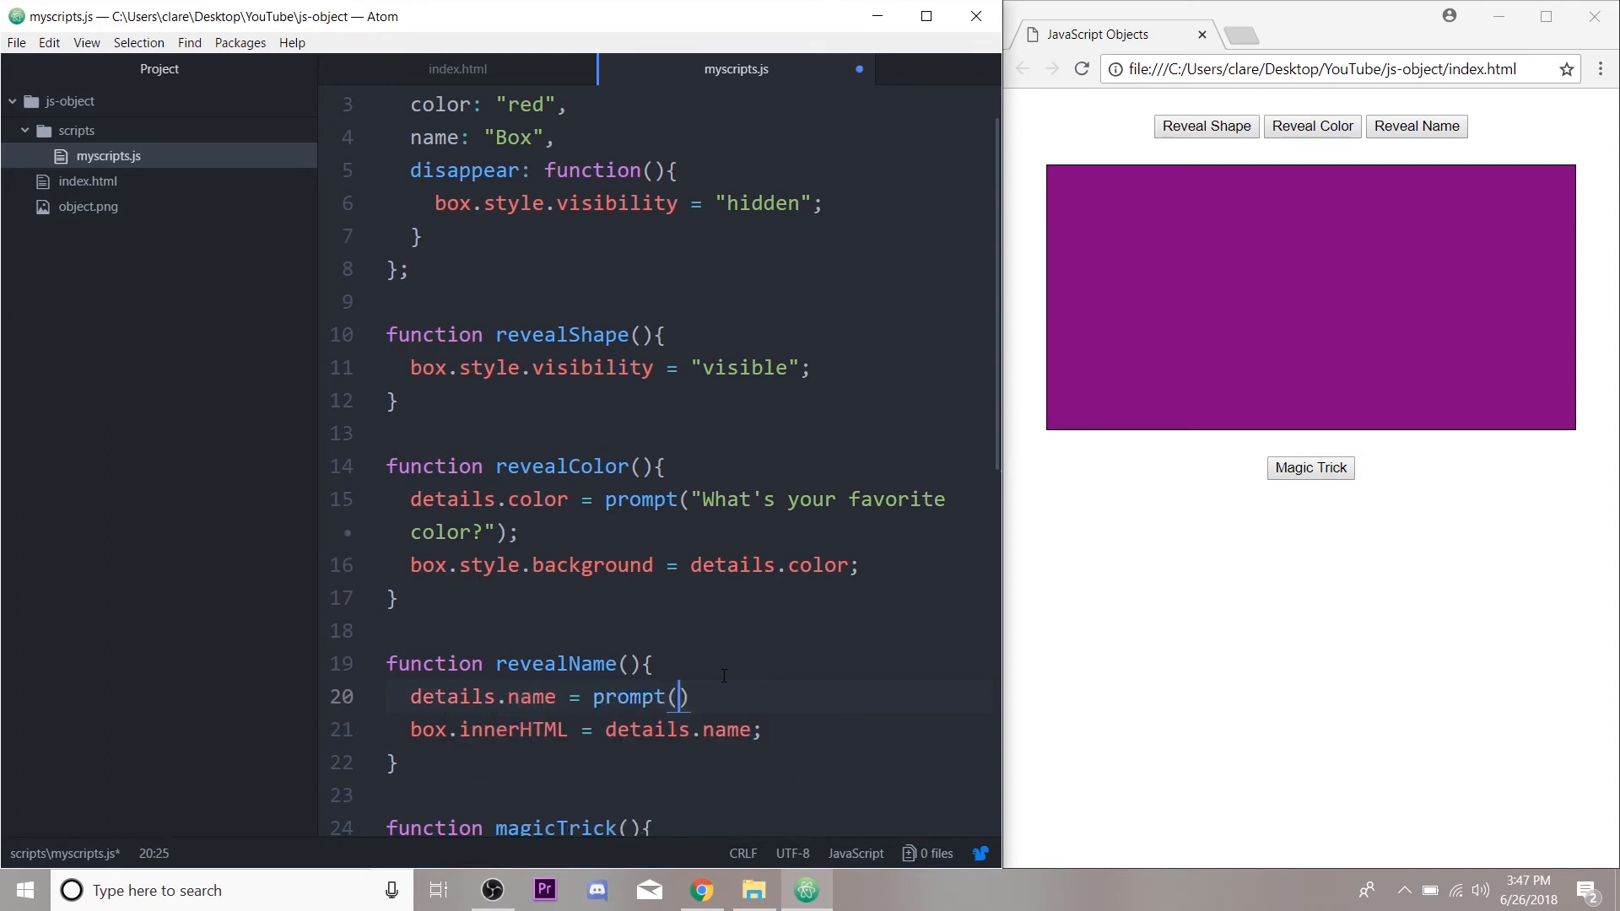
text("What's)
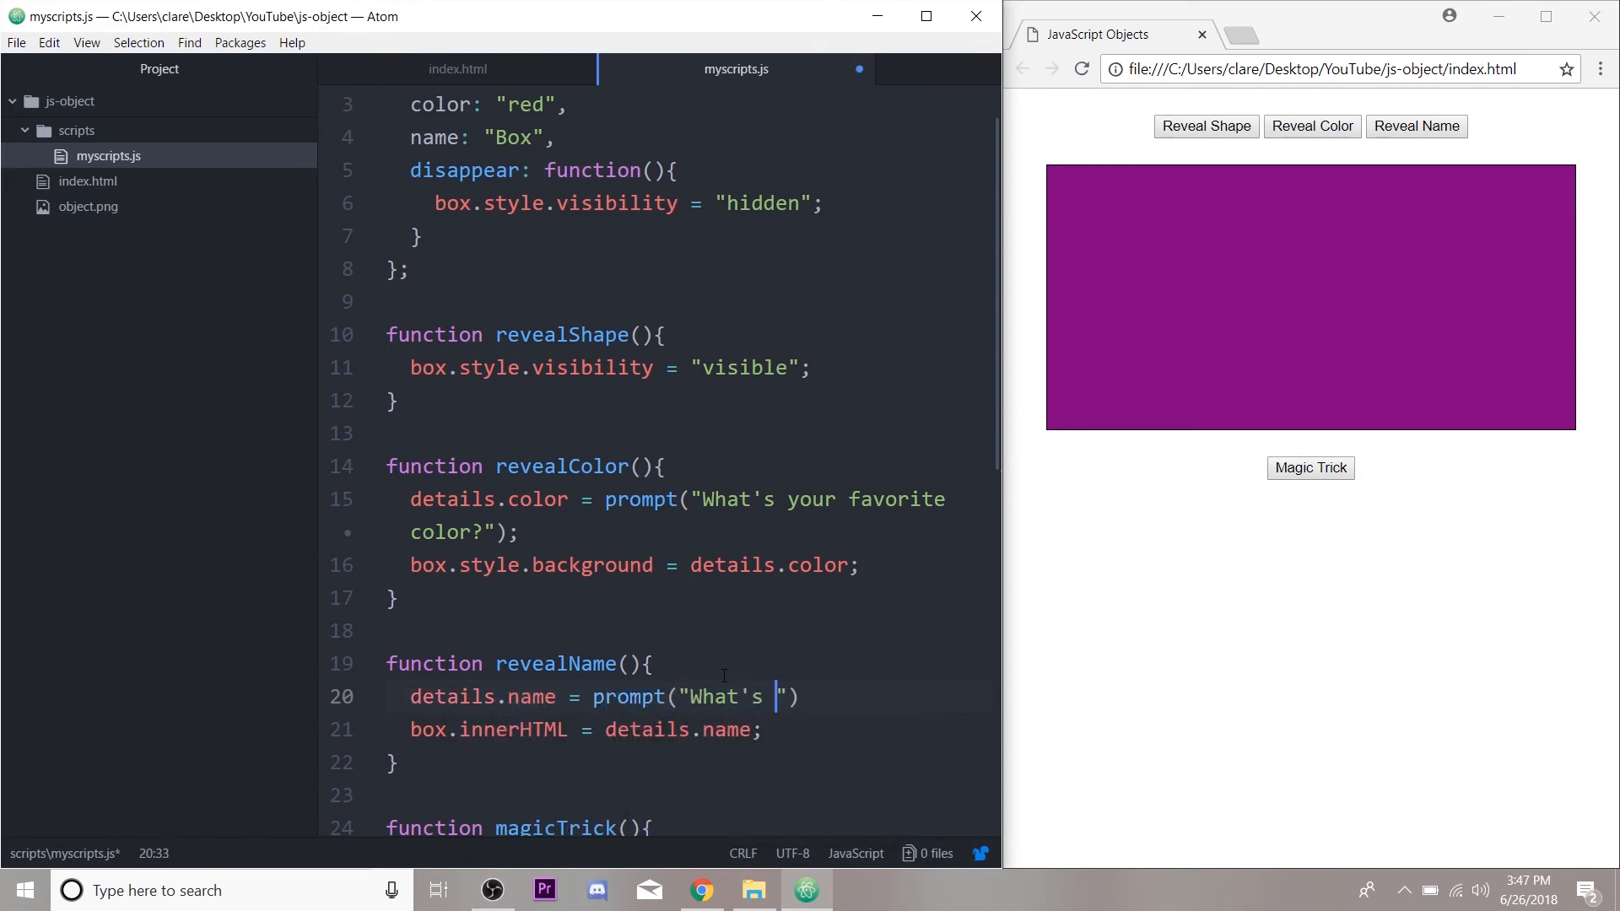
text(your name?)
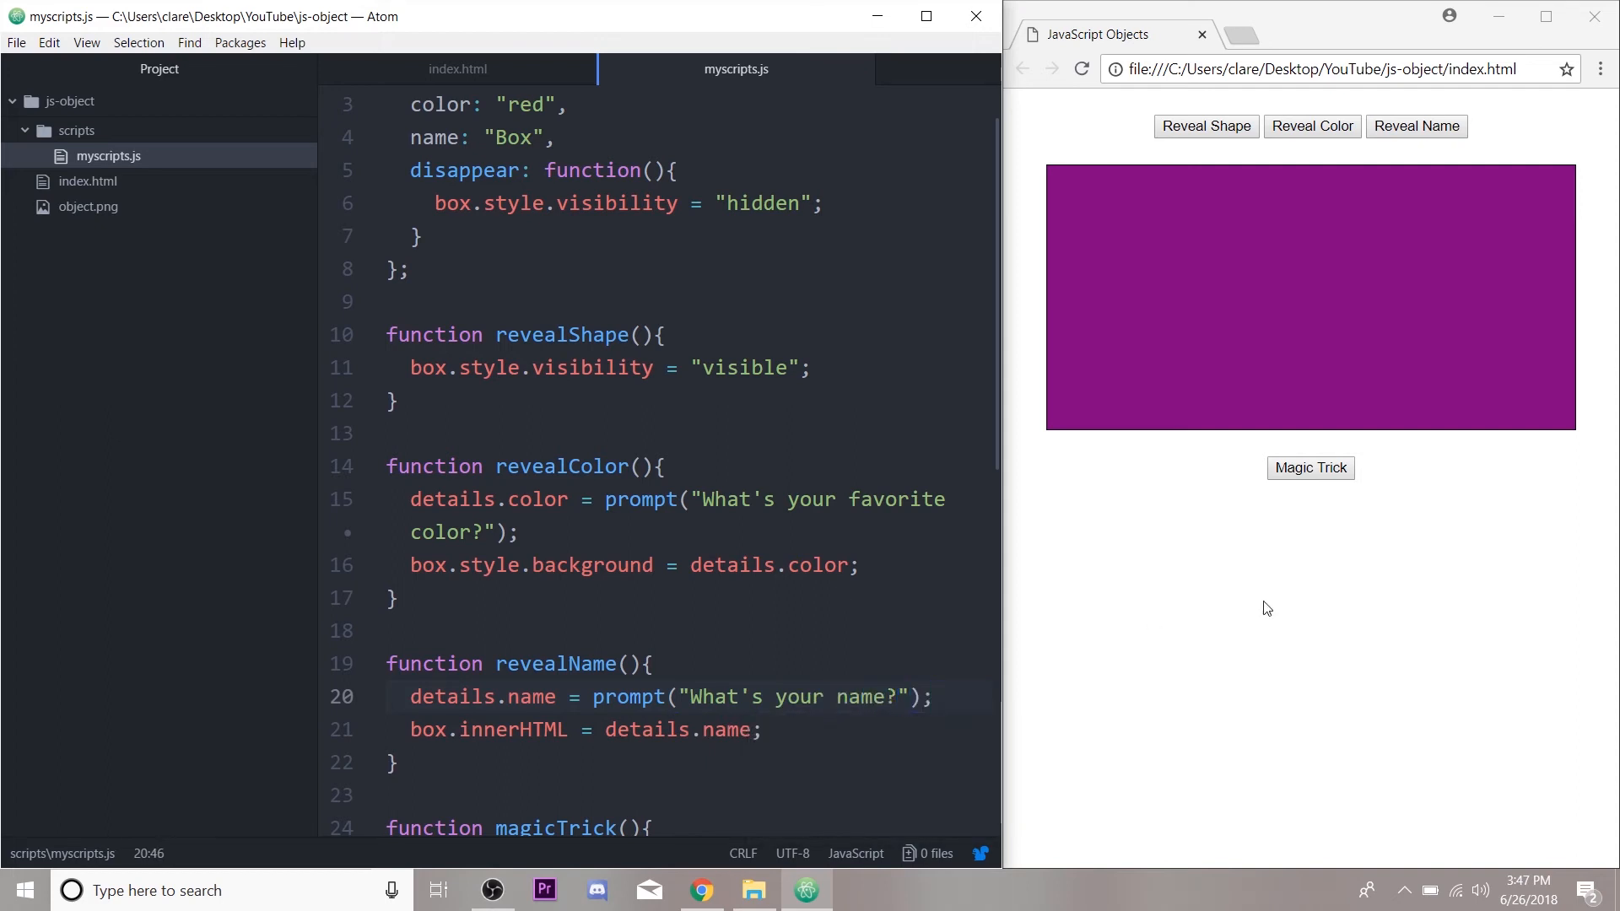
Step: Reload Chrome, answer green and Joe to get a green box labelled Joe, then make it vanish
click(1312, 127)
text(g)
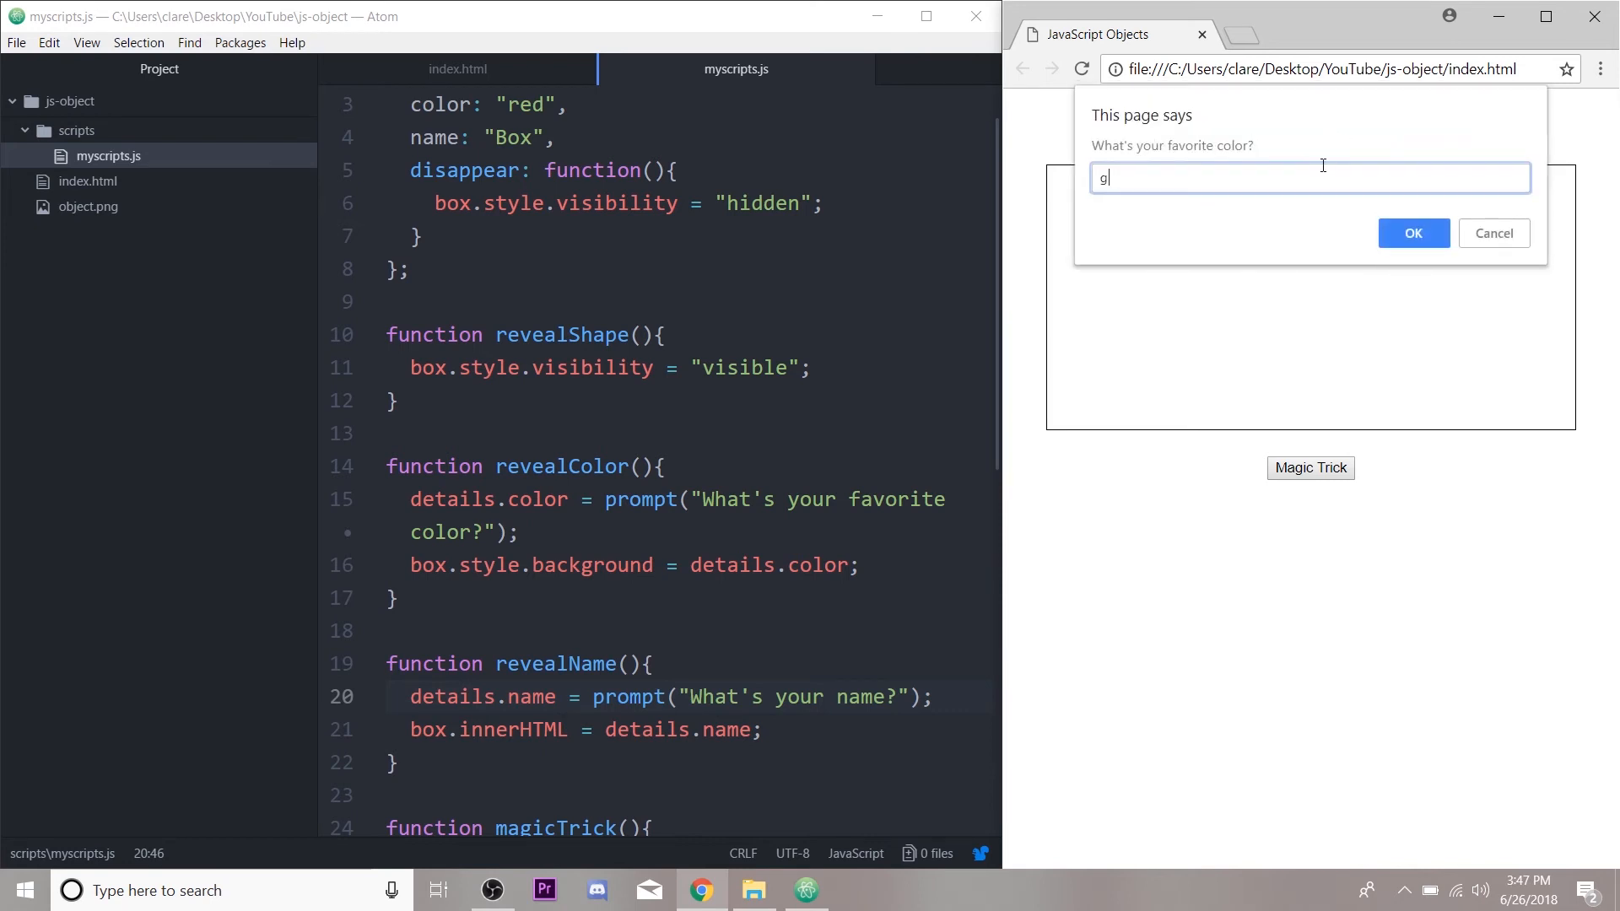
click(1415, 233)
text(J)
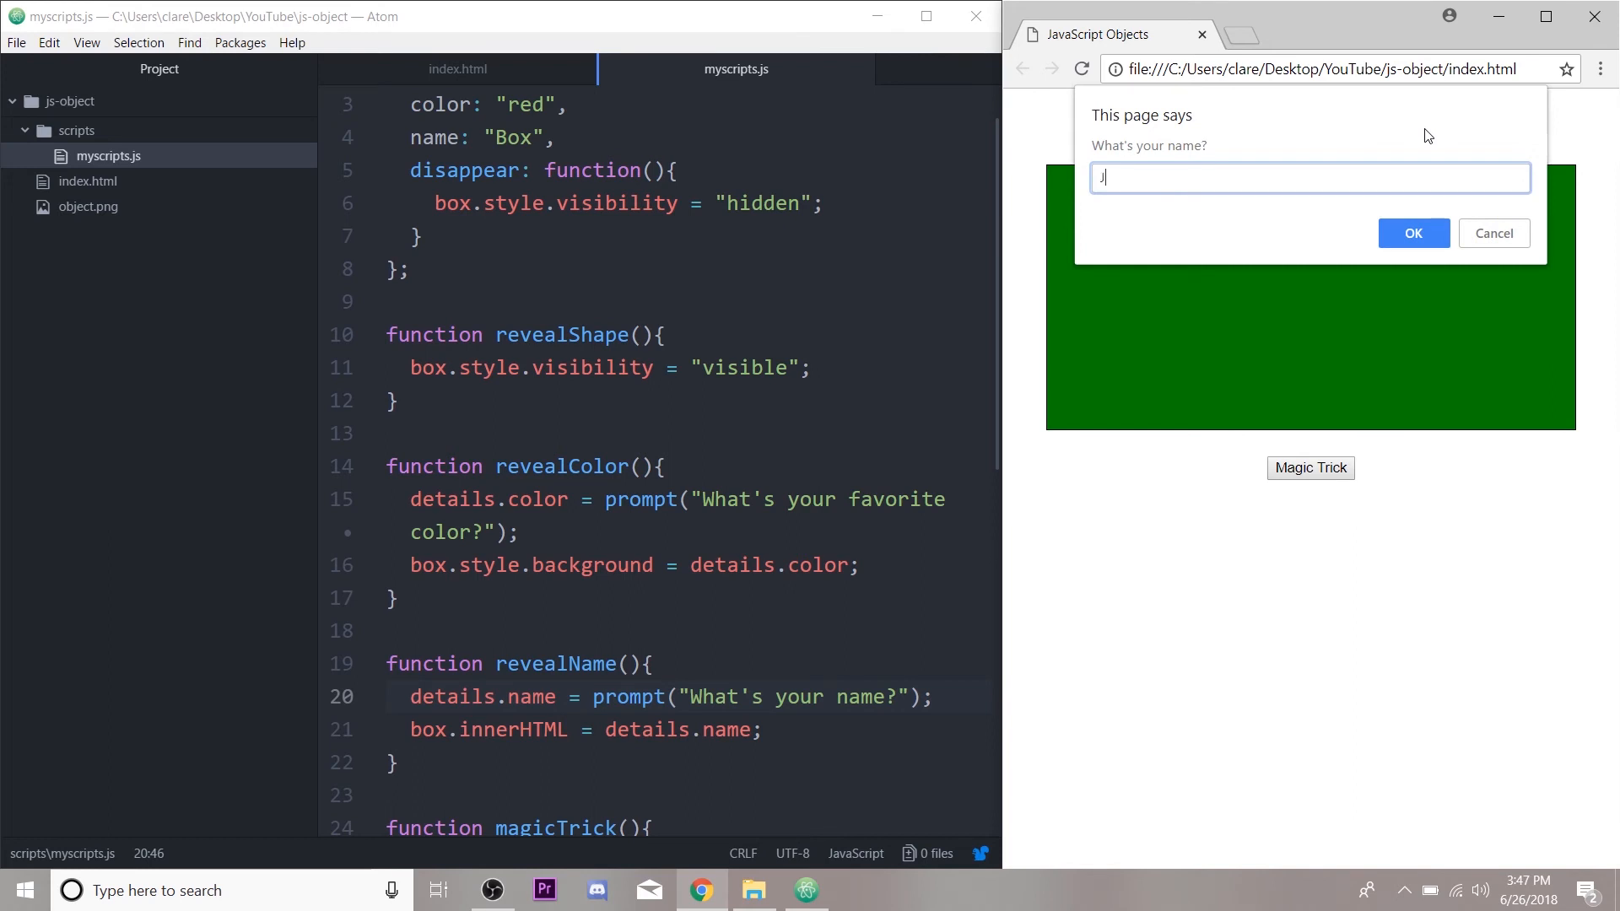
click(1413, 233)
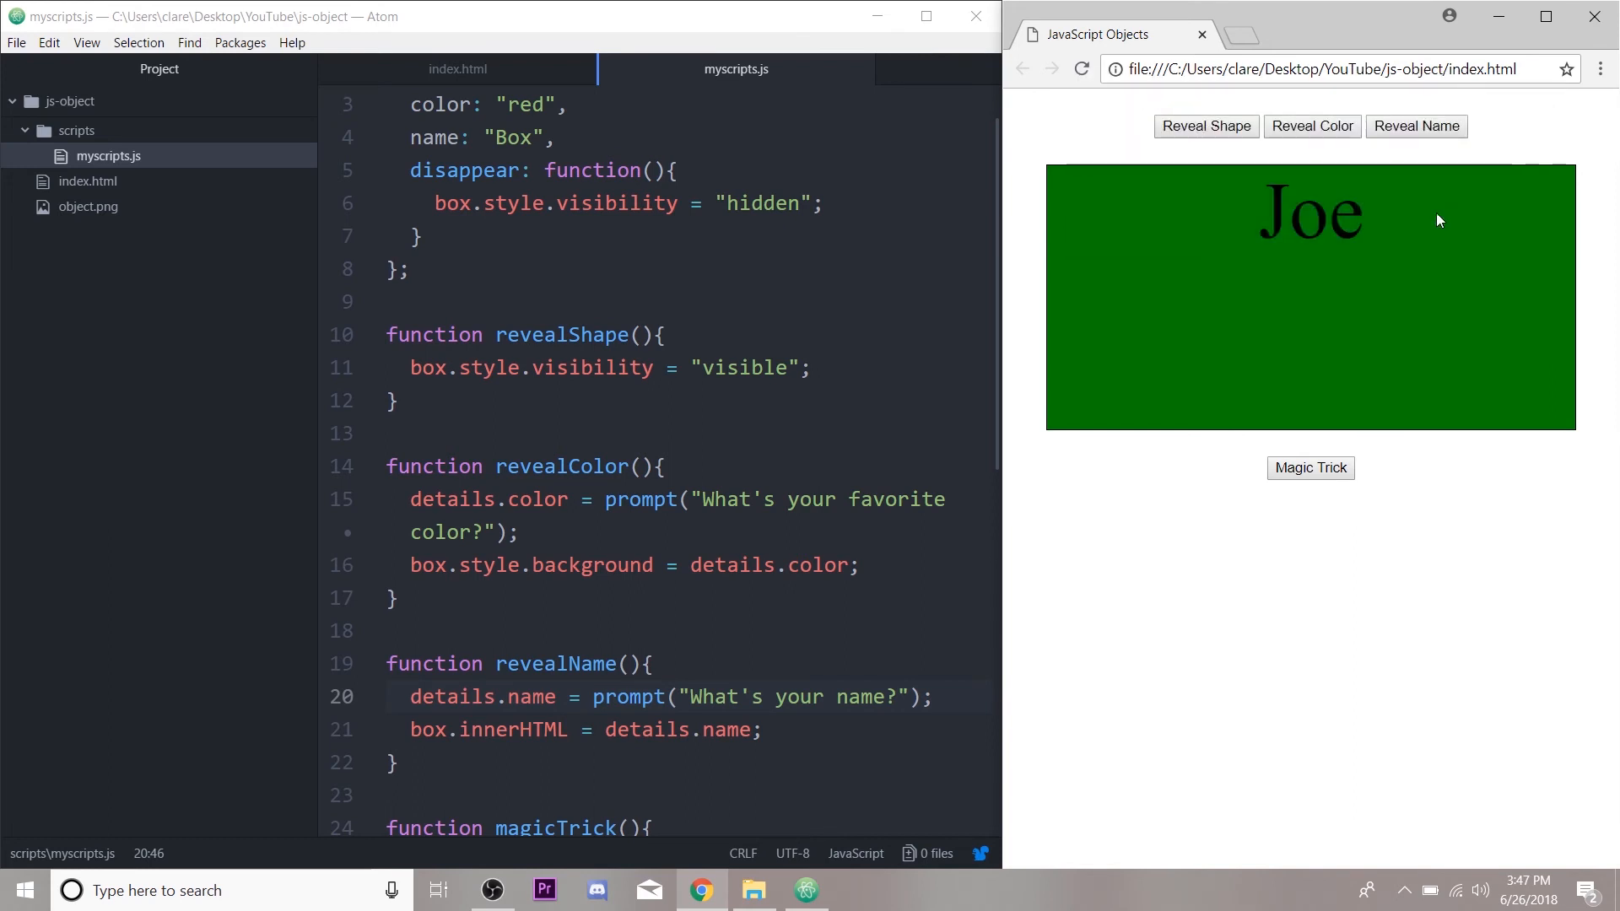
click(1310, 468)
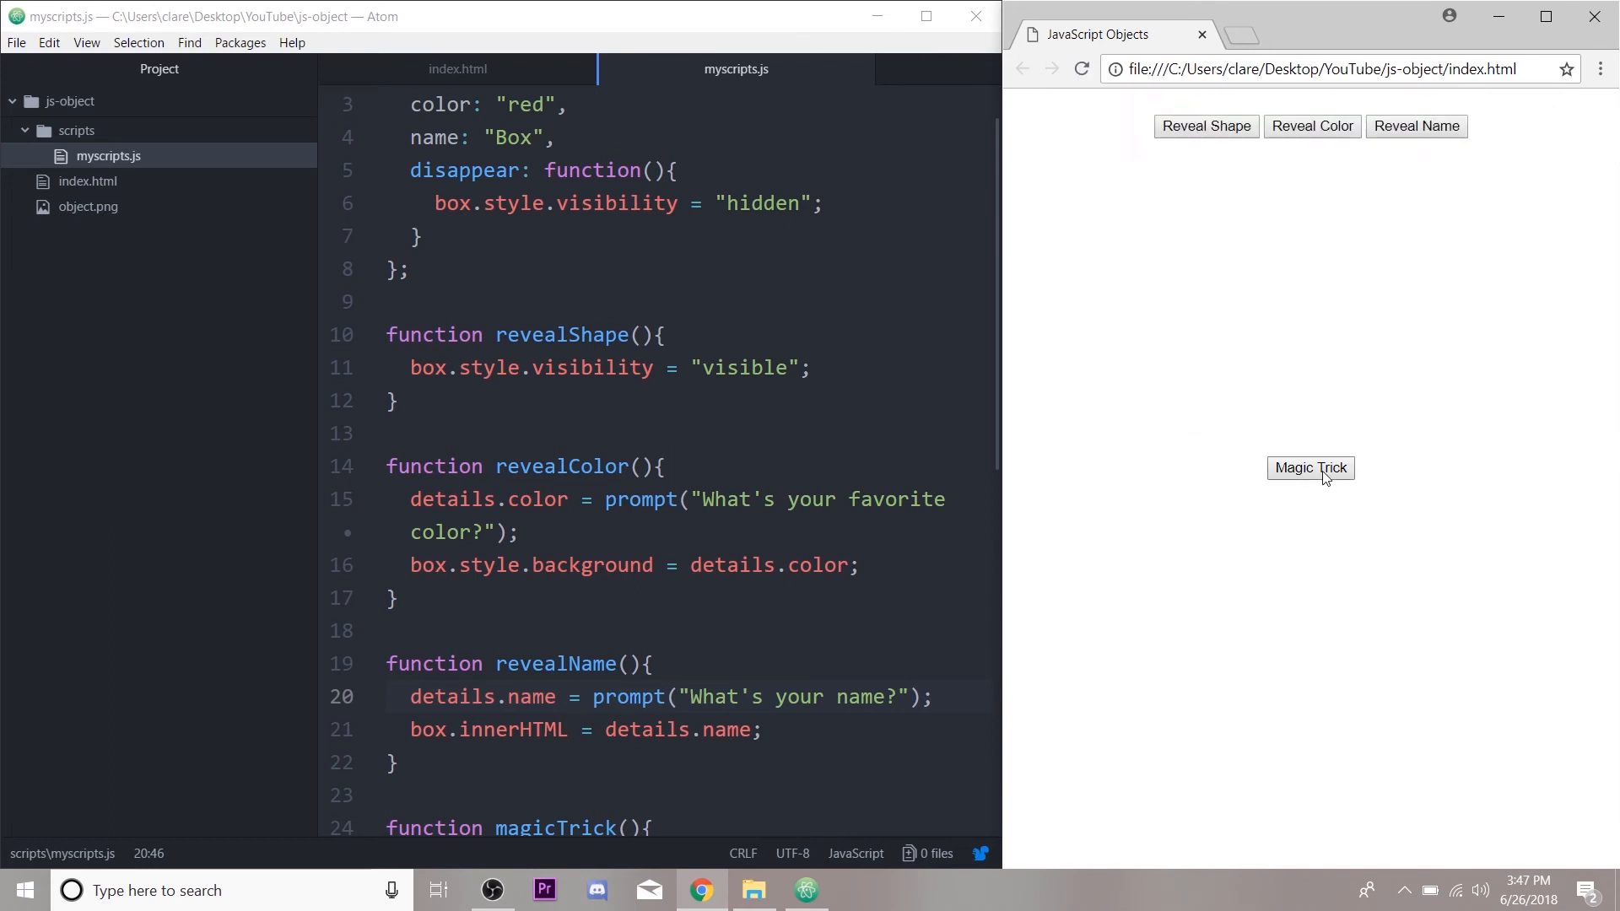
scroll(up, 3)
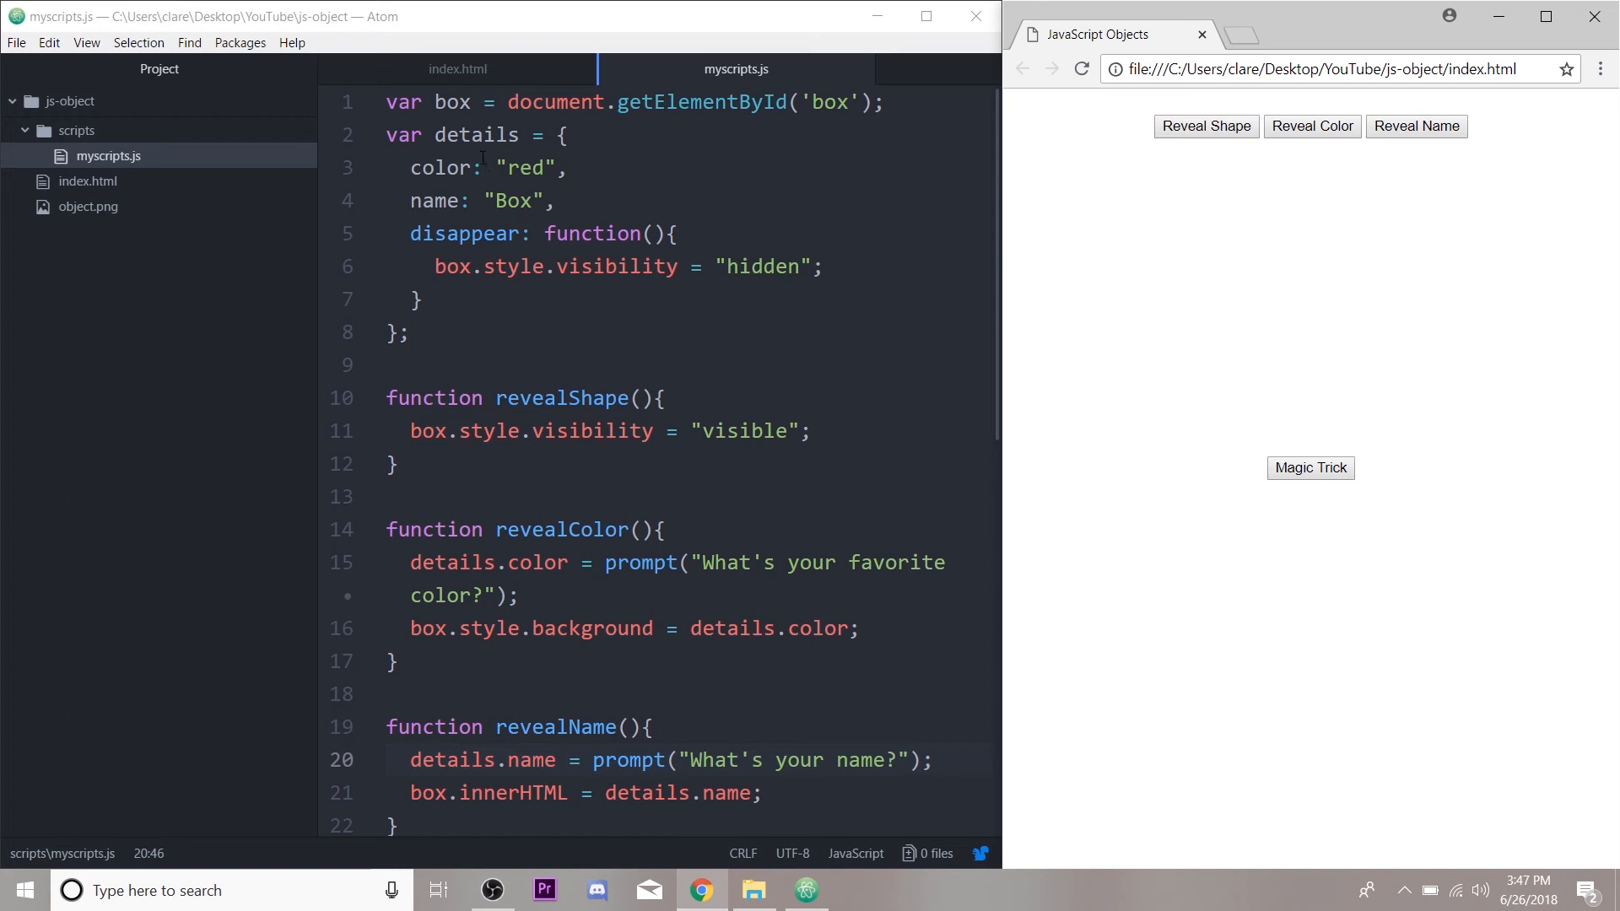
click(481, 167)
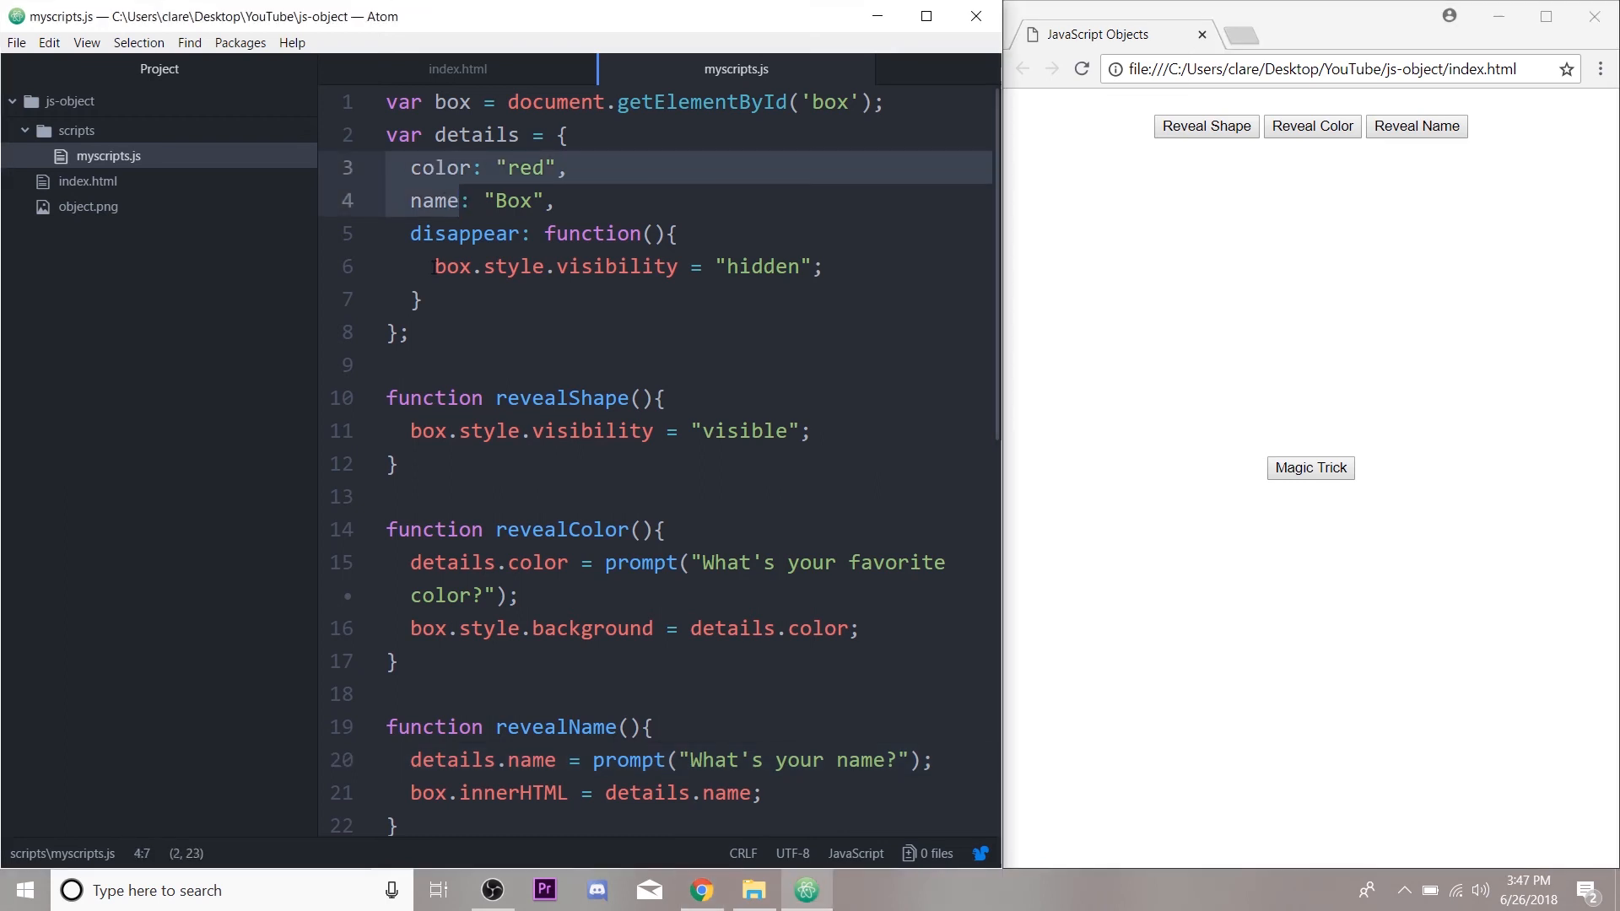
scroll(down, 3)
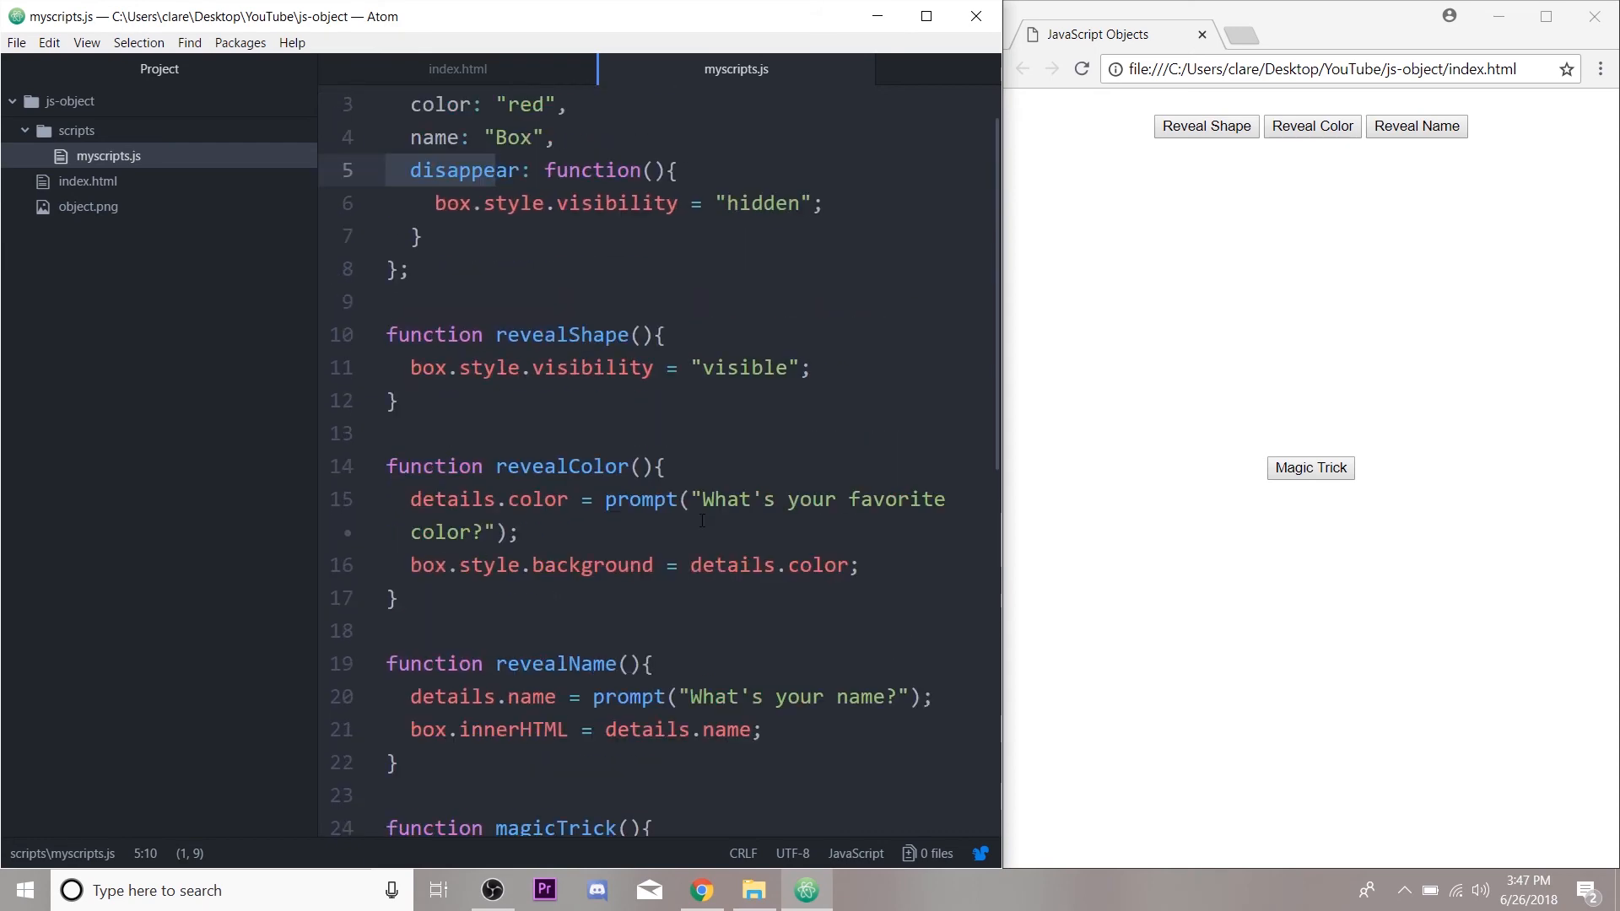
scroll(up, 3)
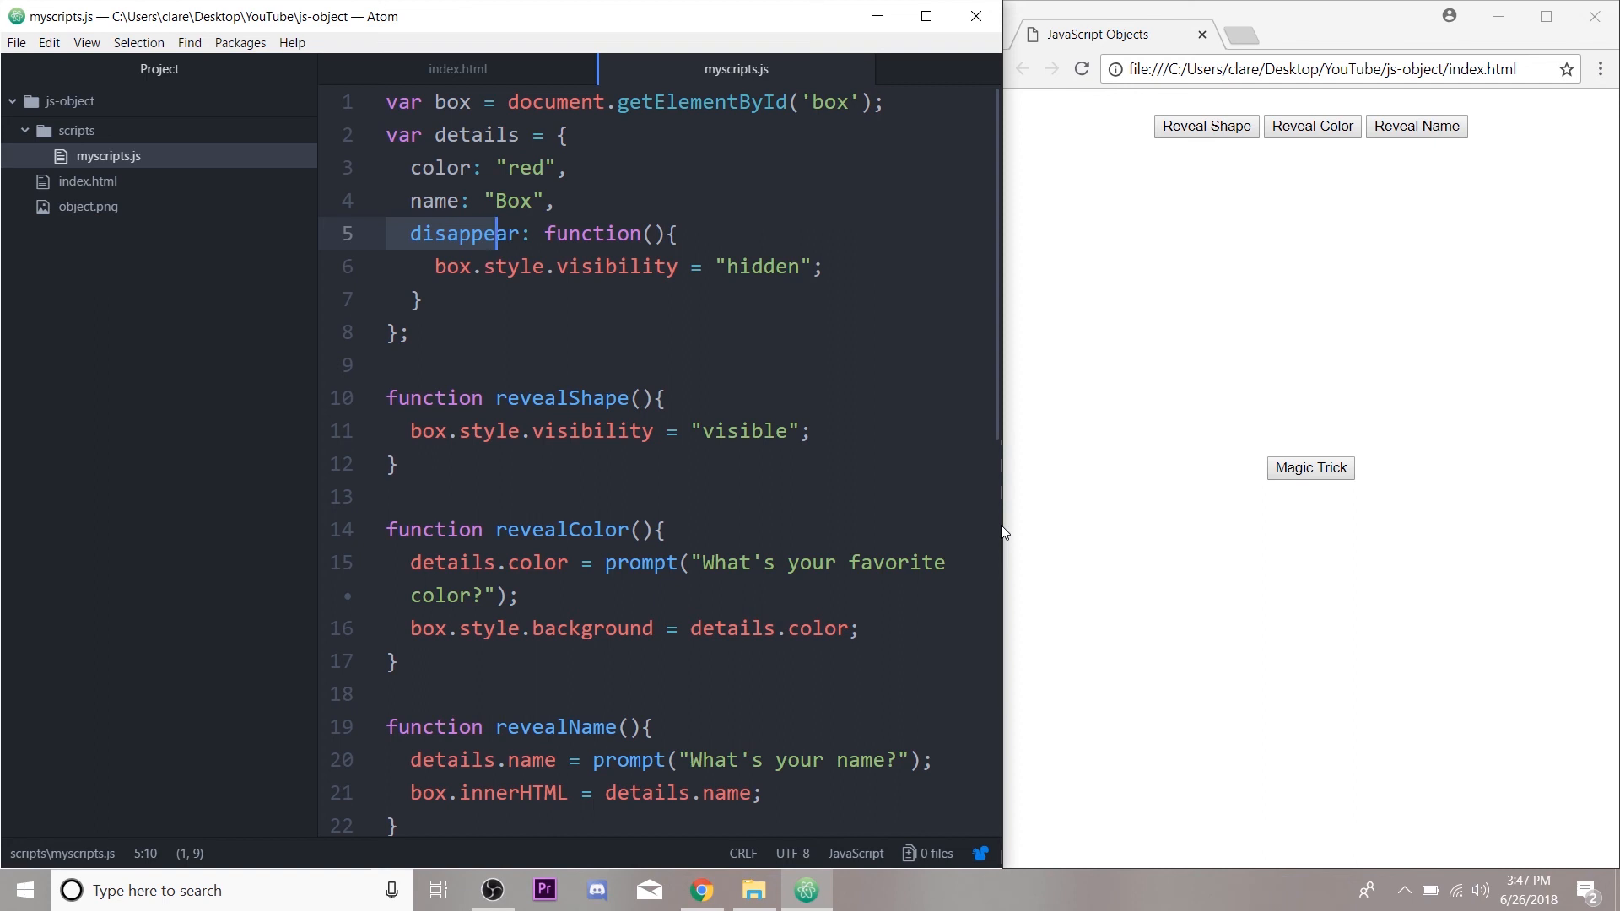
mouse_move(1016, 791)
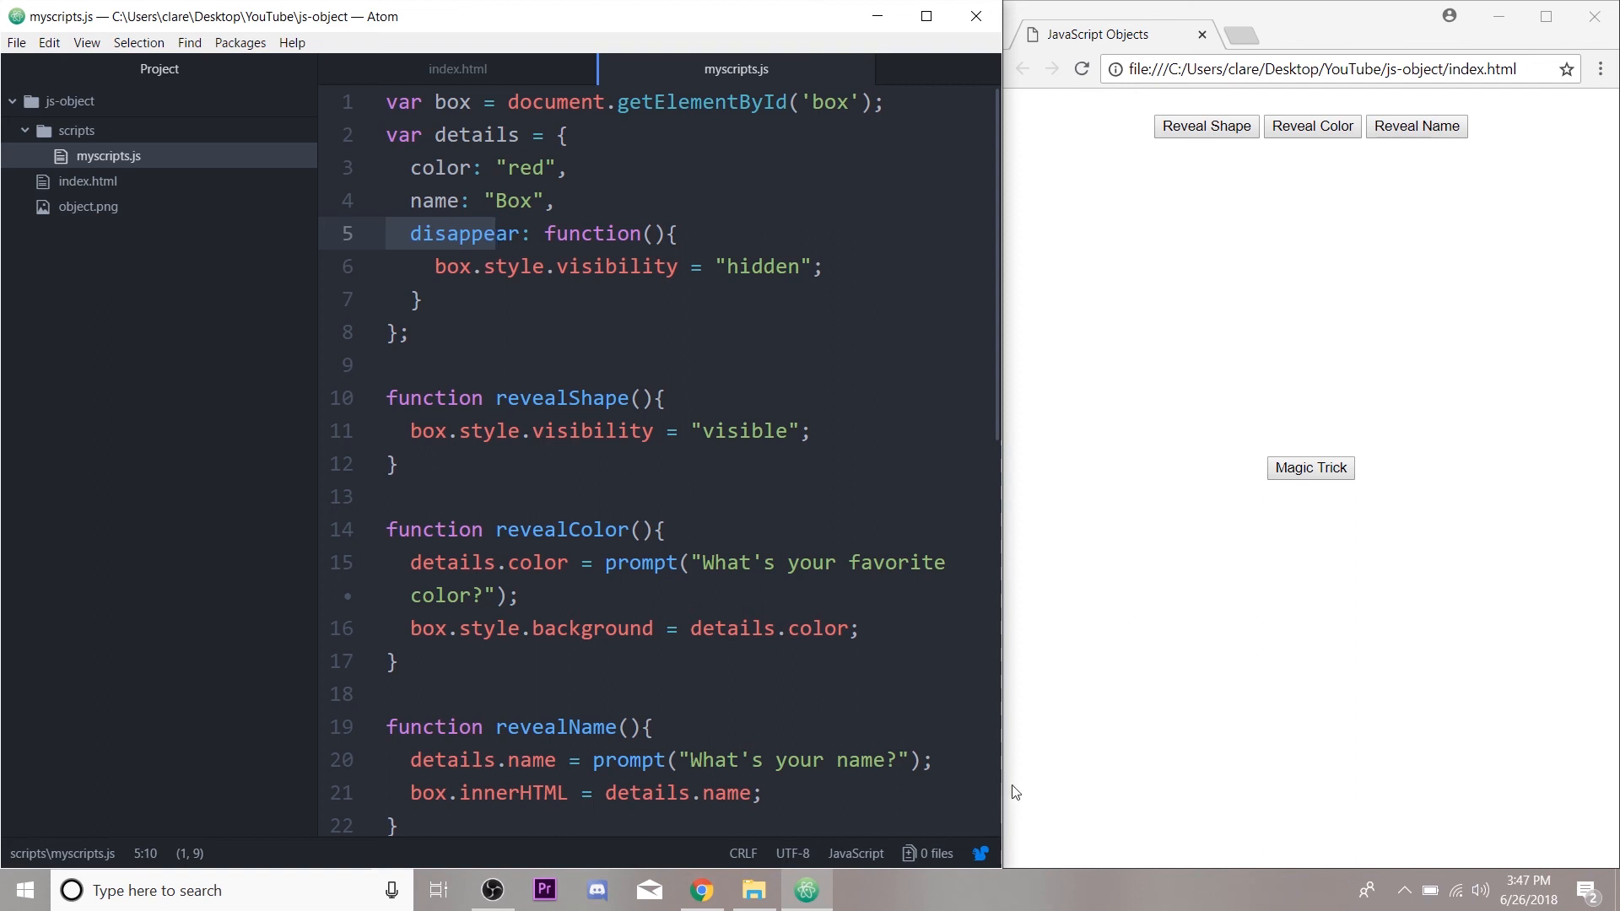
click(491, 334)
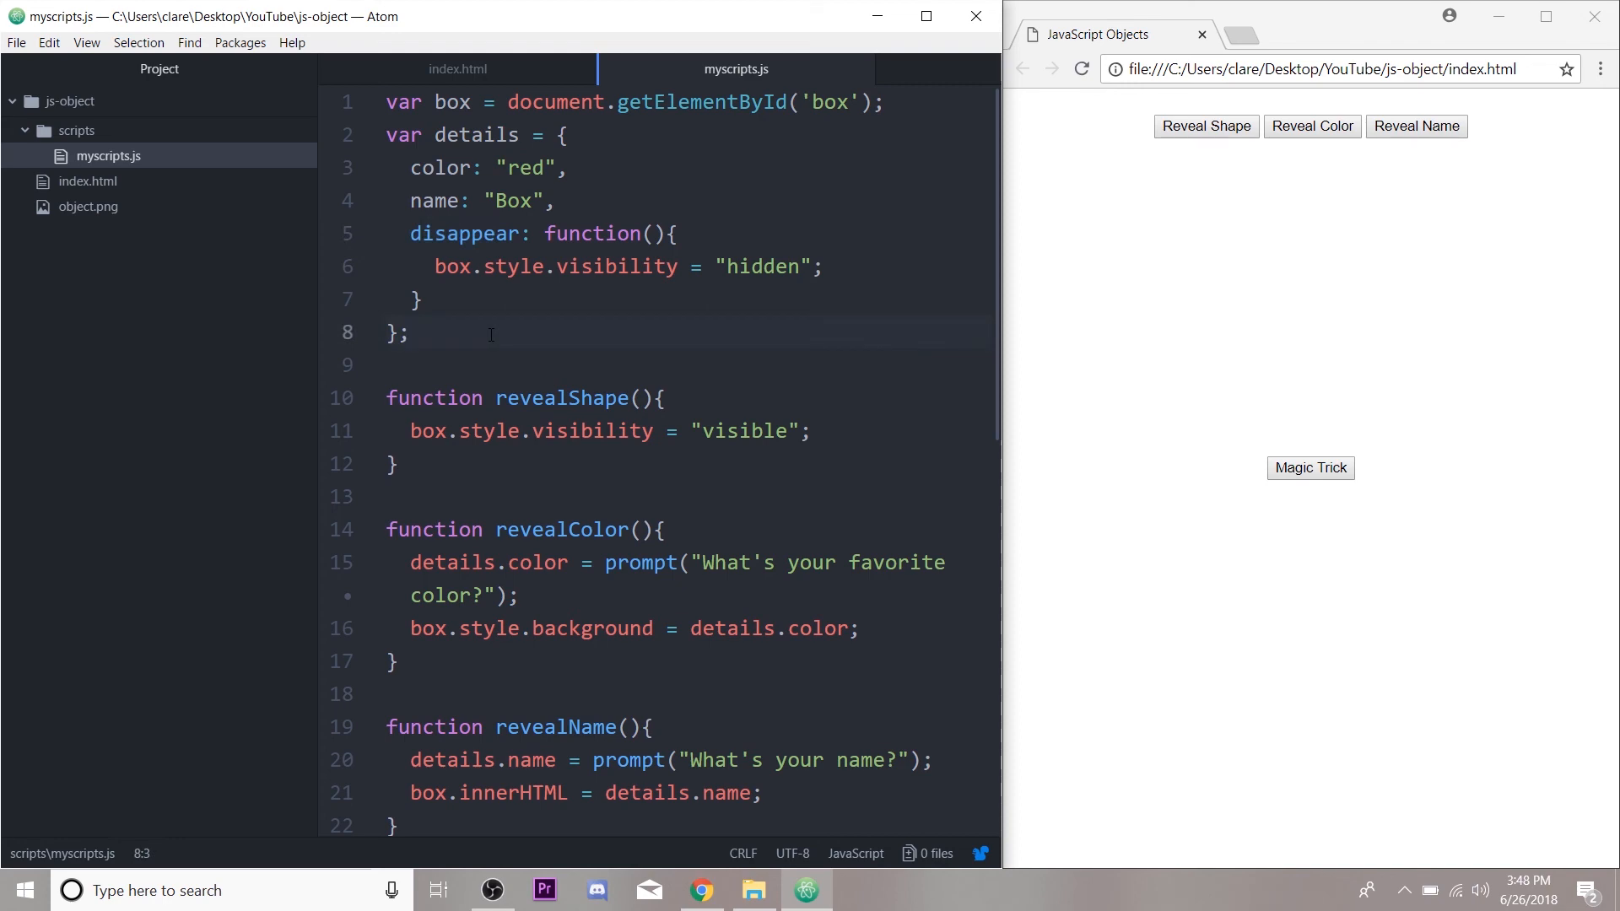